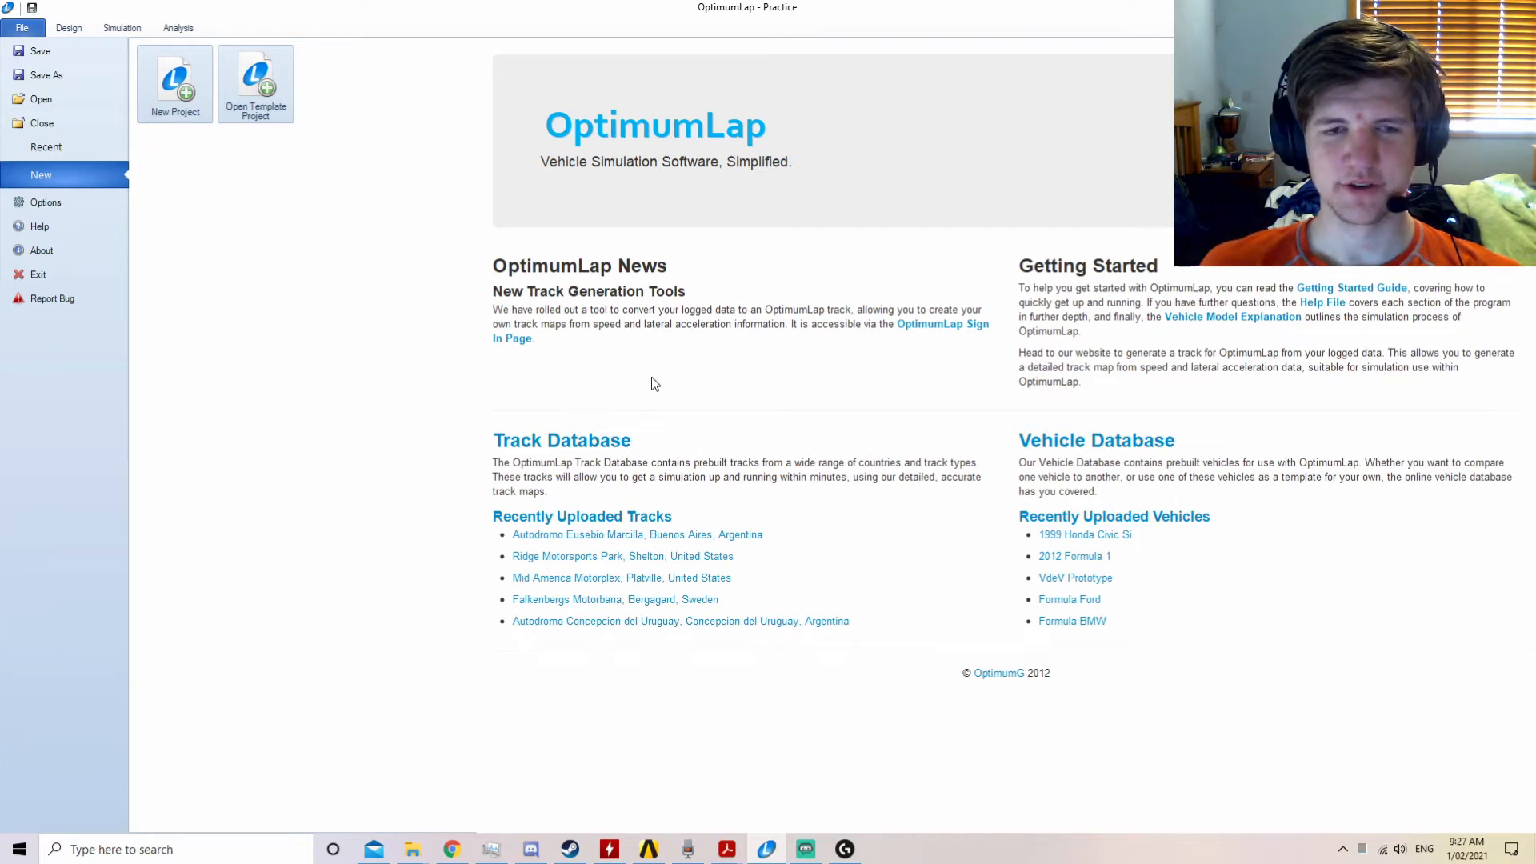
mouse_move(661, 390)
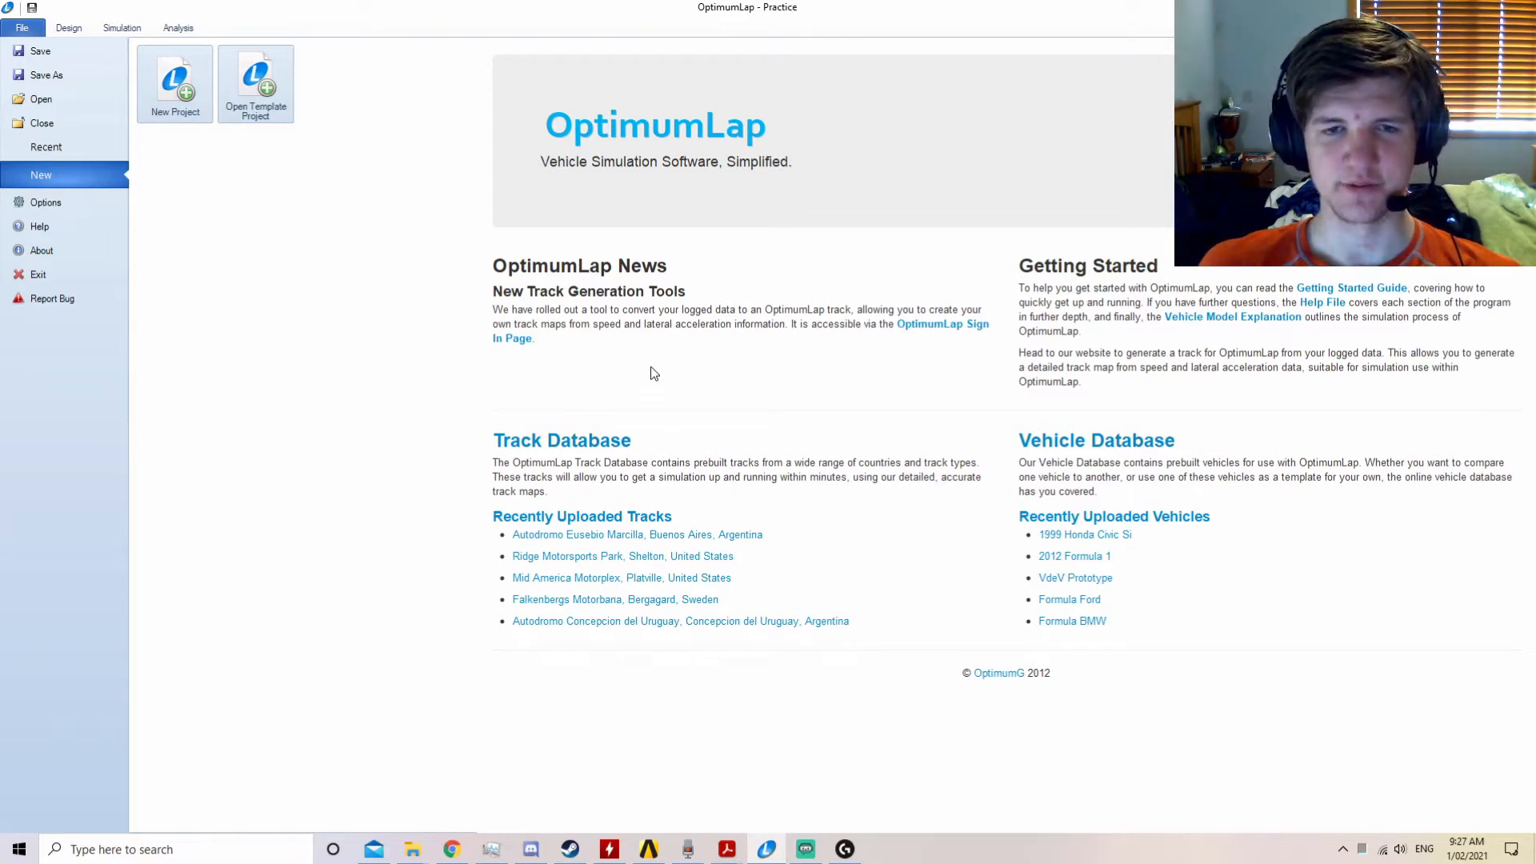
mouse_move(658, 376)
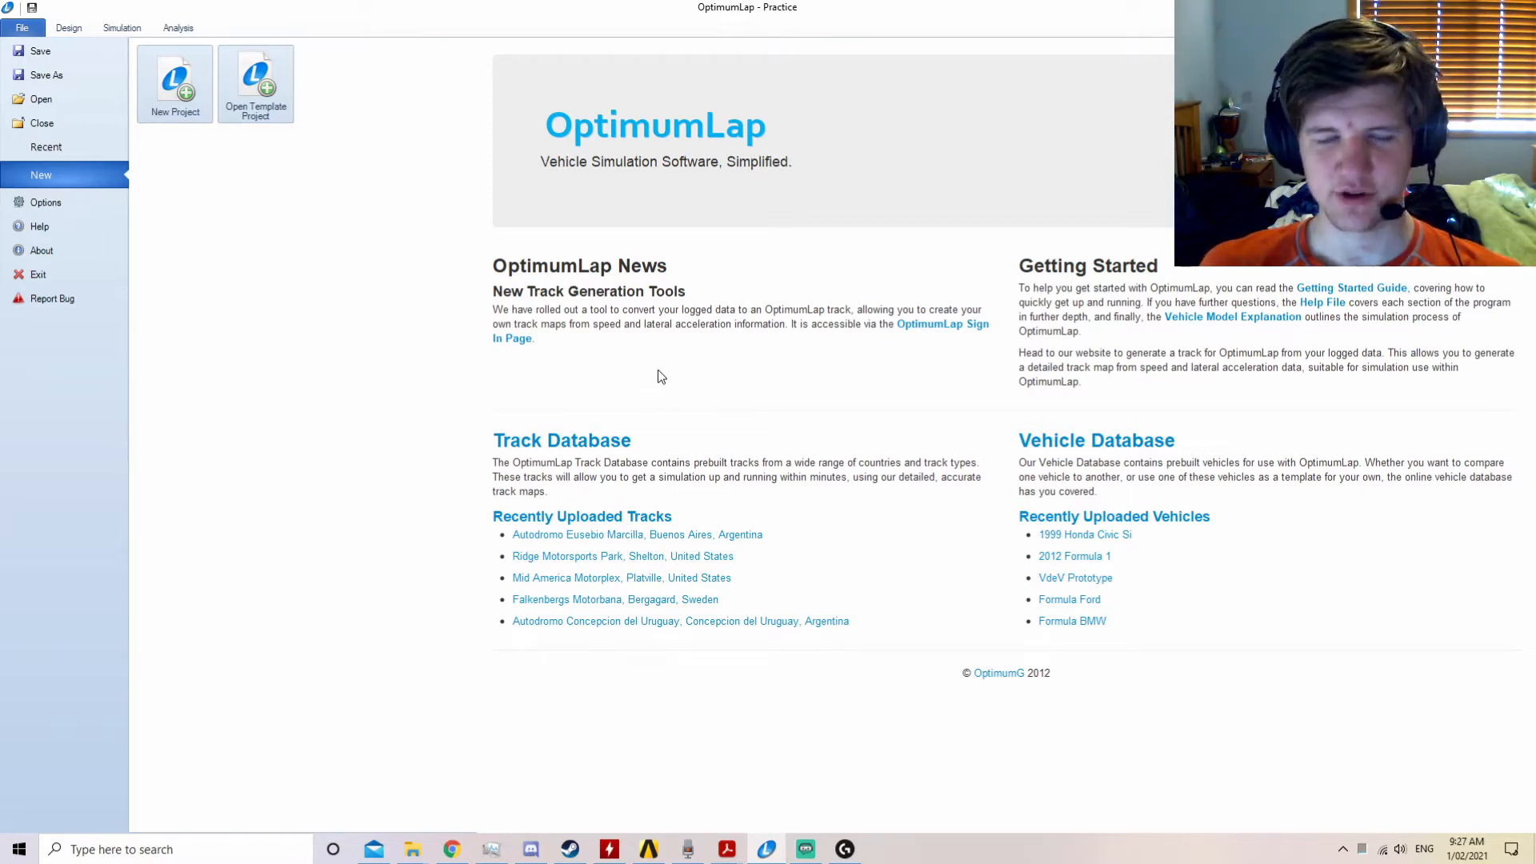
mouse_move(712, 363)
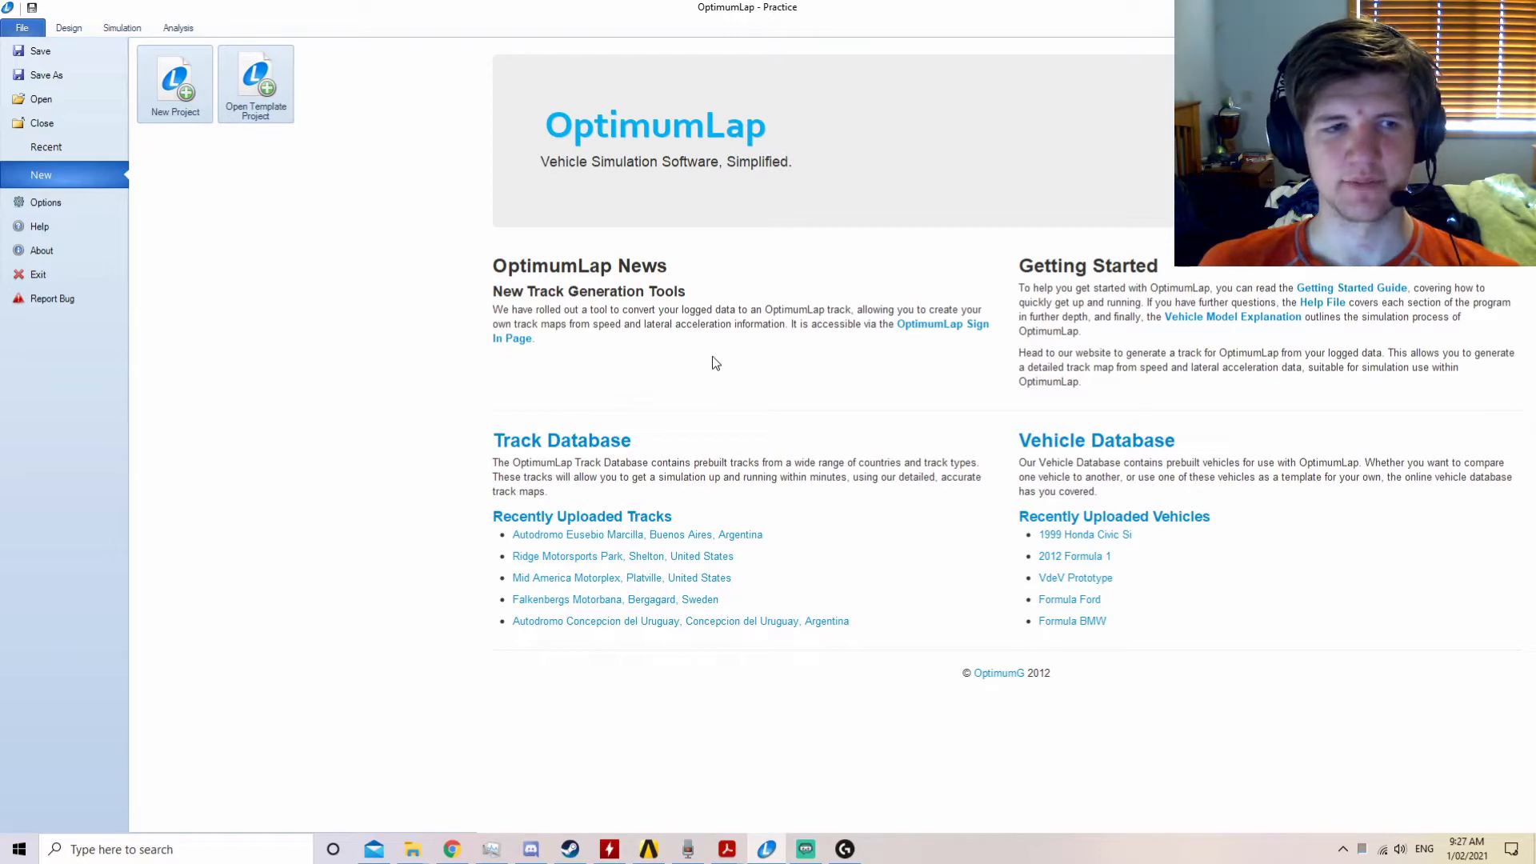
mouse_move(506, 638)
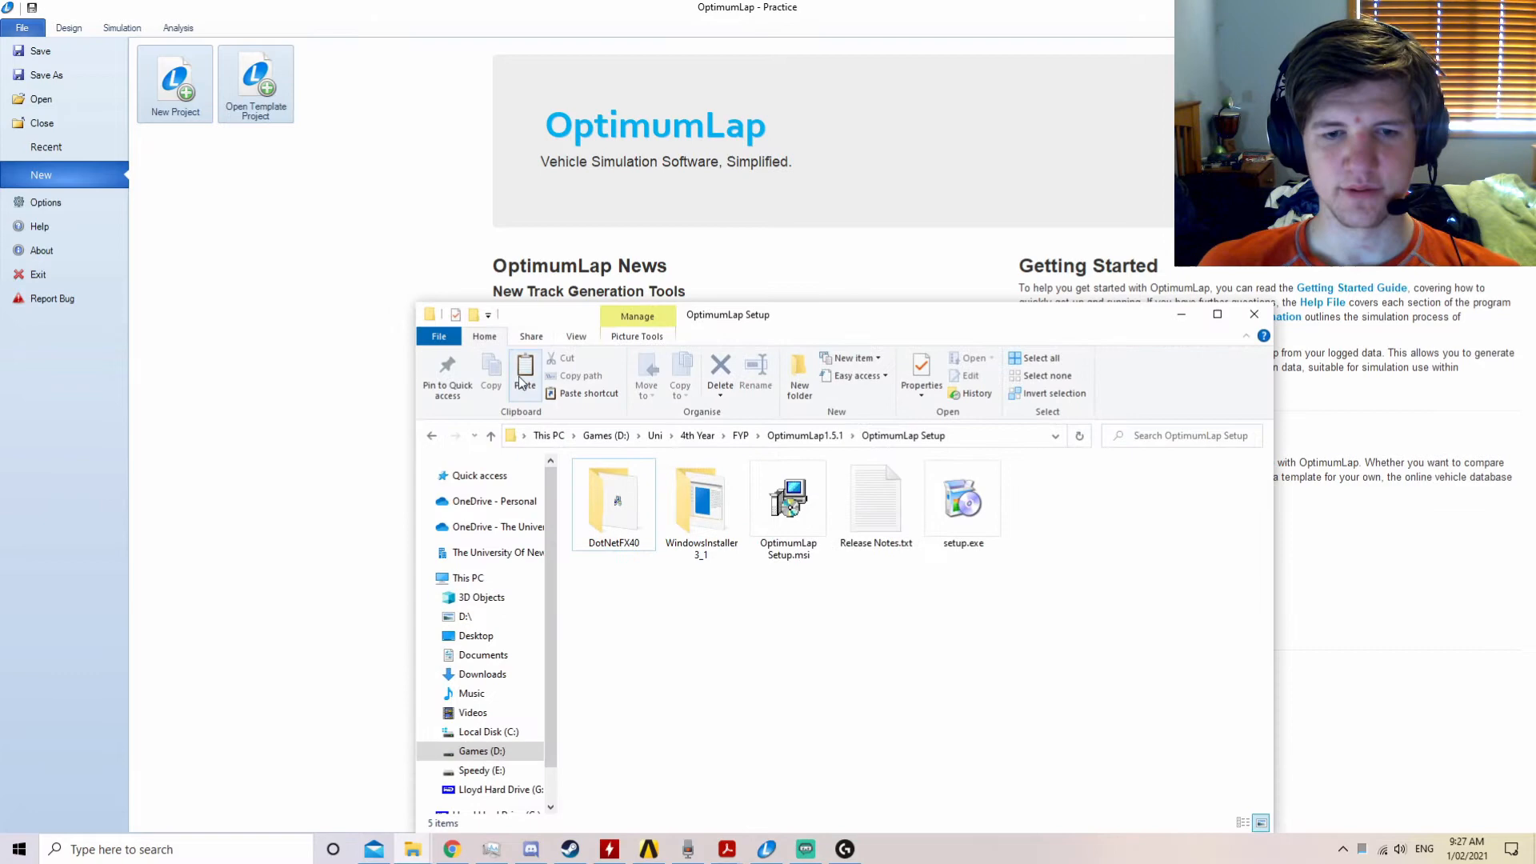
Browse up to OptimumLap1.5.1, look inside the OptimumLap Setup folder, then close Explorer.
click(805, 435)
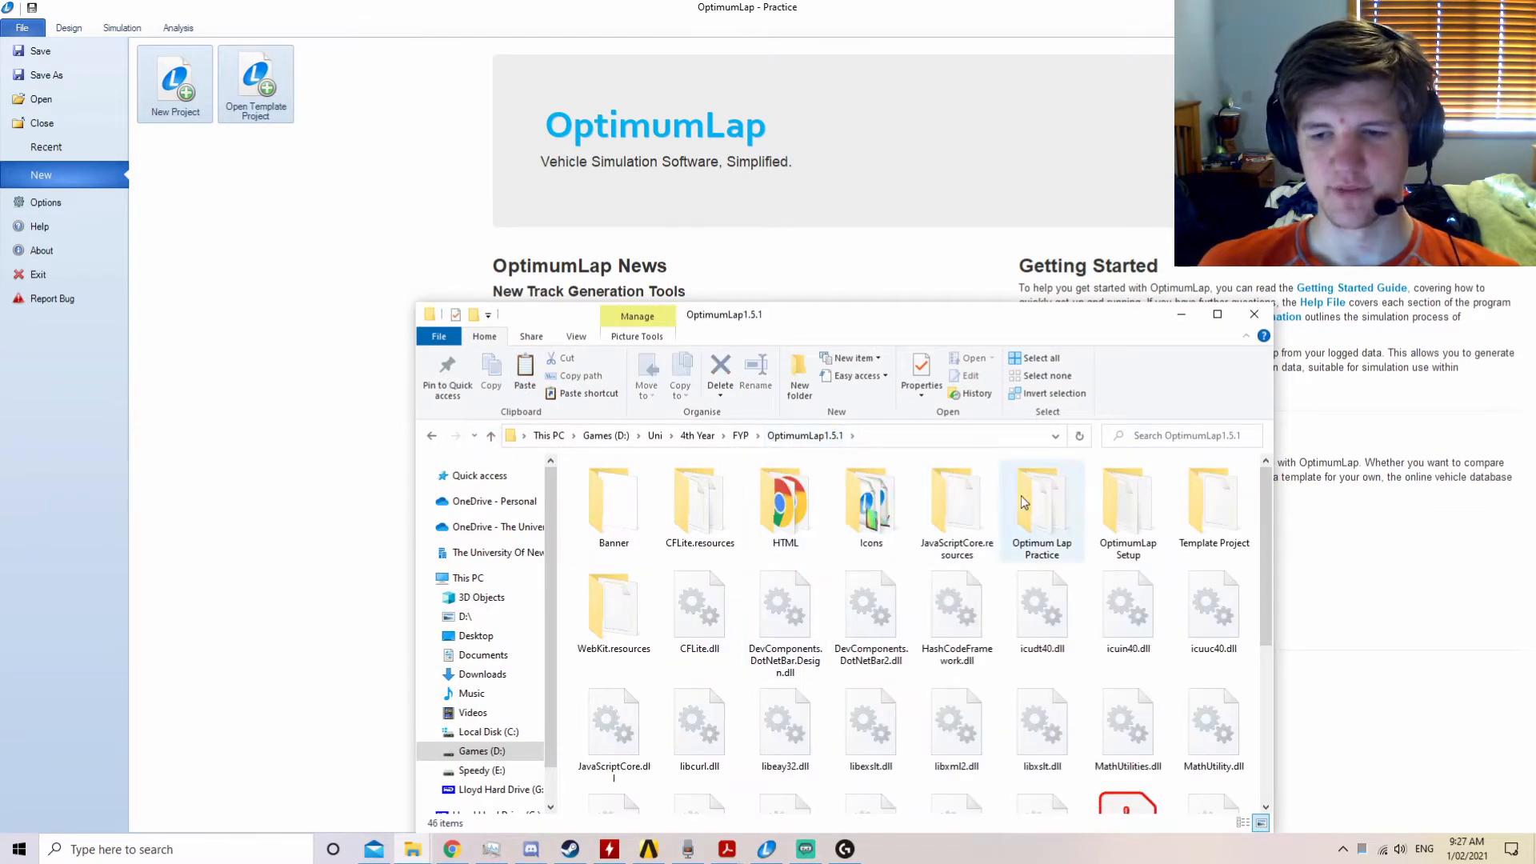
double_click(1128, 508)
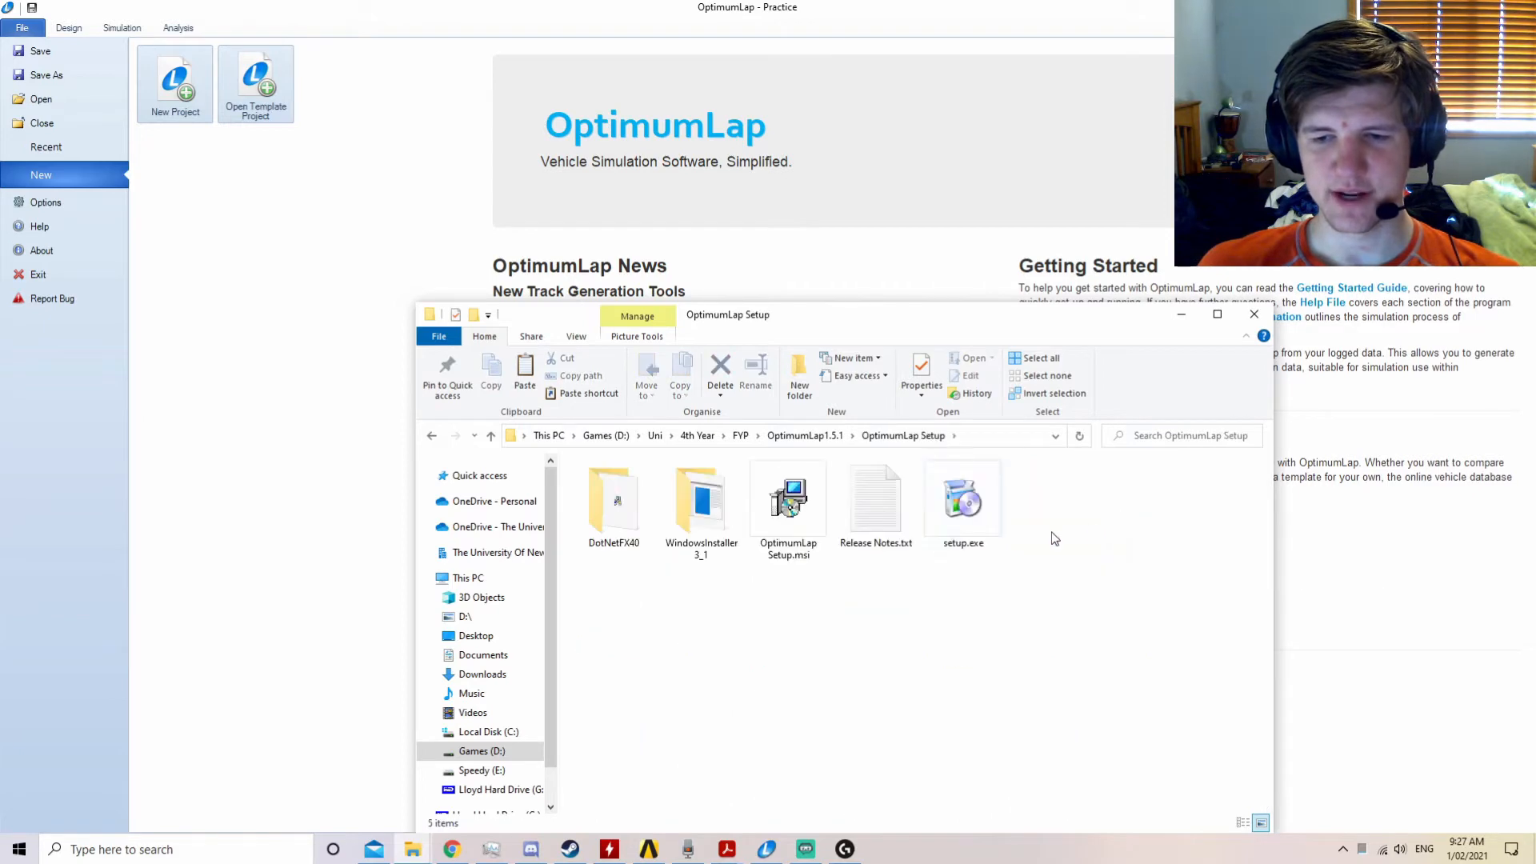
click(962, 499)
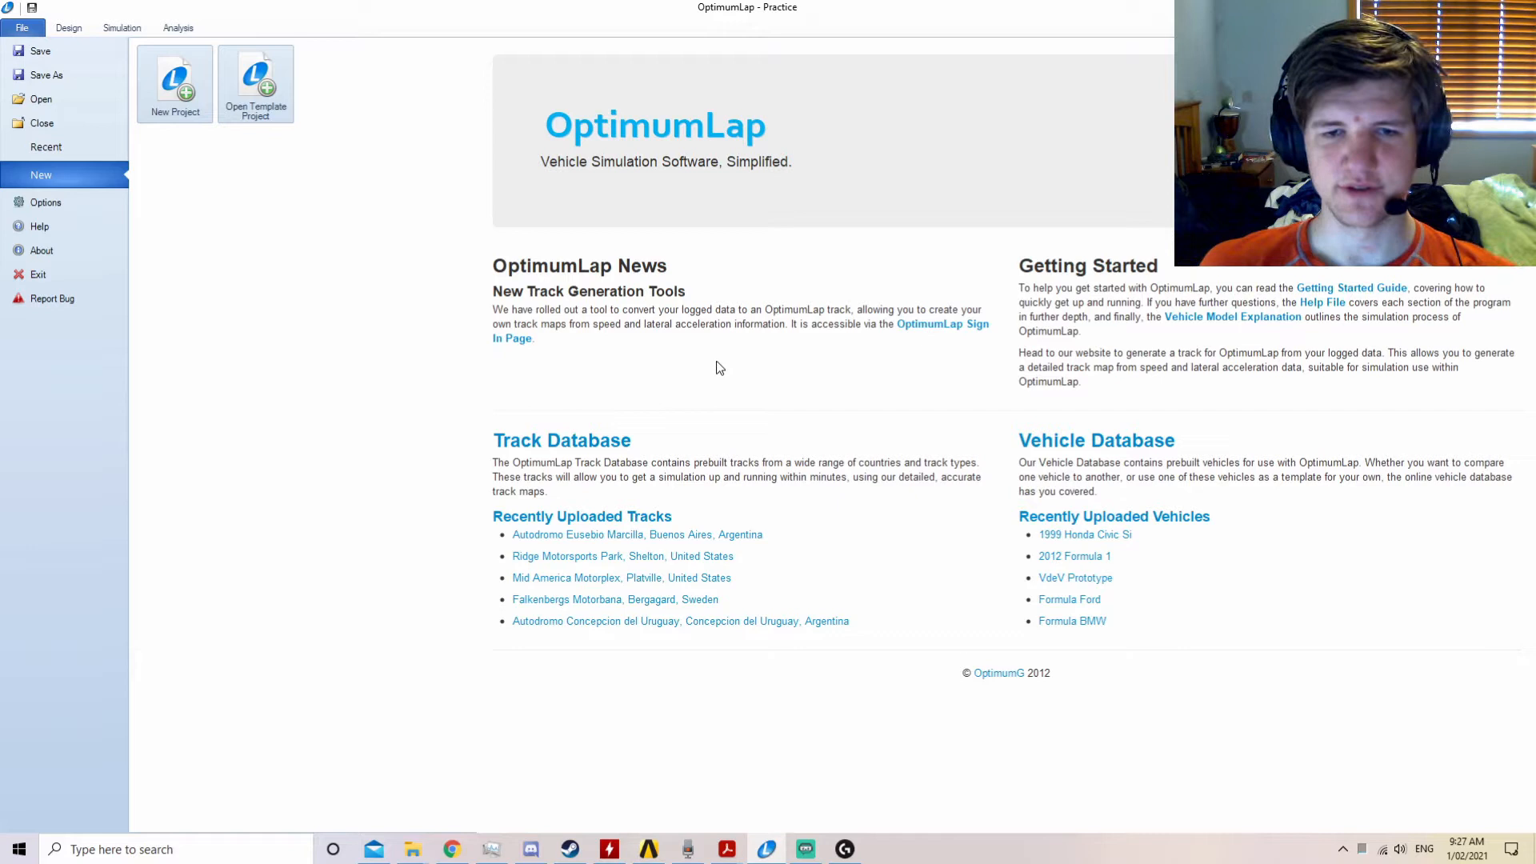
mouse_move(720, 372)
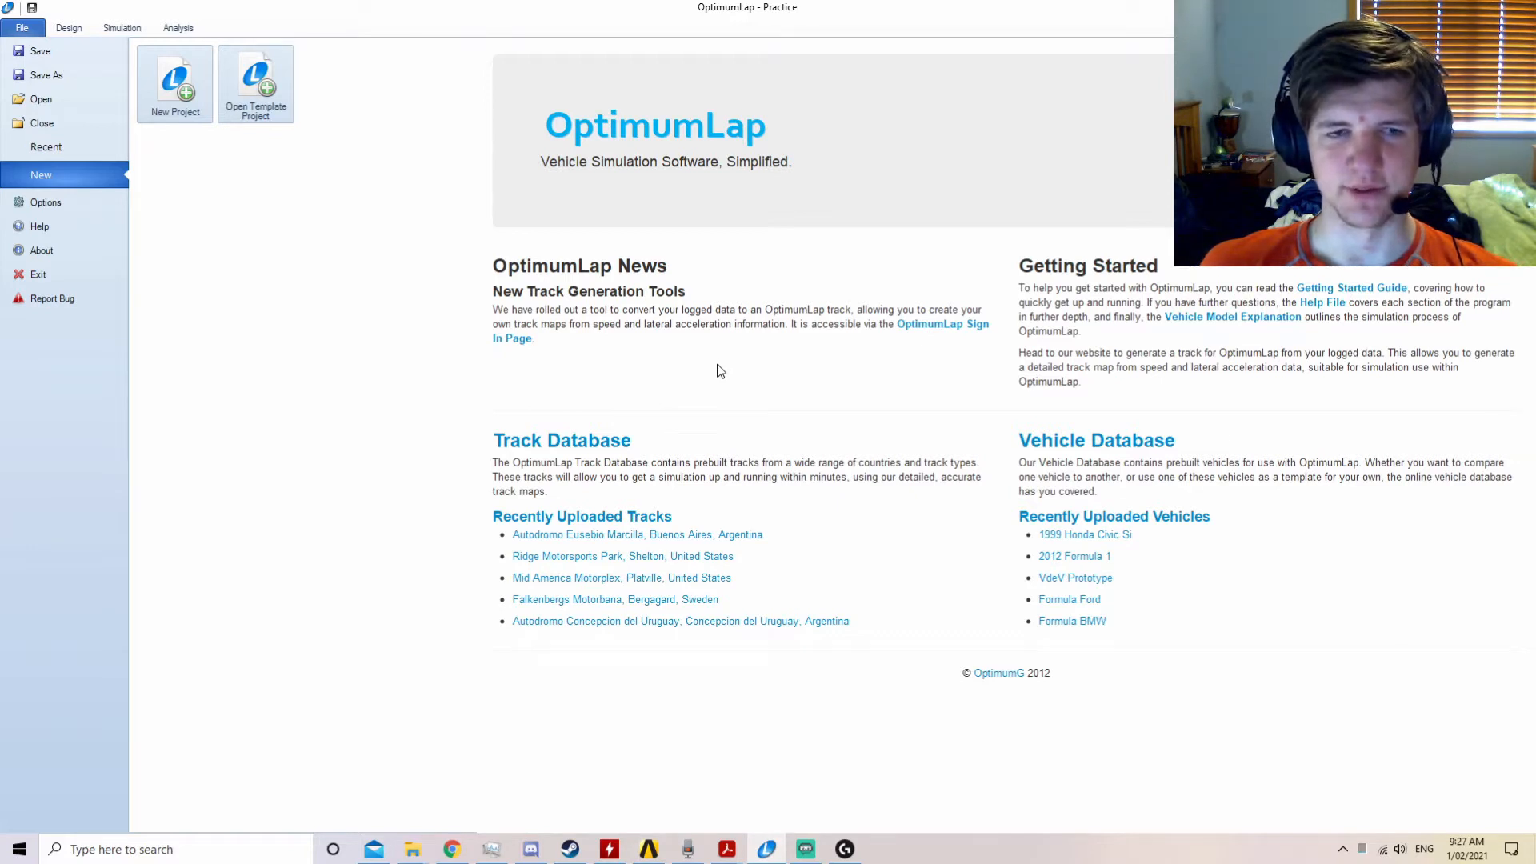
mouse_move(437, 243)
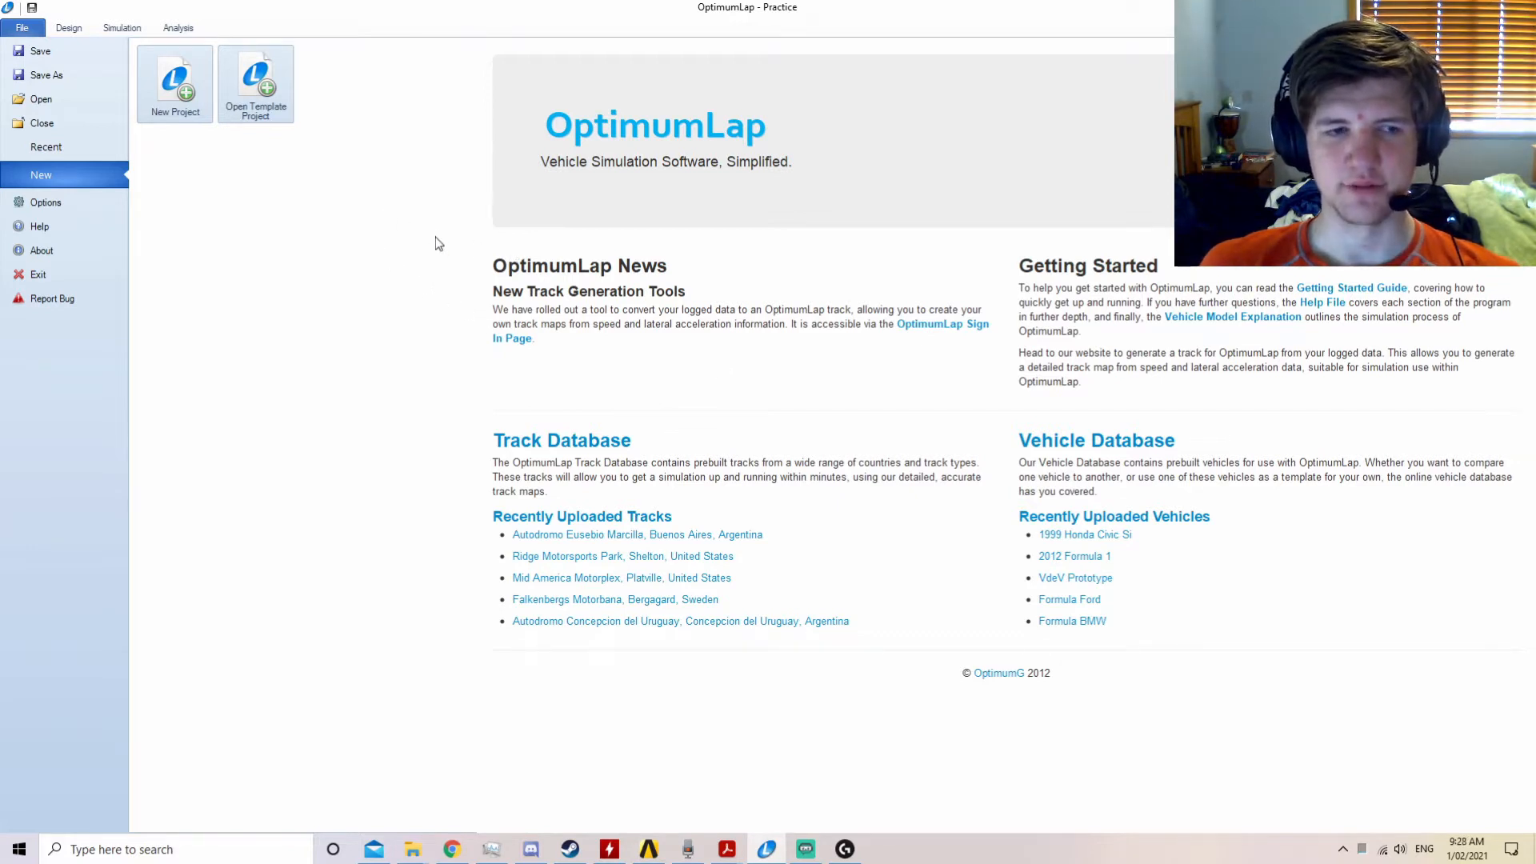
click(45, 201)
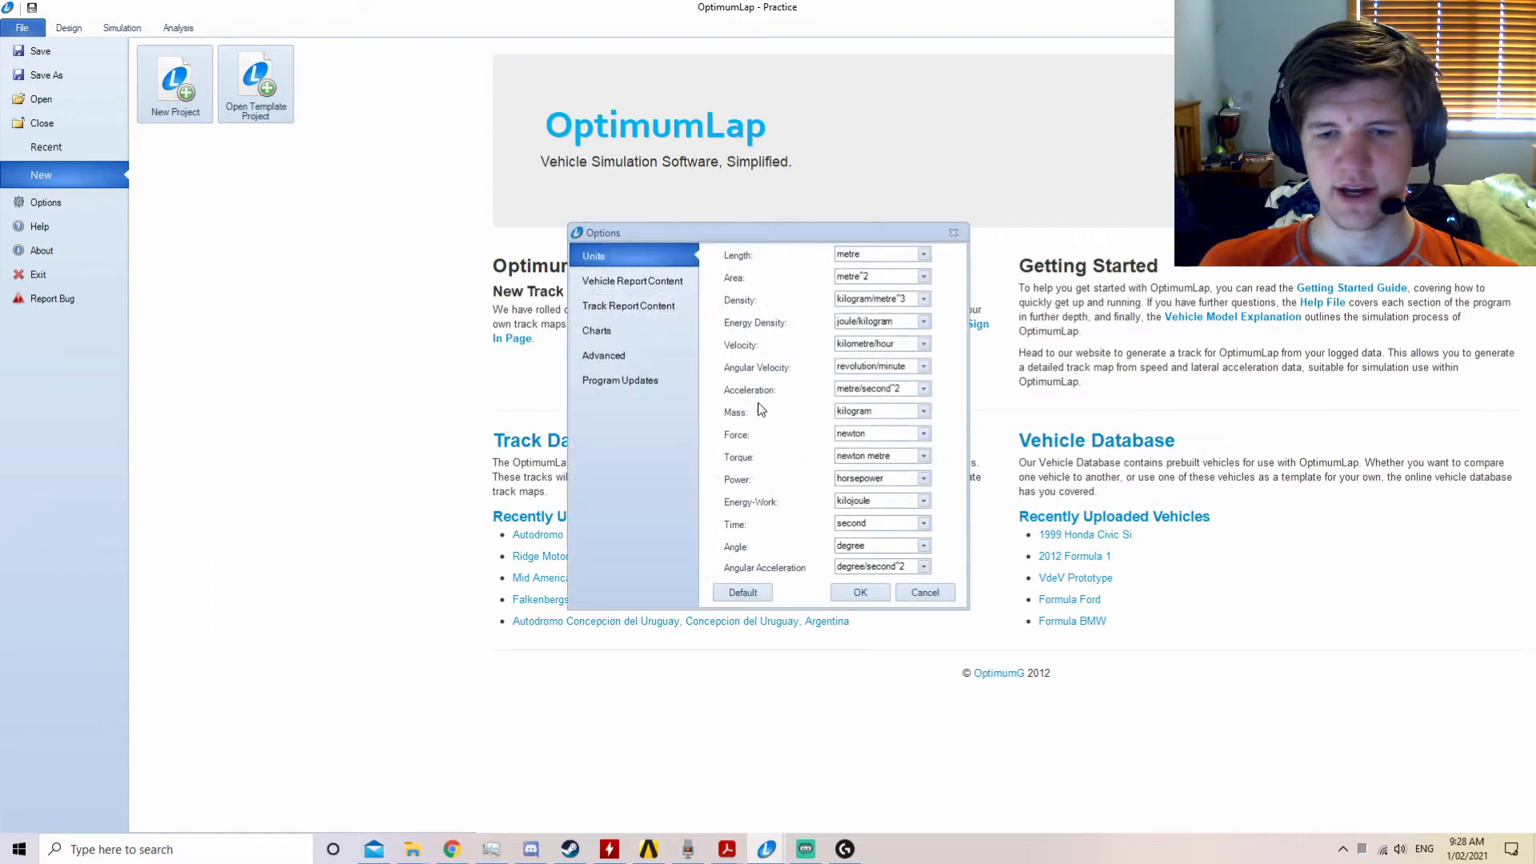
click(922, 479)
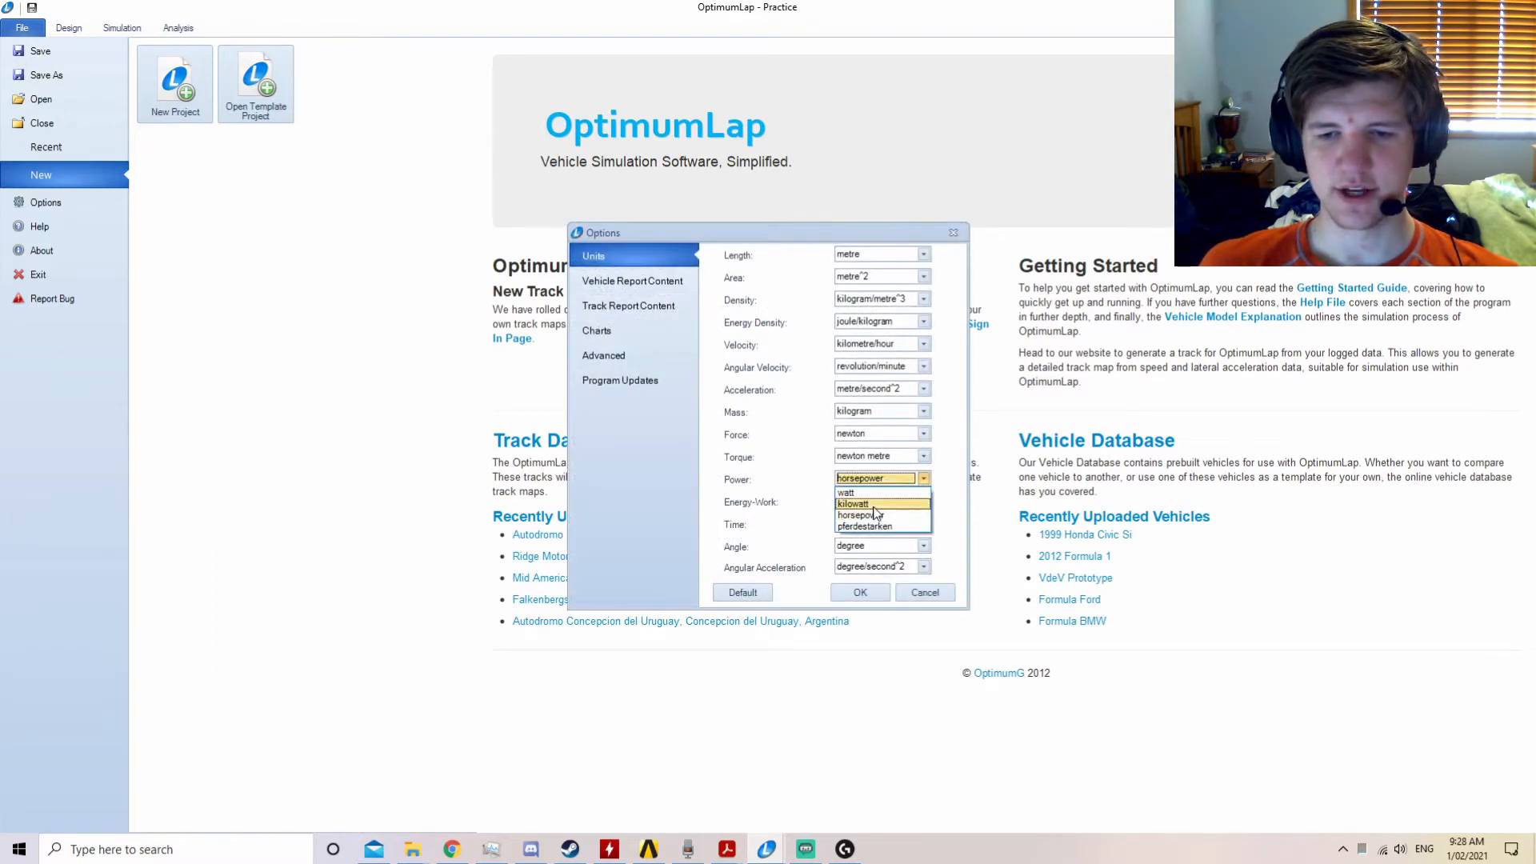
click(860, 592)
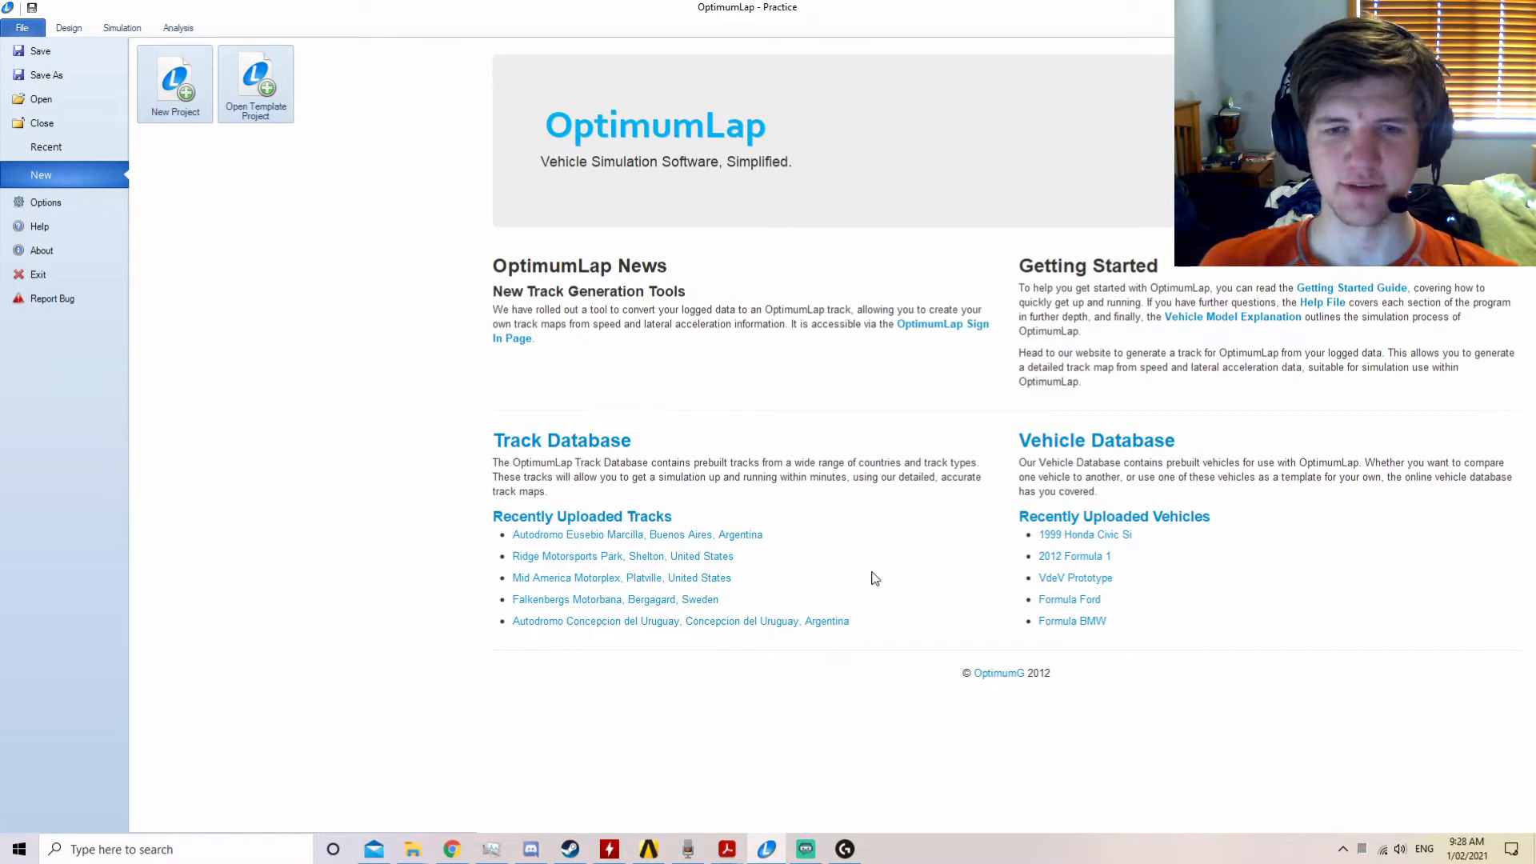
mouse_move(704, 373)
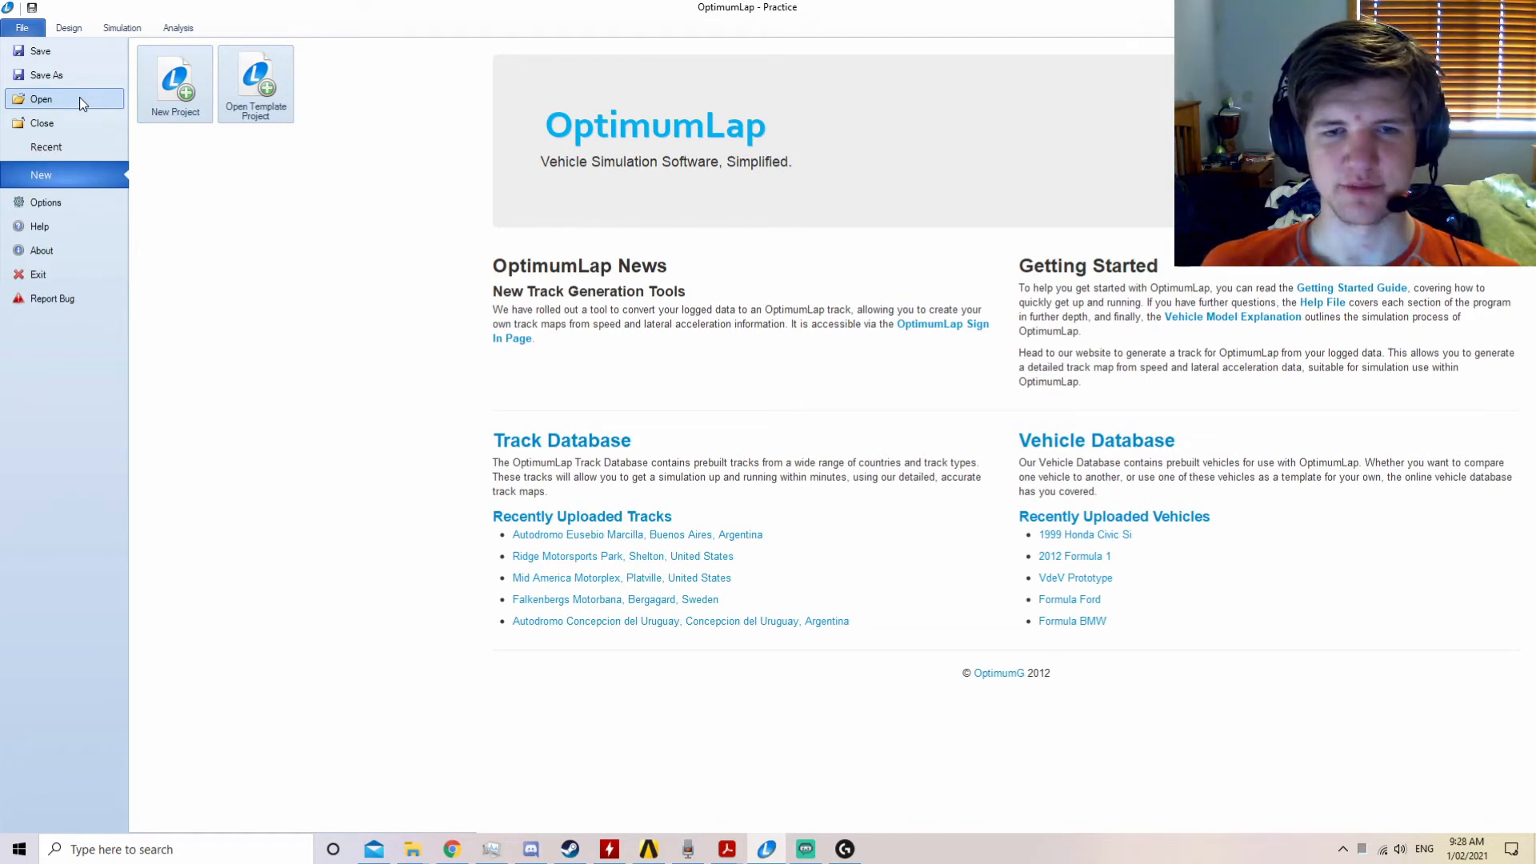
mouse_move(77, 103)
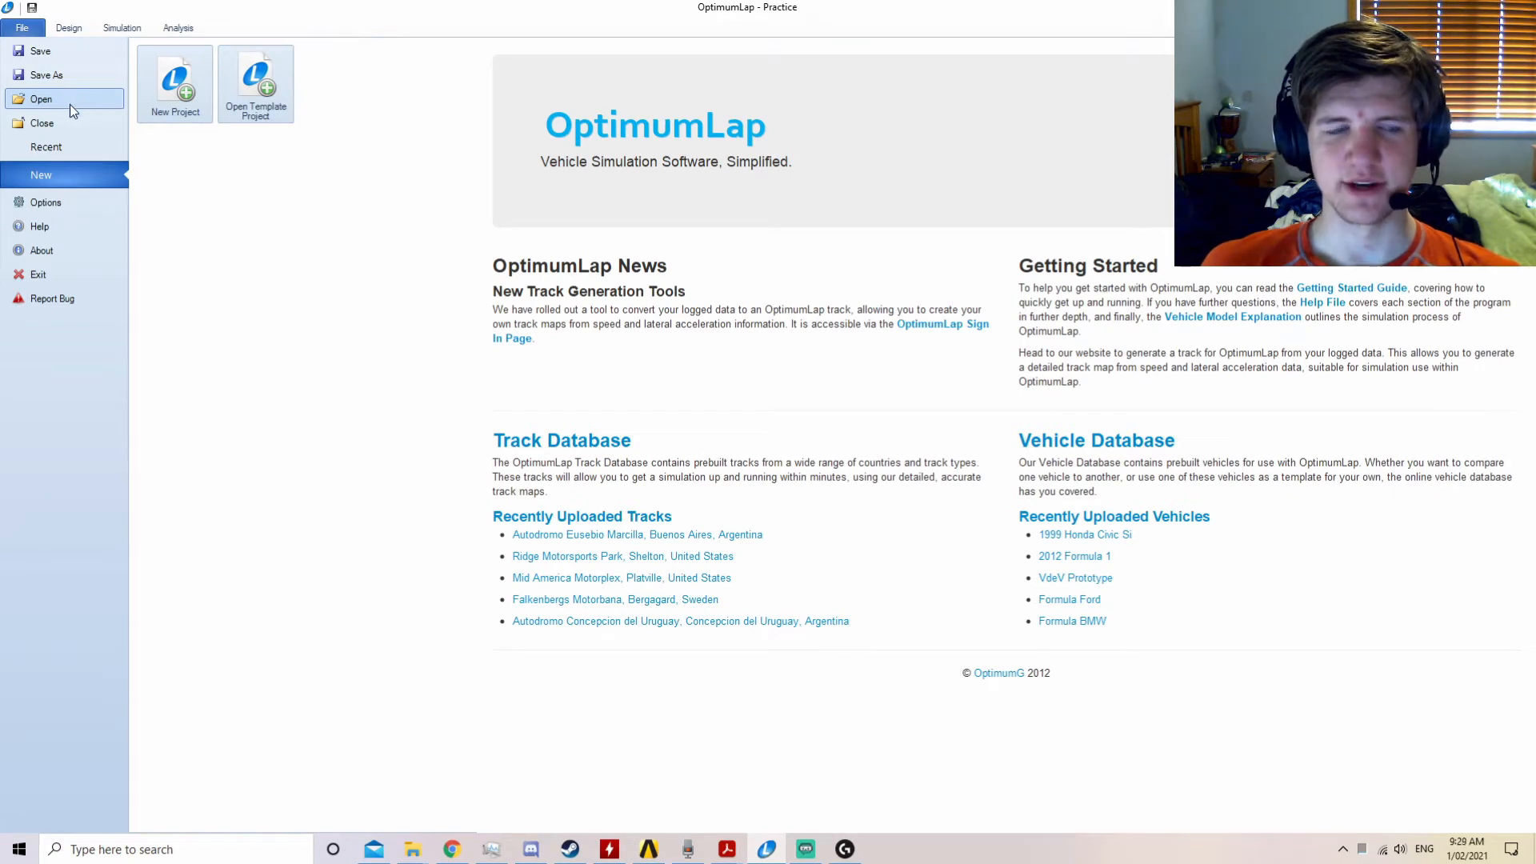
Load the existing Practice project and review its project tree of vehicles, tracks and results.
click(69, 28)
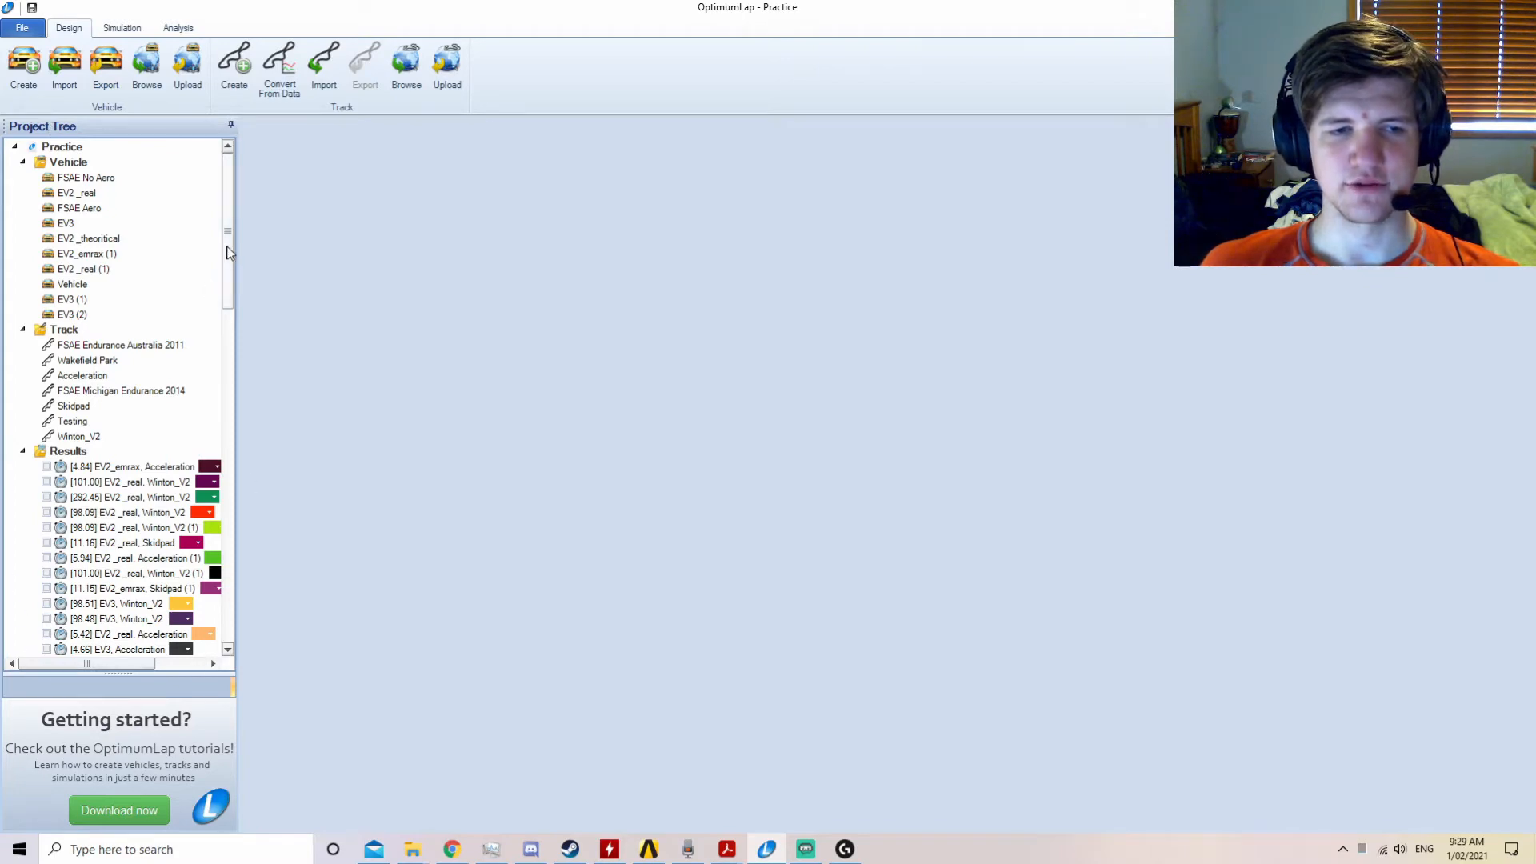
scroll(down, 3)
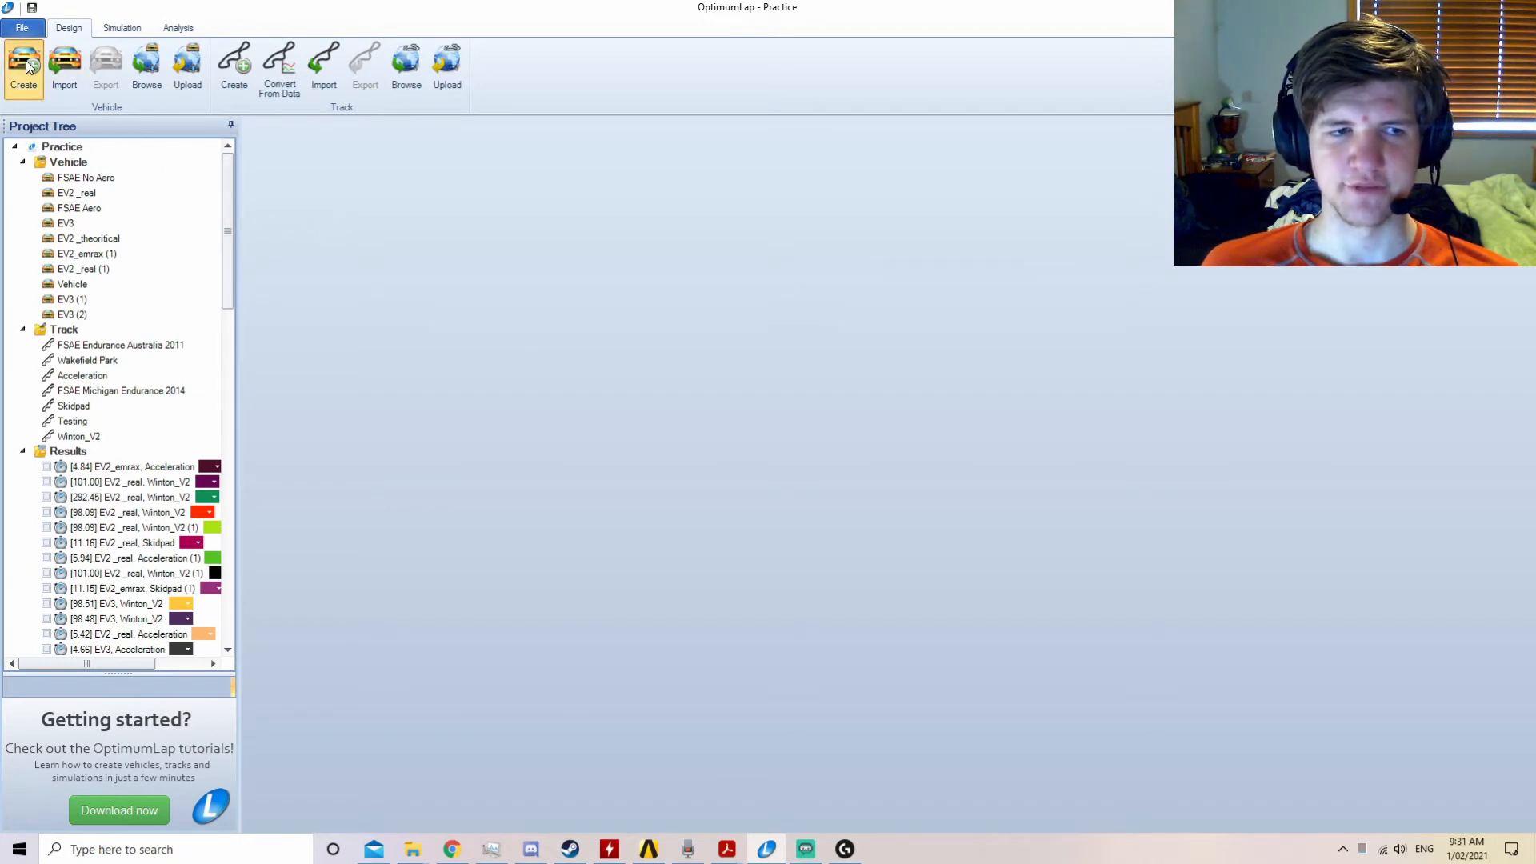
Create a new vehicle in the project with a mass of 350 kg.
click(24, 67)
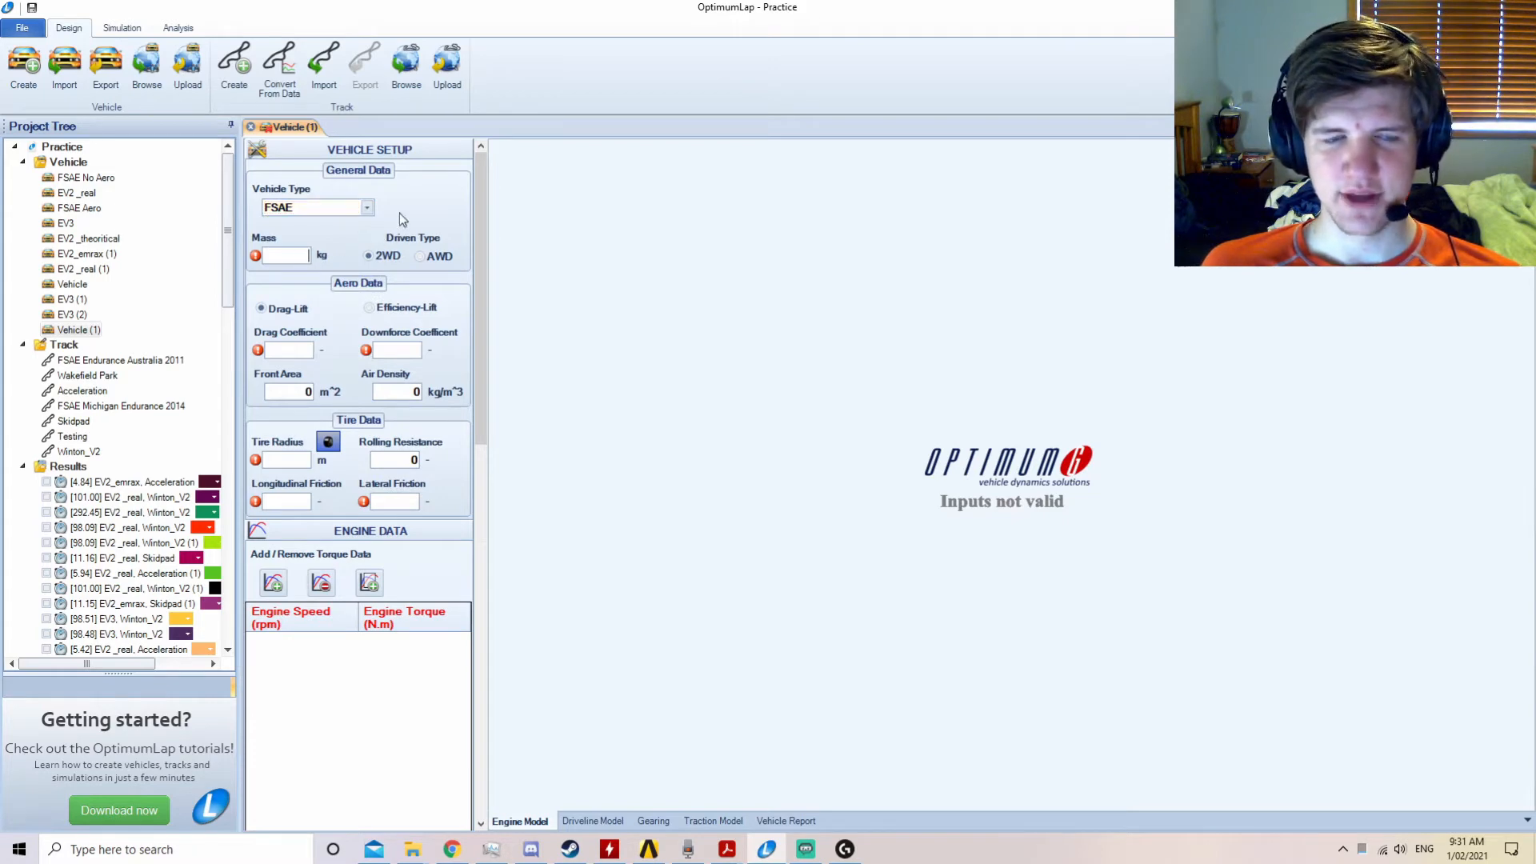
text(350.000)
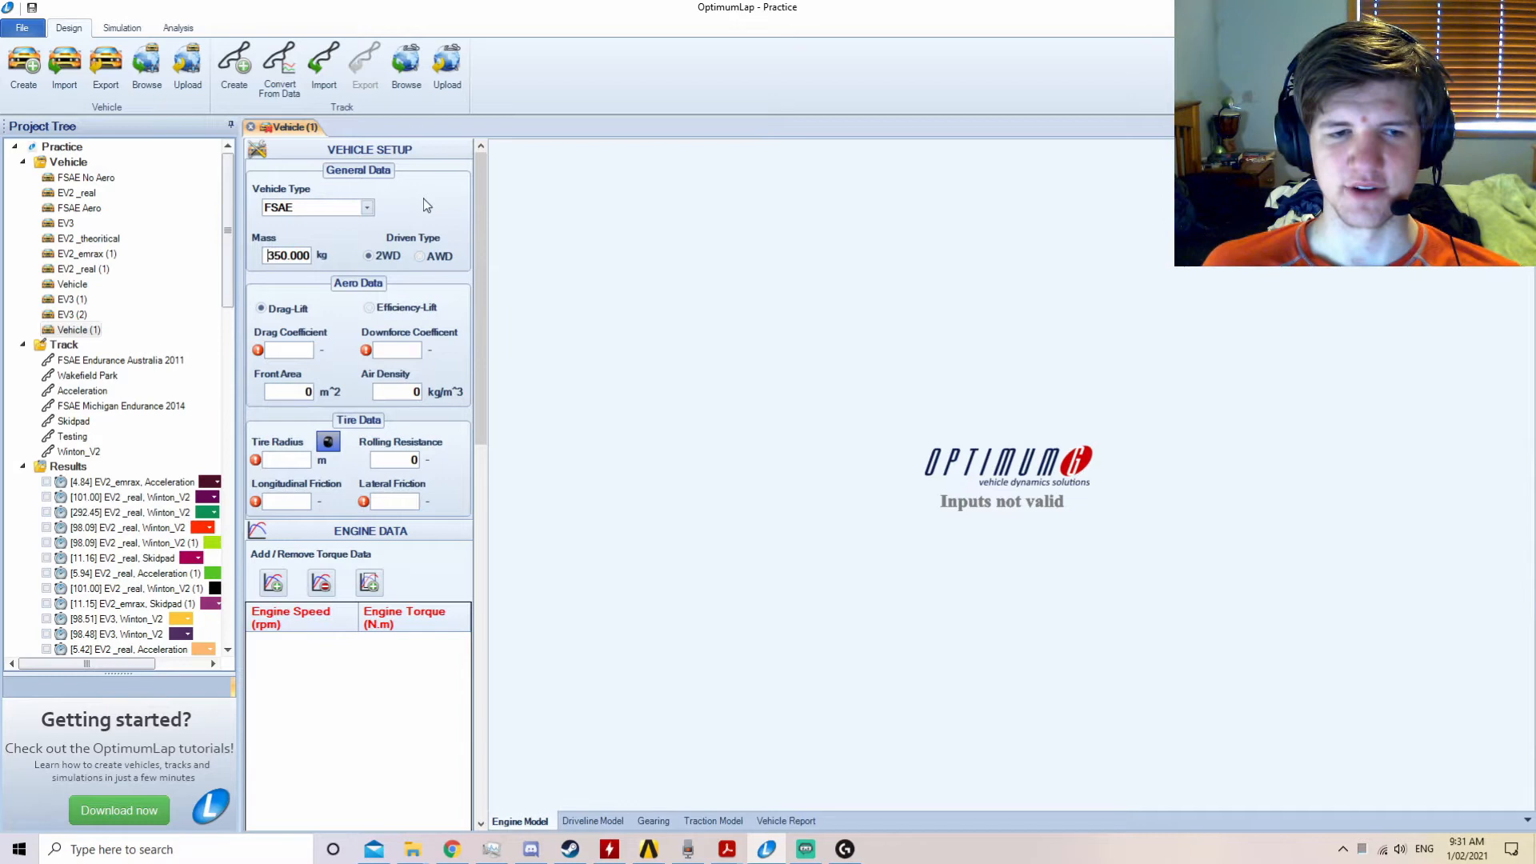
mouse_move(304, 349)
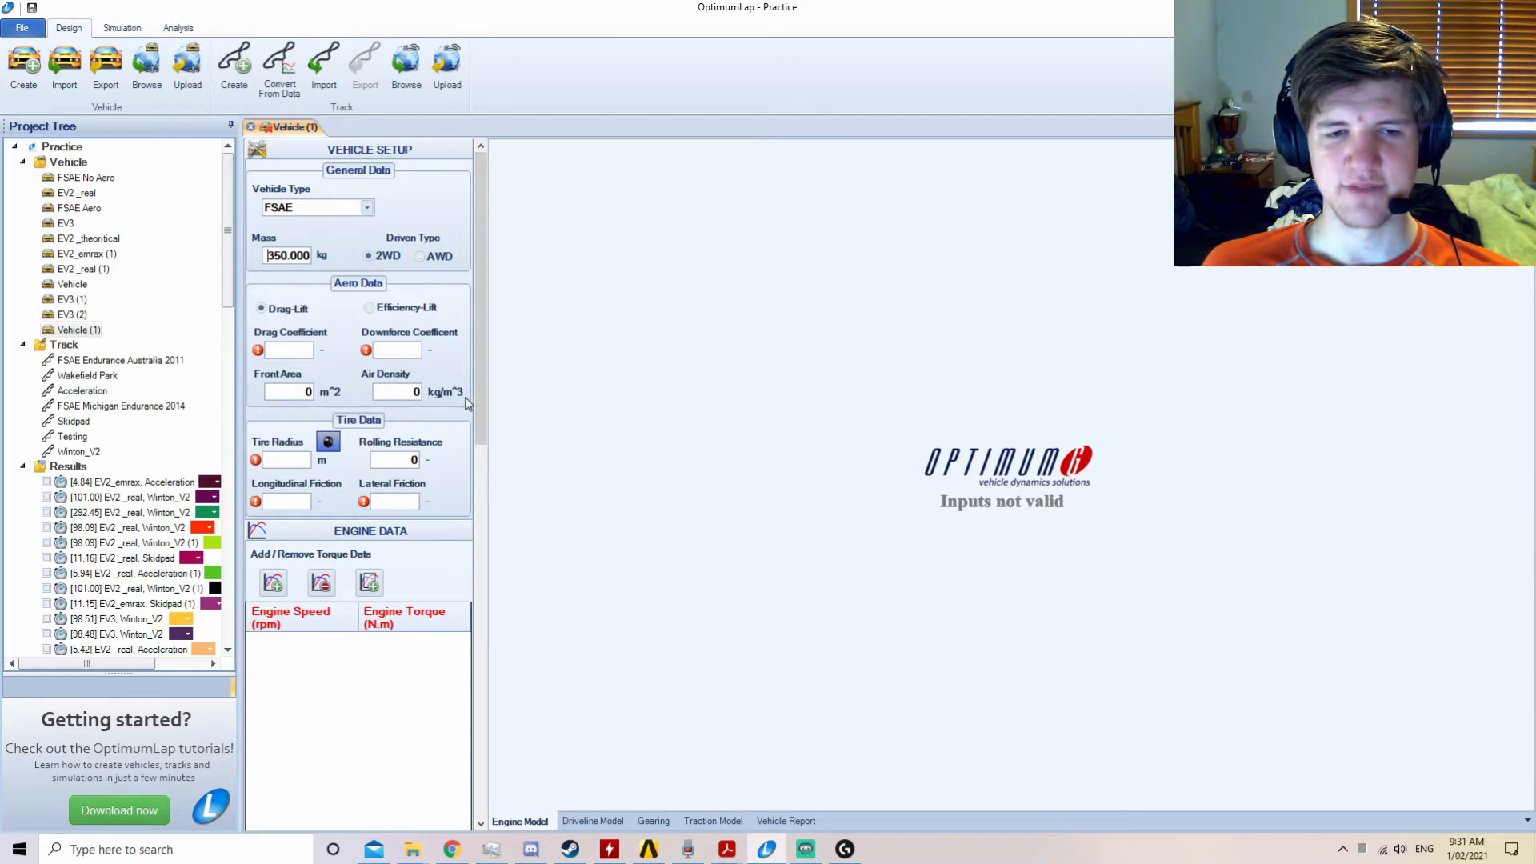
Enter aero data: drag 1.8, downforce 2.5, front area 0.8, air density 1.2.
click(285, 350)
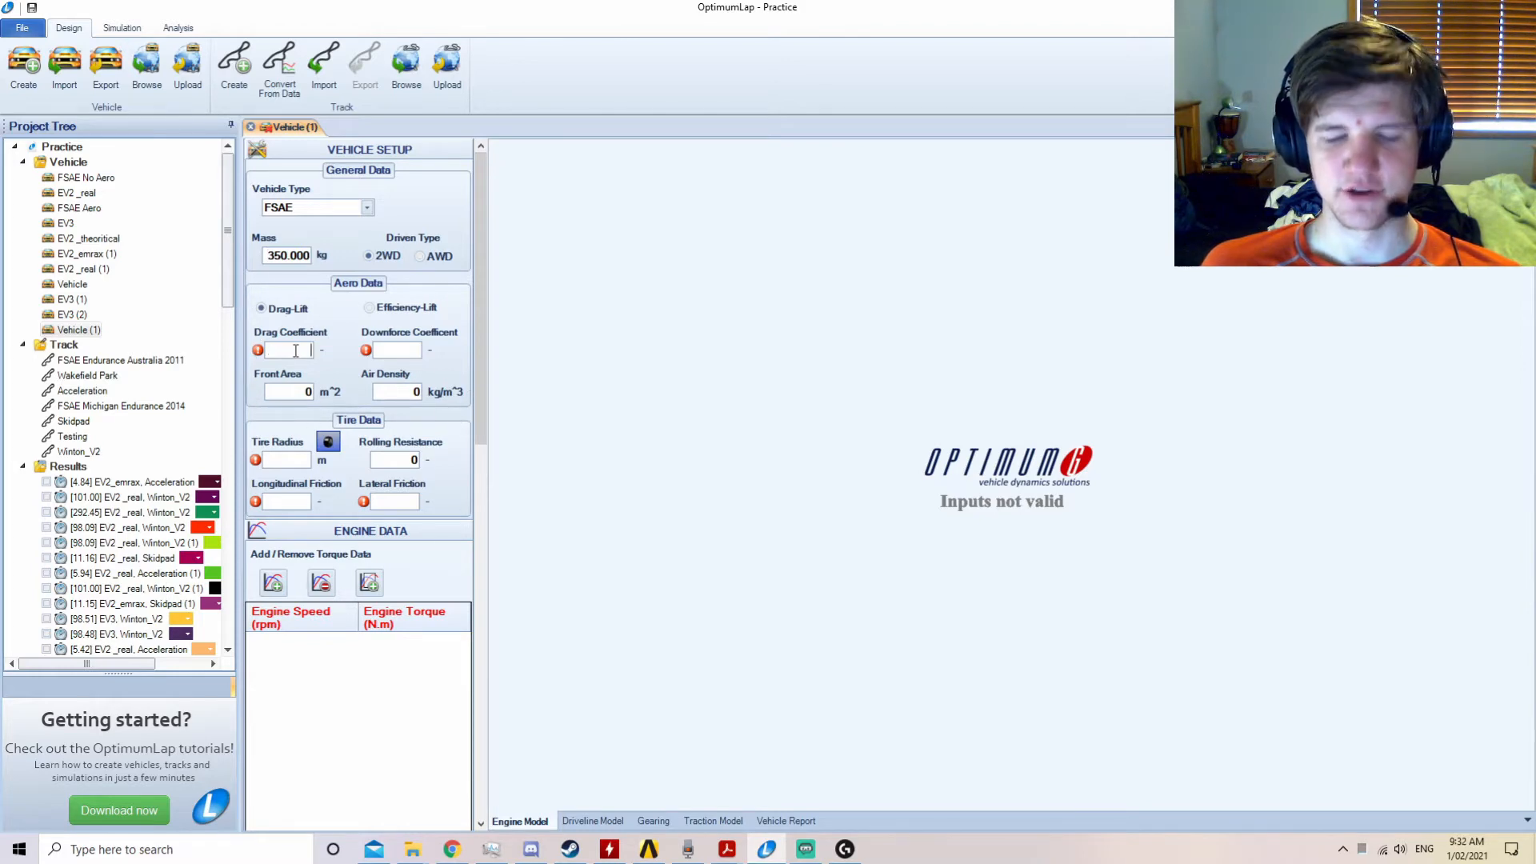
text(1.800)
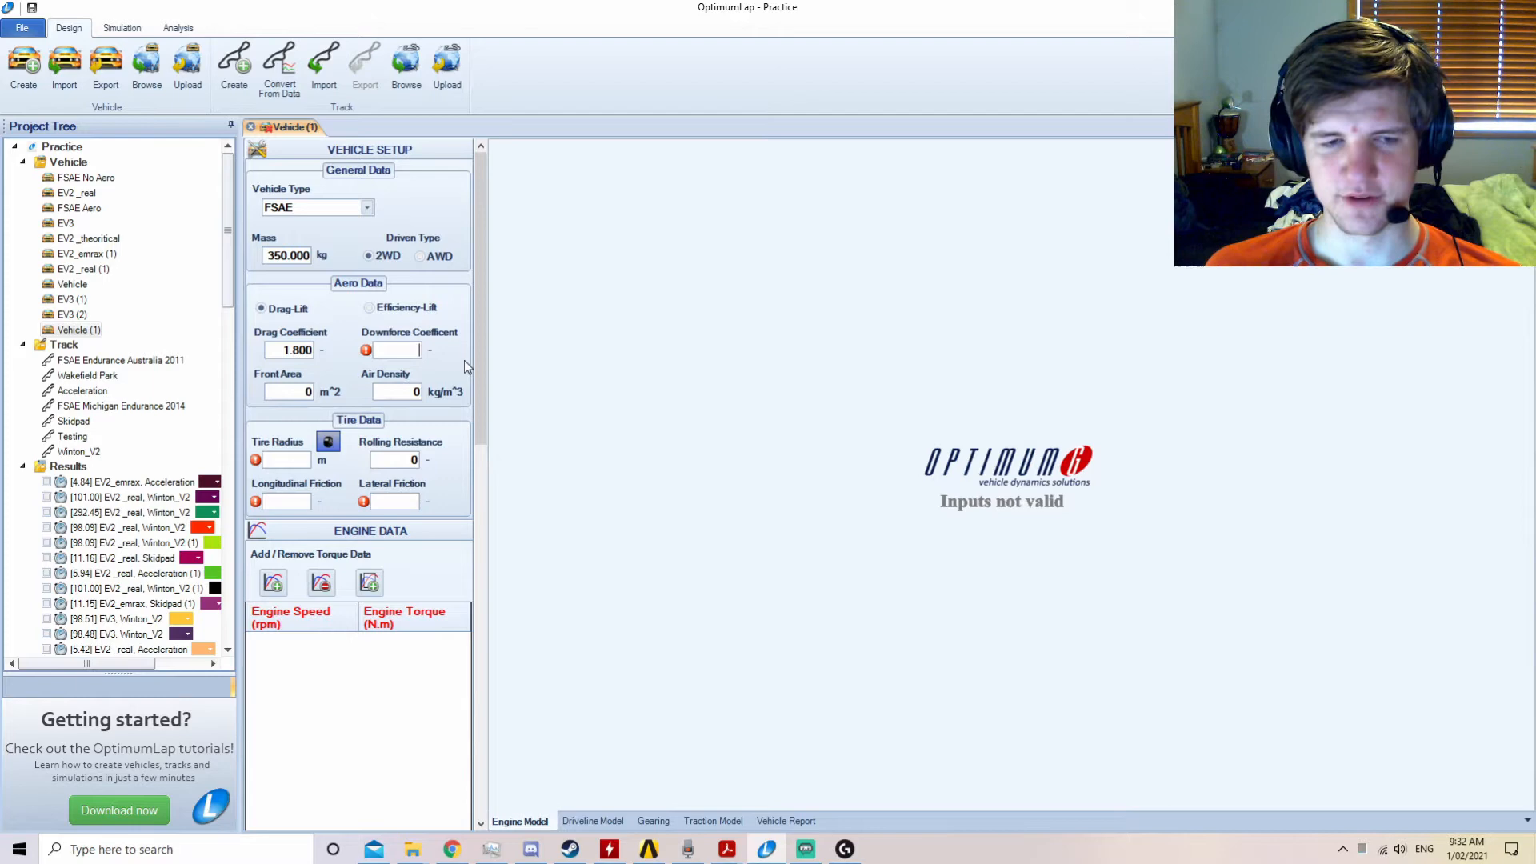
text(2.50)
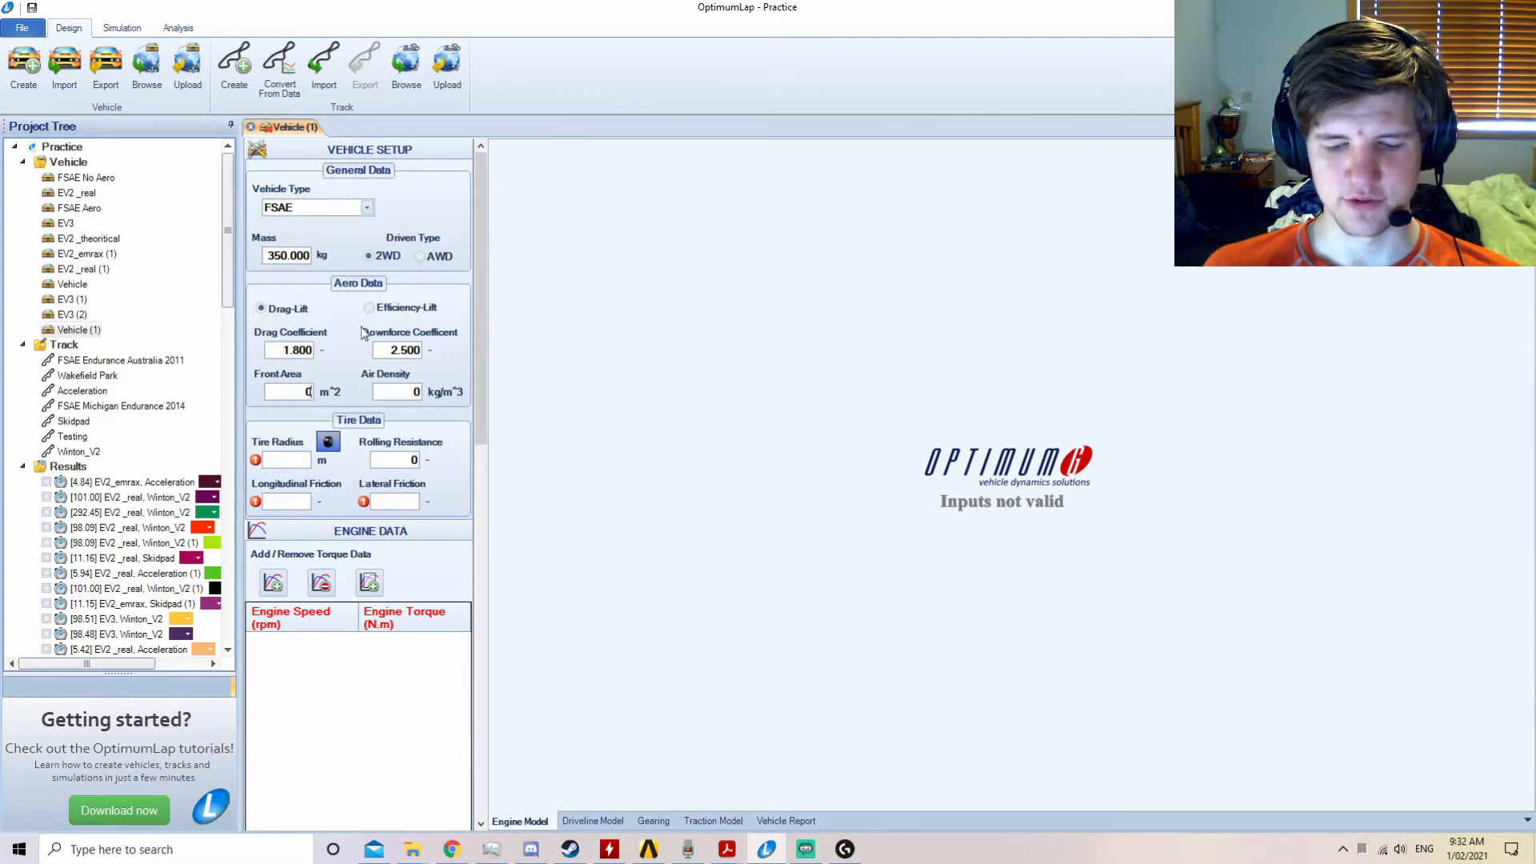
text(0.800)
click(396, 390)
text(1.2)
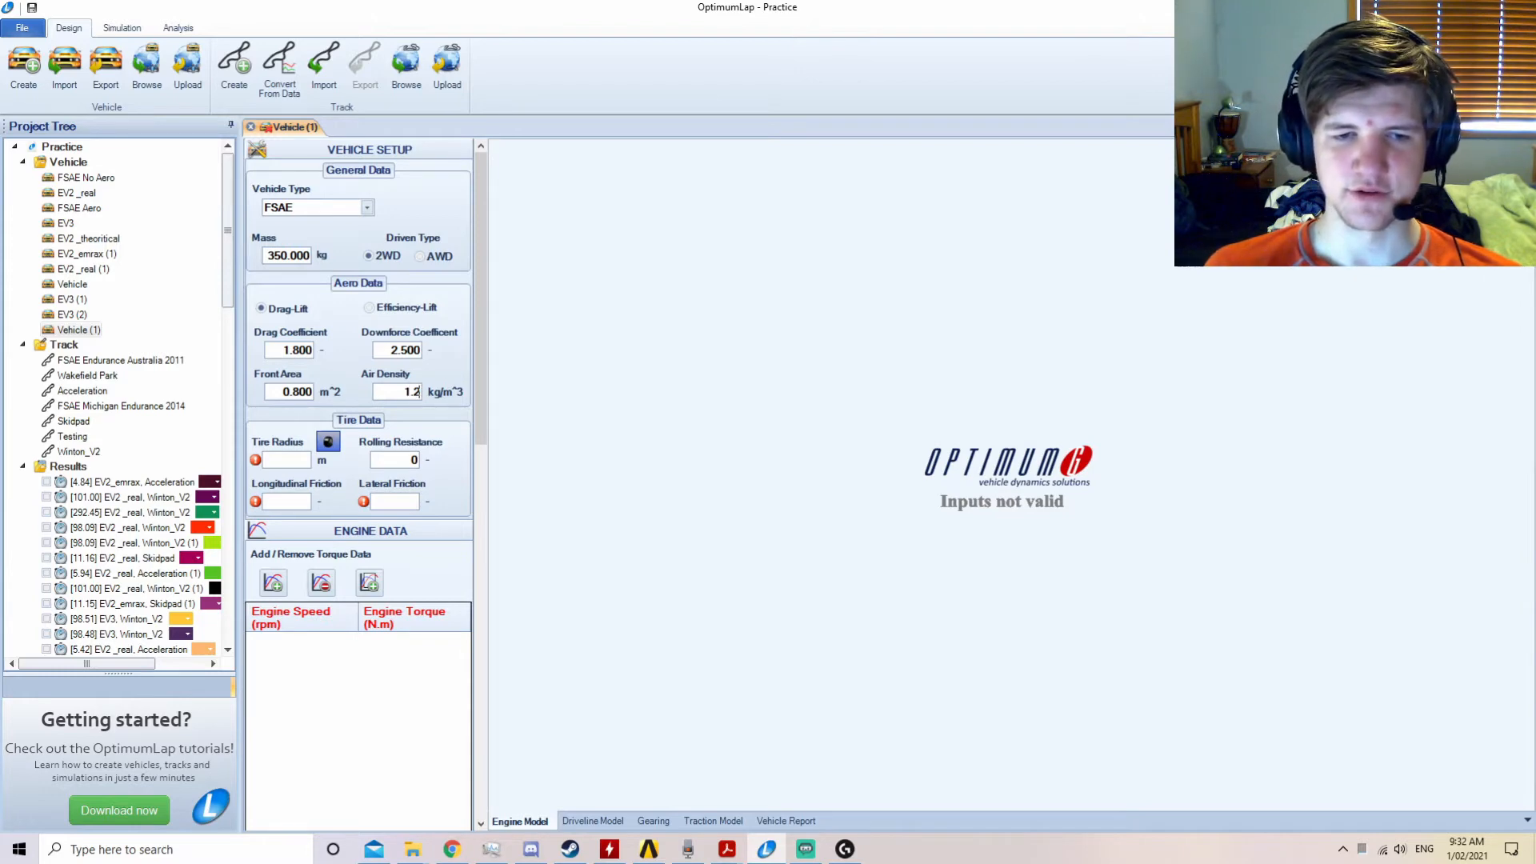
click(402, 392)
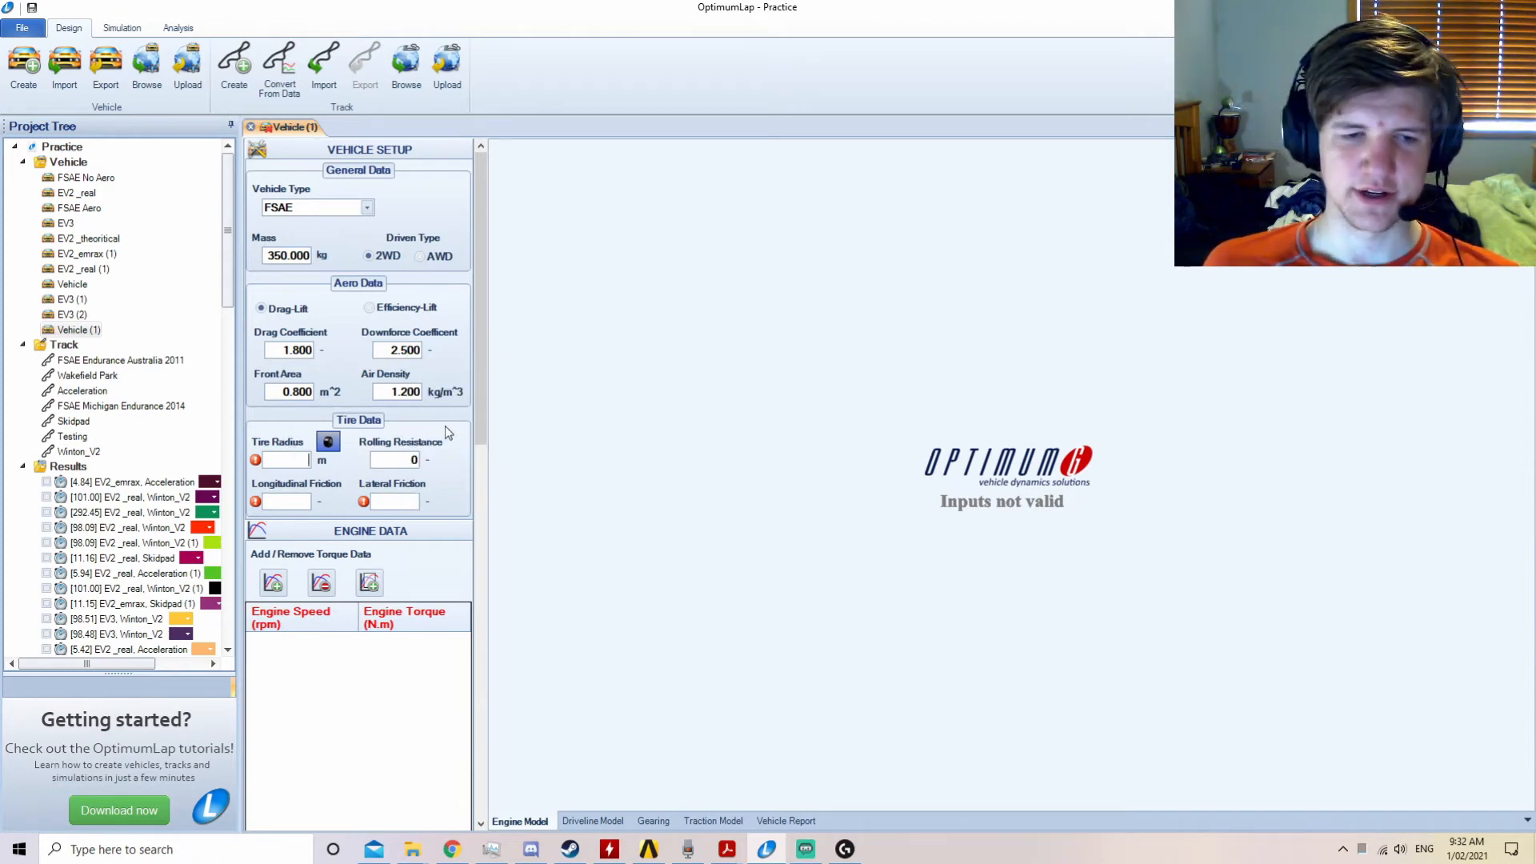
Enter tire radius 0.203 m, rolling resistance 0.020 and longitudinal friction 1.4.
text(0.203)
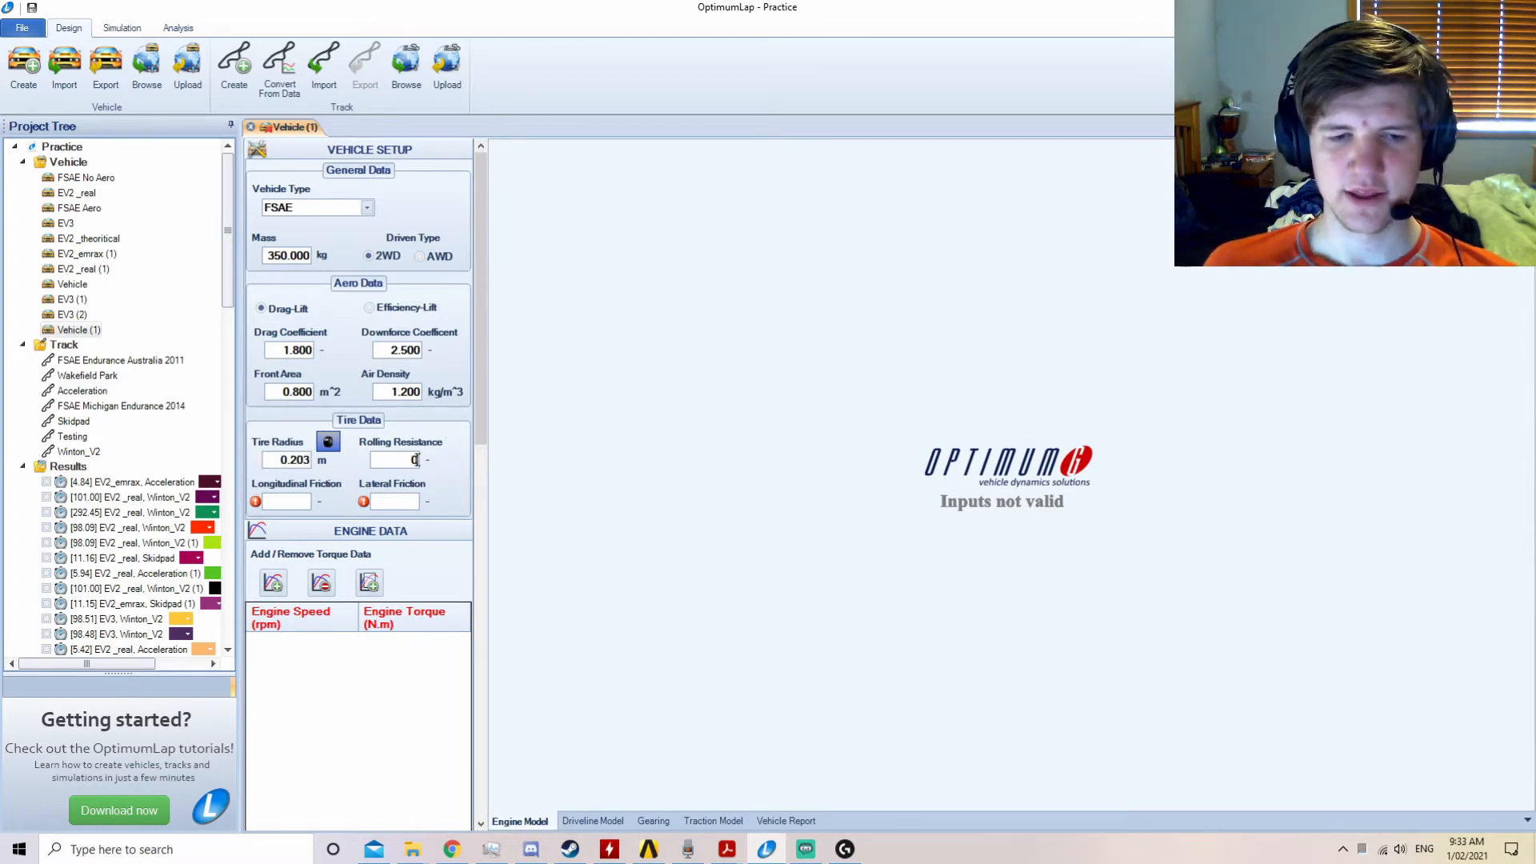
mouse_move(396, 460)
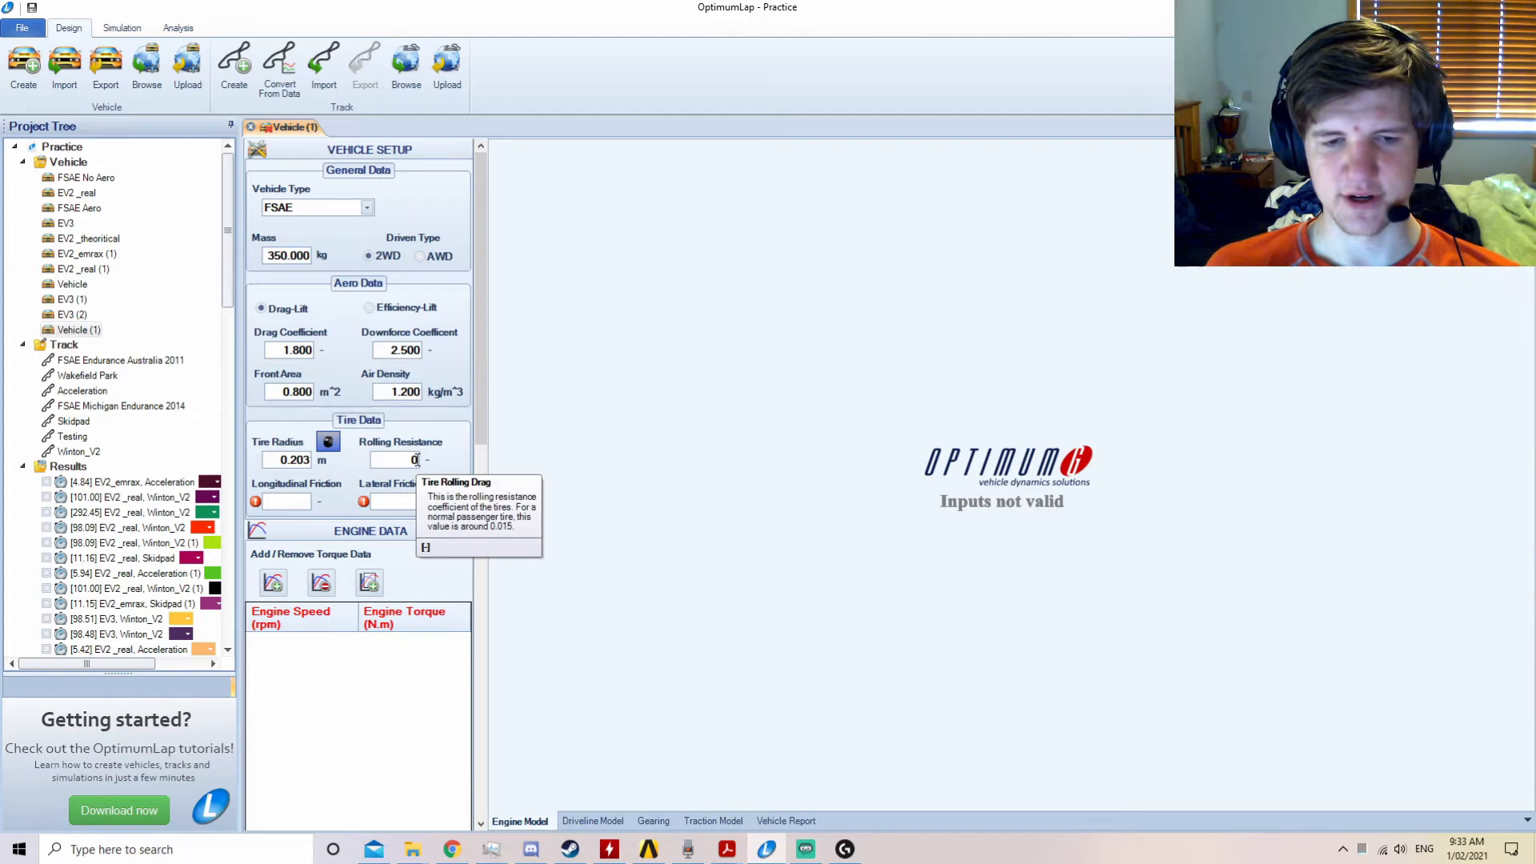
text(.4)
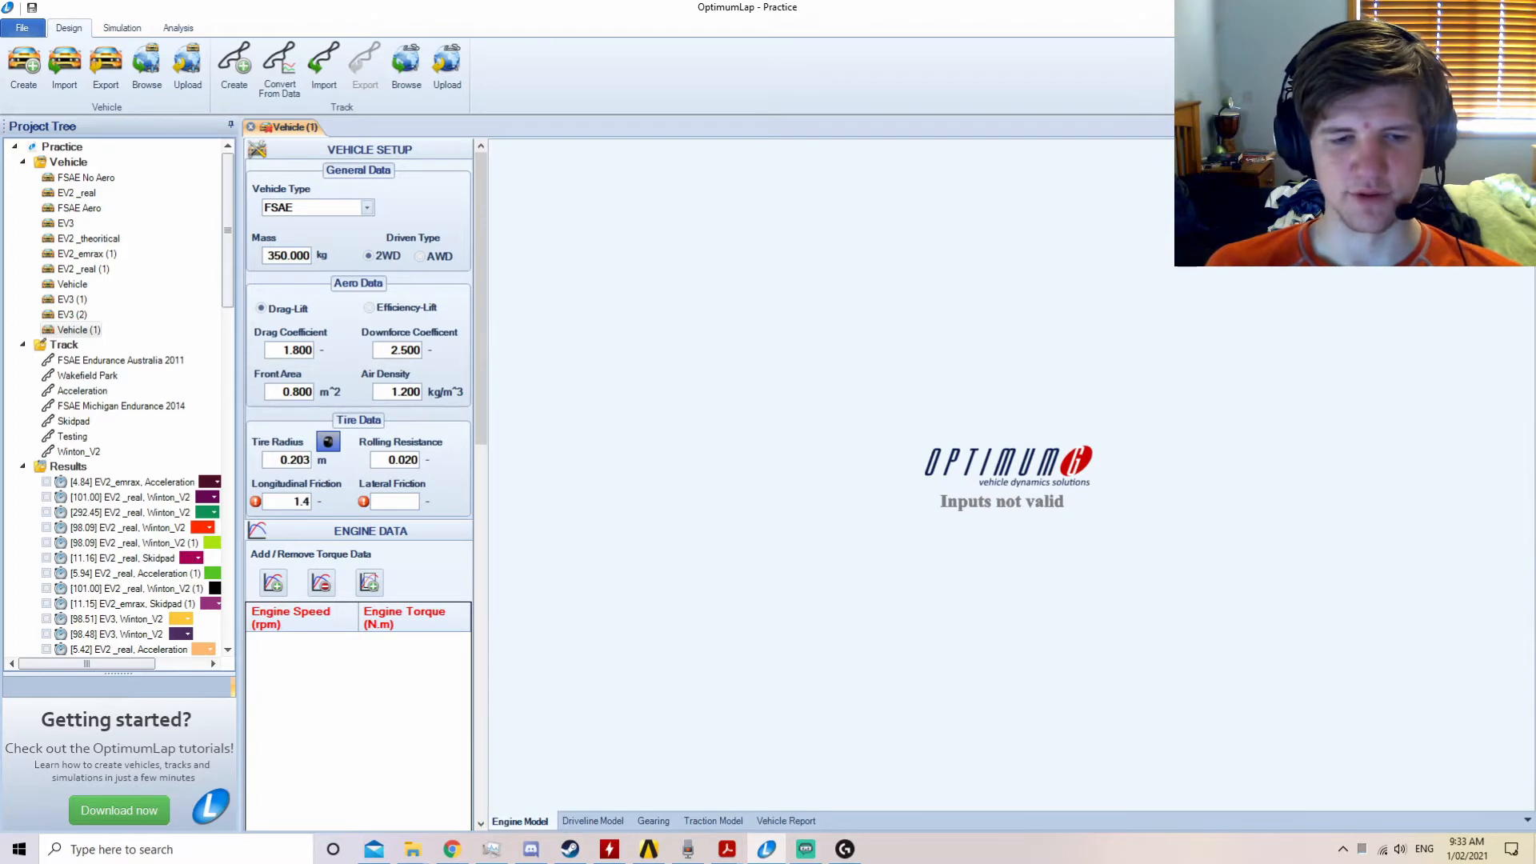
scroll(down, 3)
text(1.700)
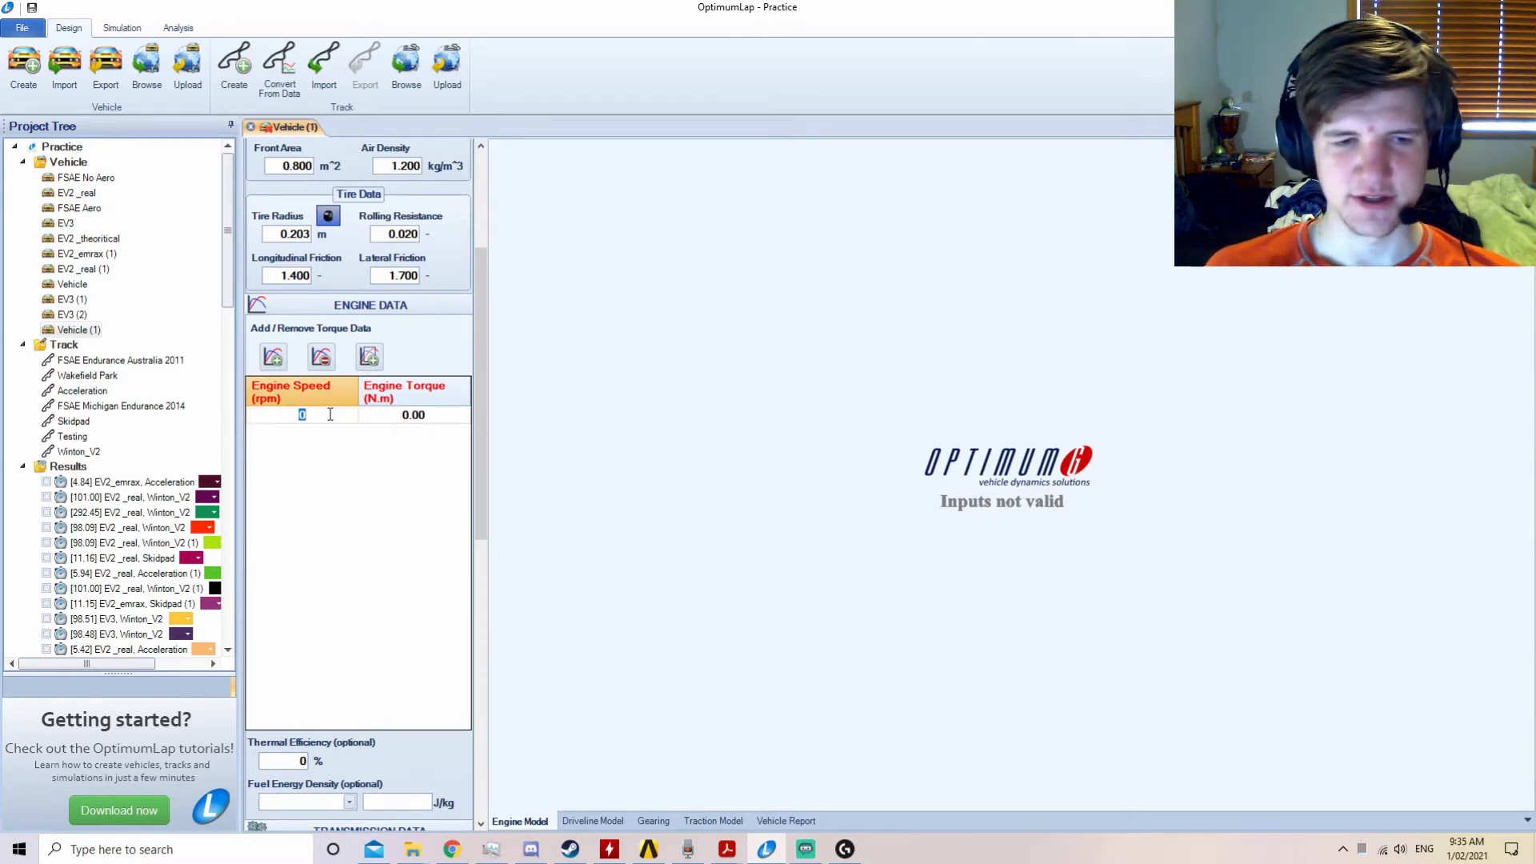
Set lateral friction 1.7 and add torque points of 180 N·m at 1 and 1000 rpm.
text(1)
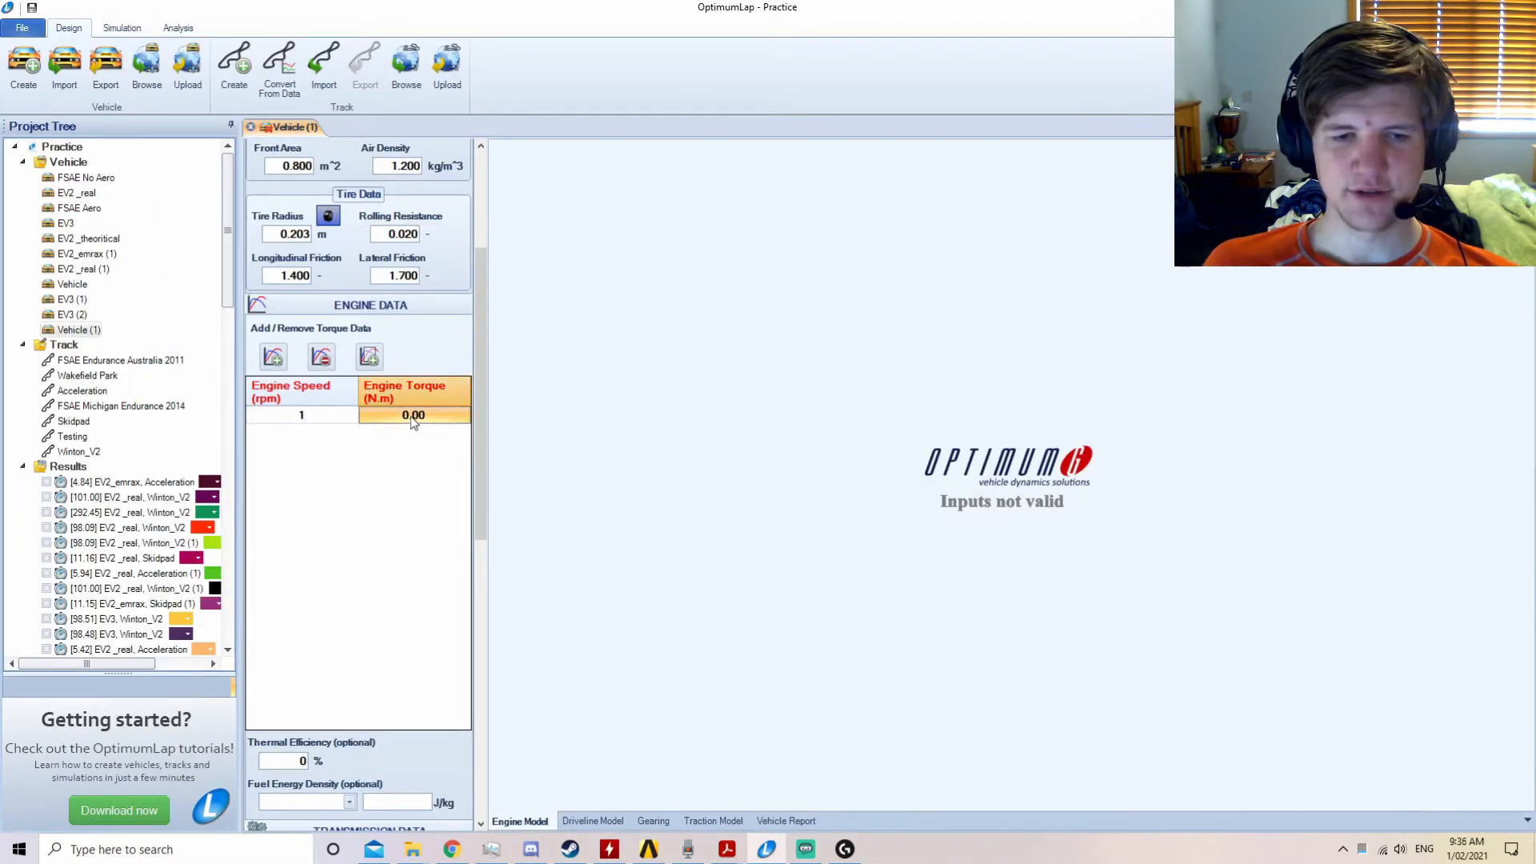
text(18)
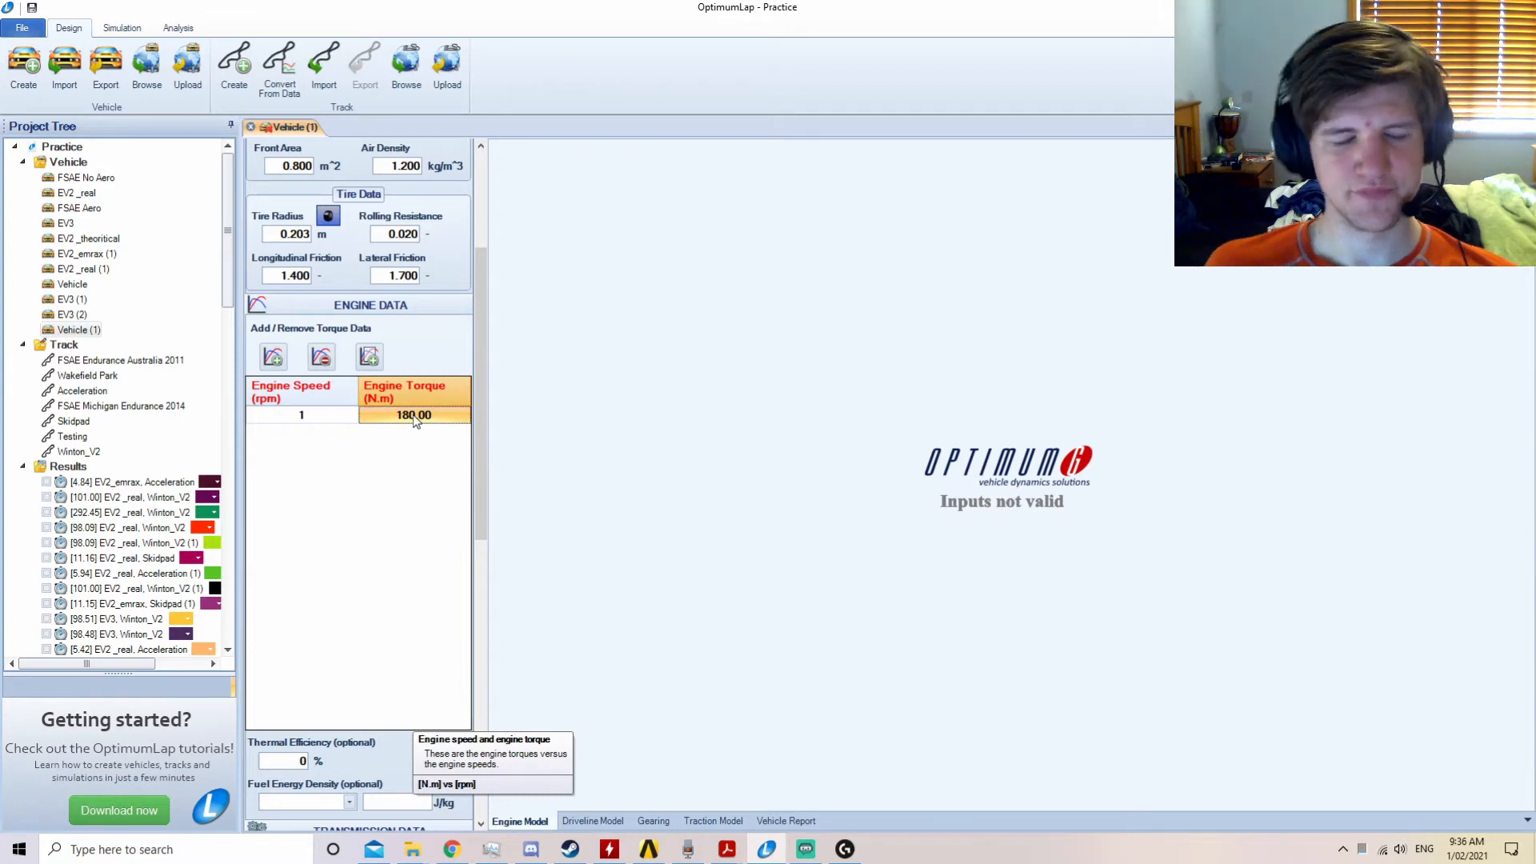
text(1000)
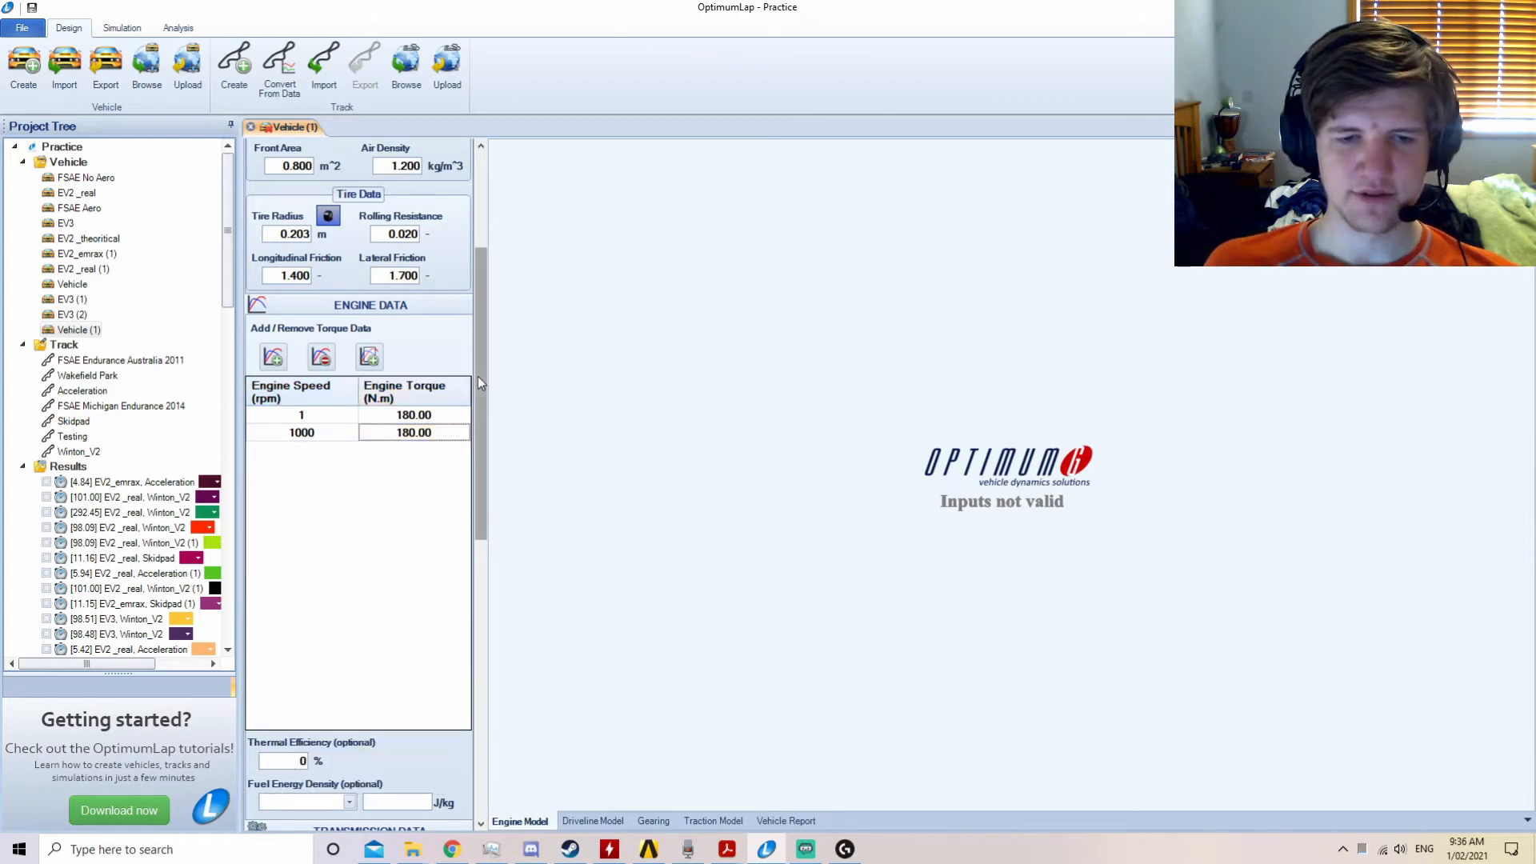
scroll(down, 3)
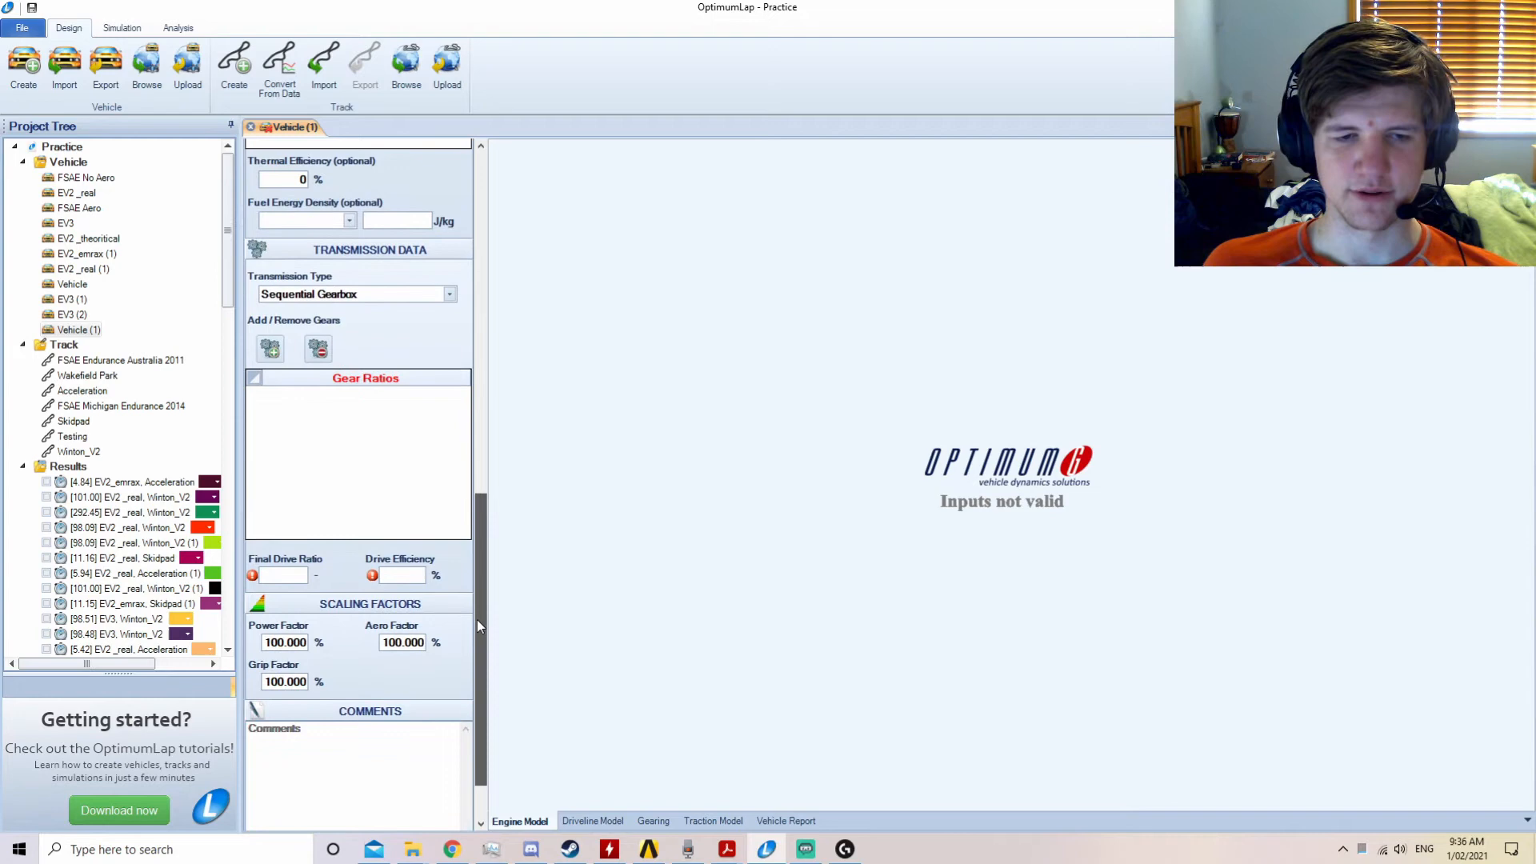
Add Gear 1 at ratio 1.0 with final drive 4.167 and drive efficiency 95%.
click(269, 347)
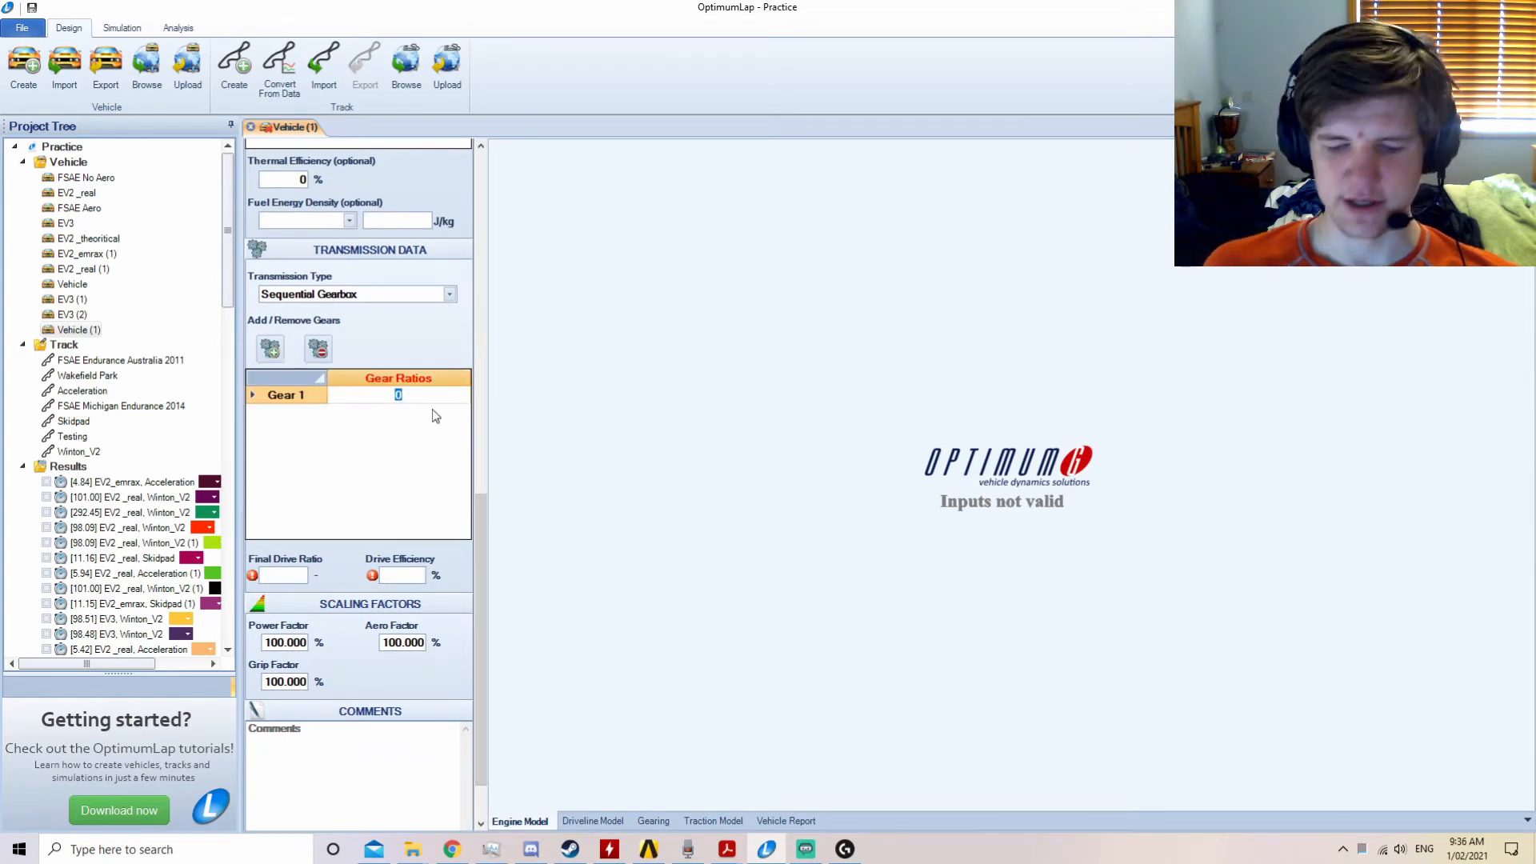
text(1.0000)
click(286, 574)
text(4.167)
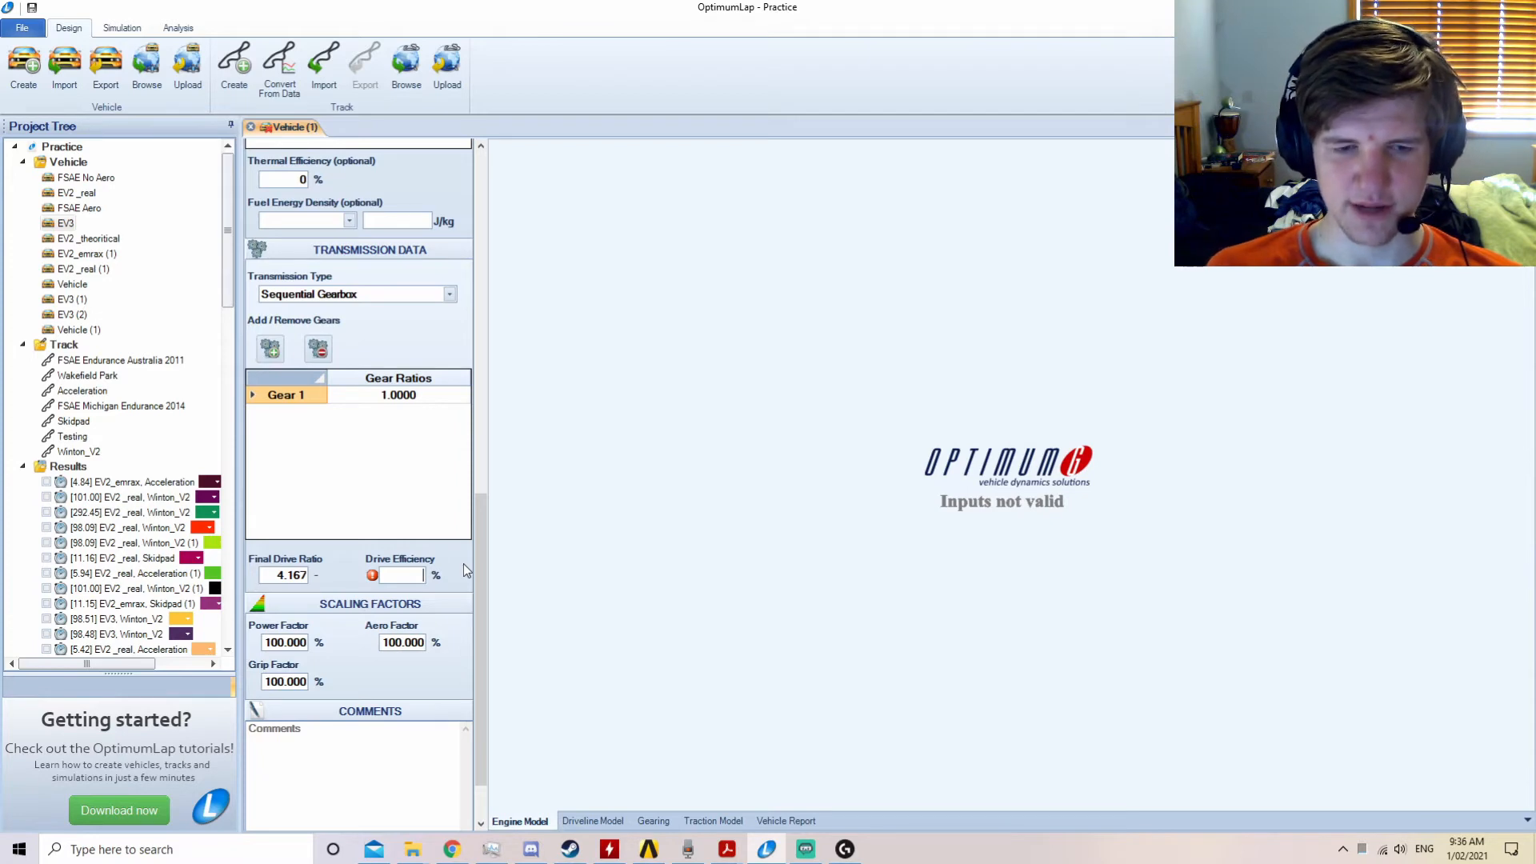
text(95.000)
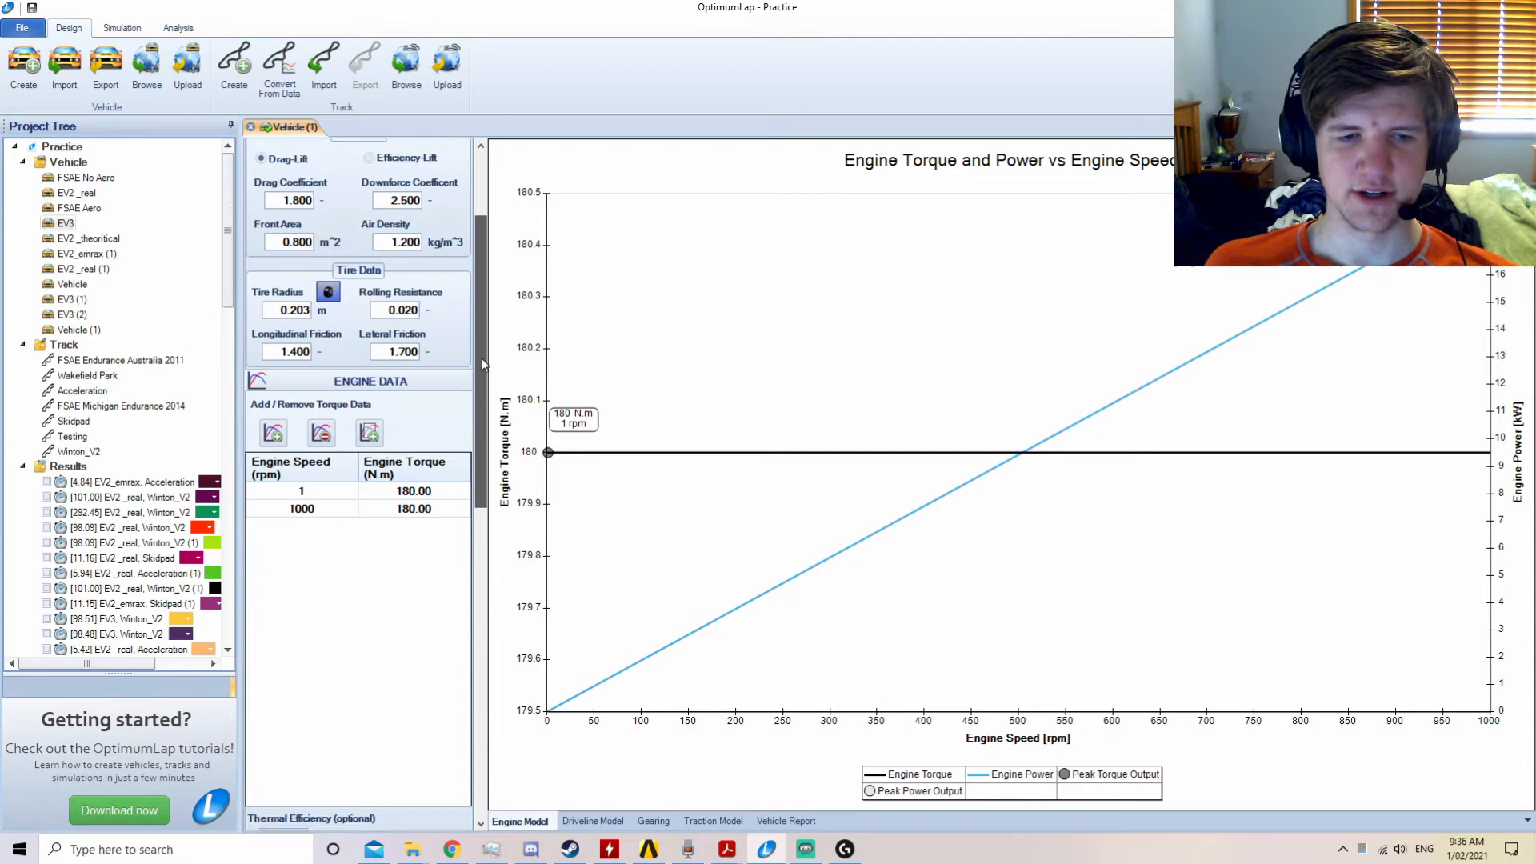
scroll(down, 3)
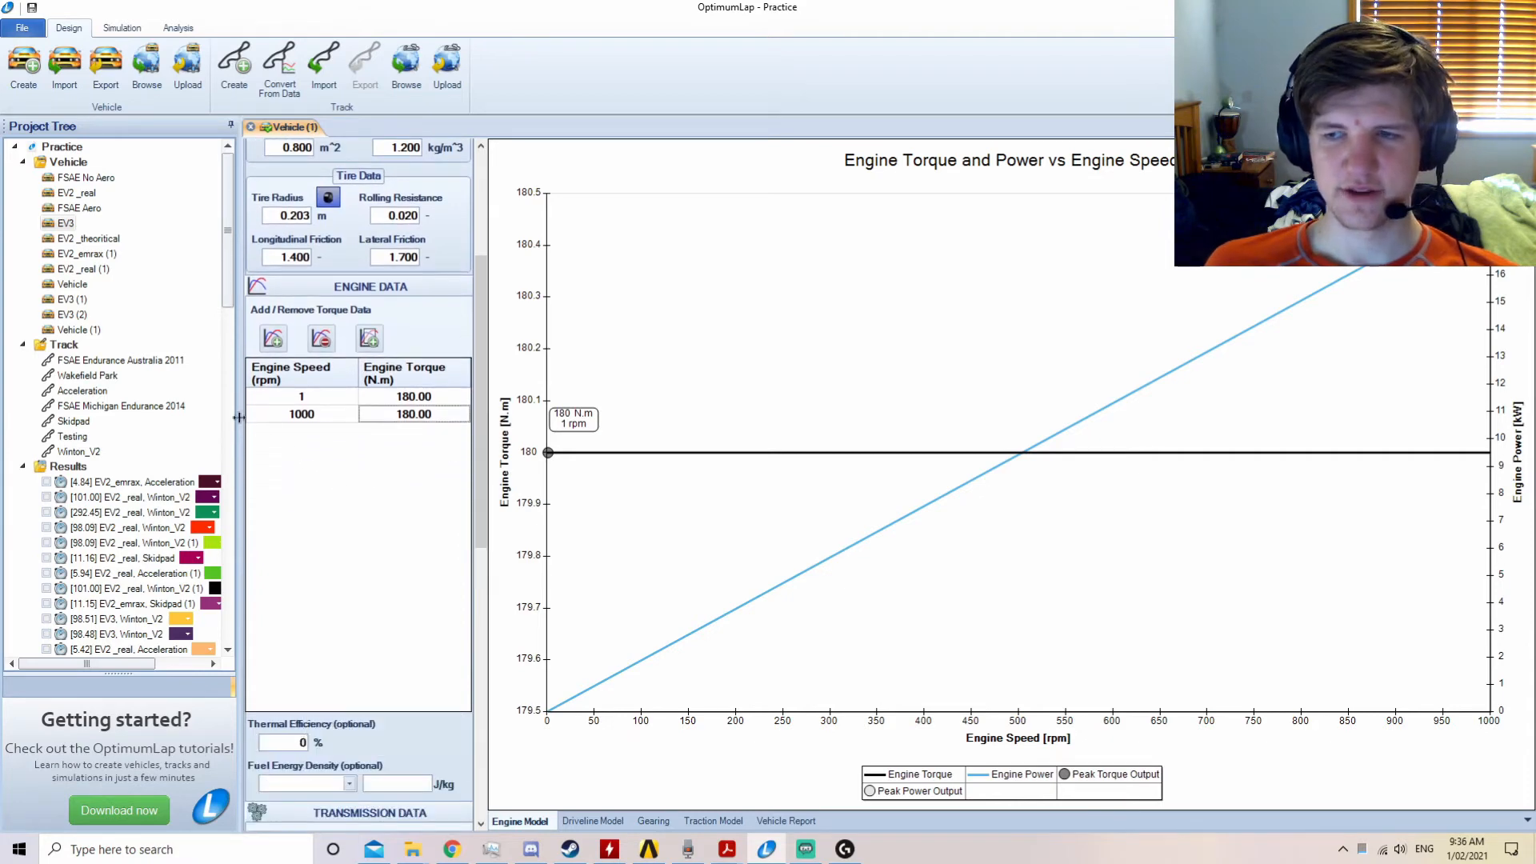
Extend the torque table with 180 N·m rows up to 4000 rpm and a new 4200 rpm row.
click(274, 337)
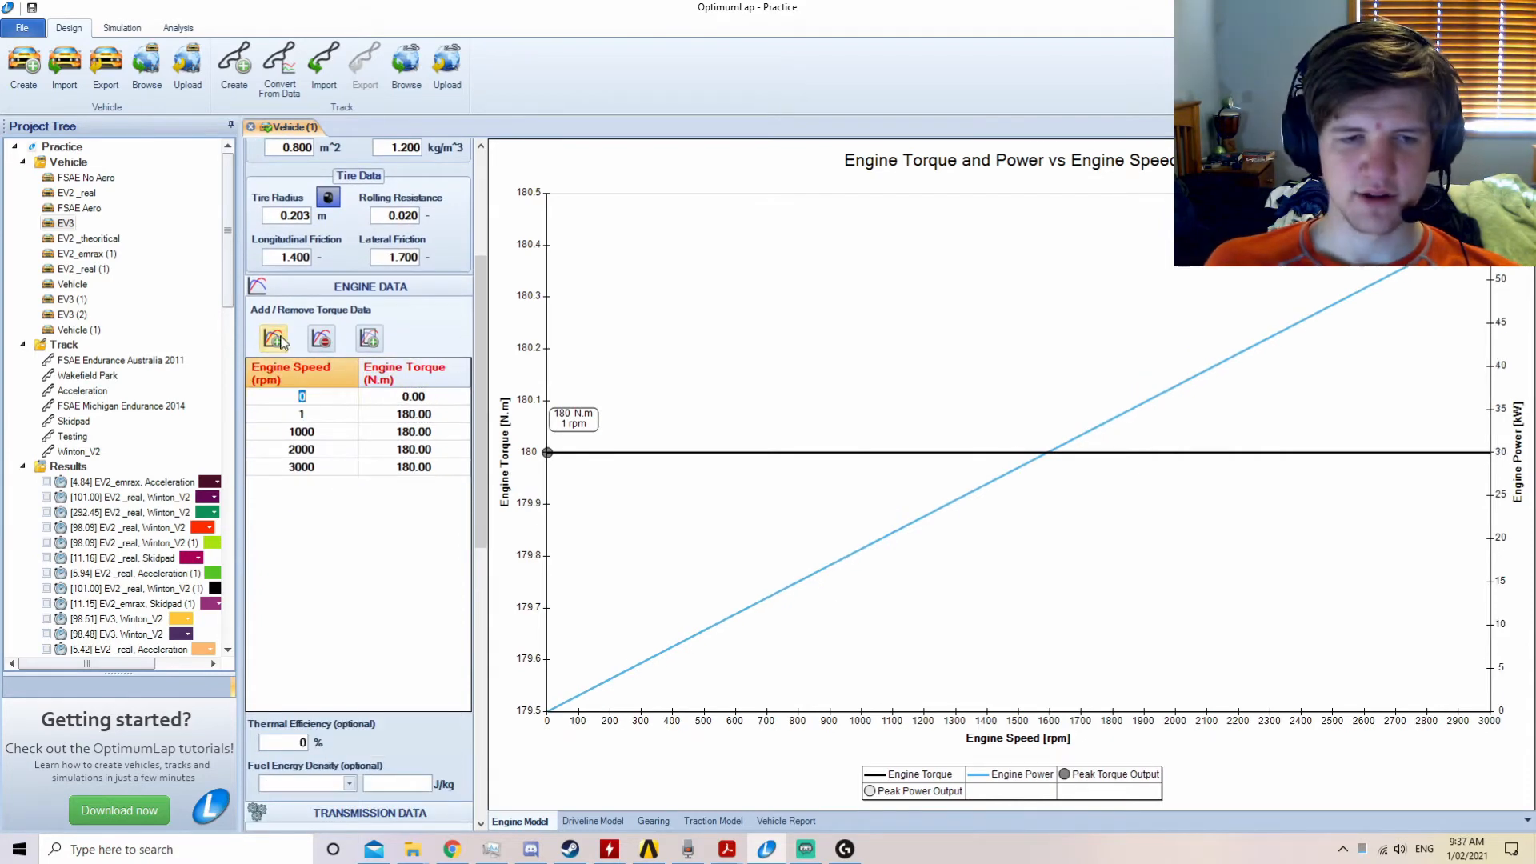
text(40)
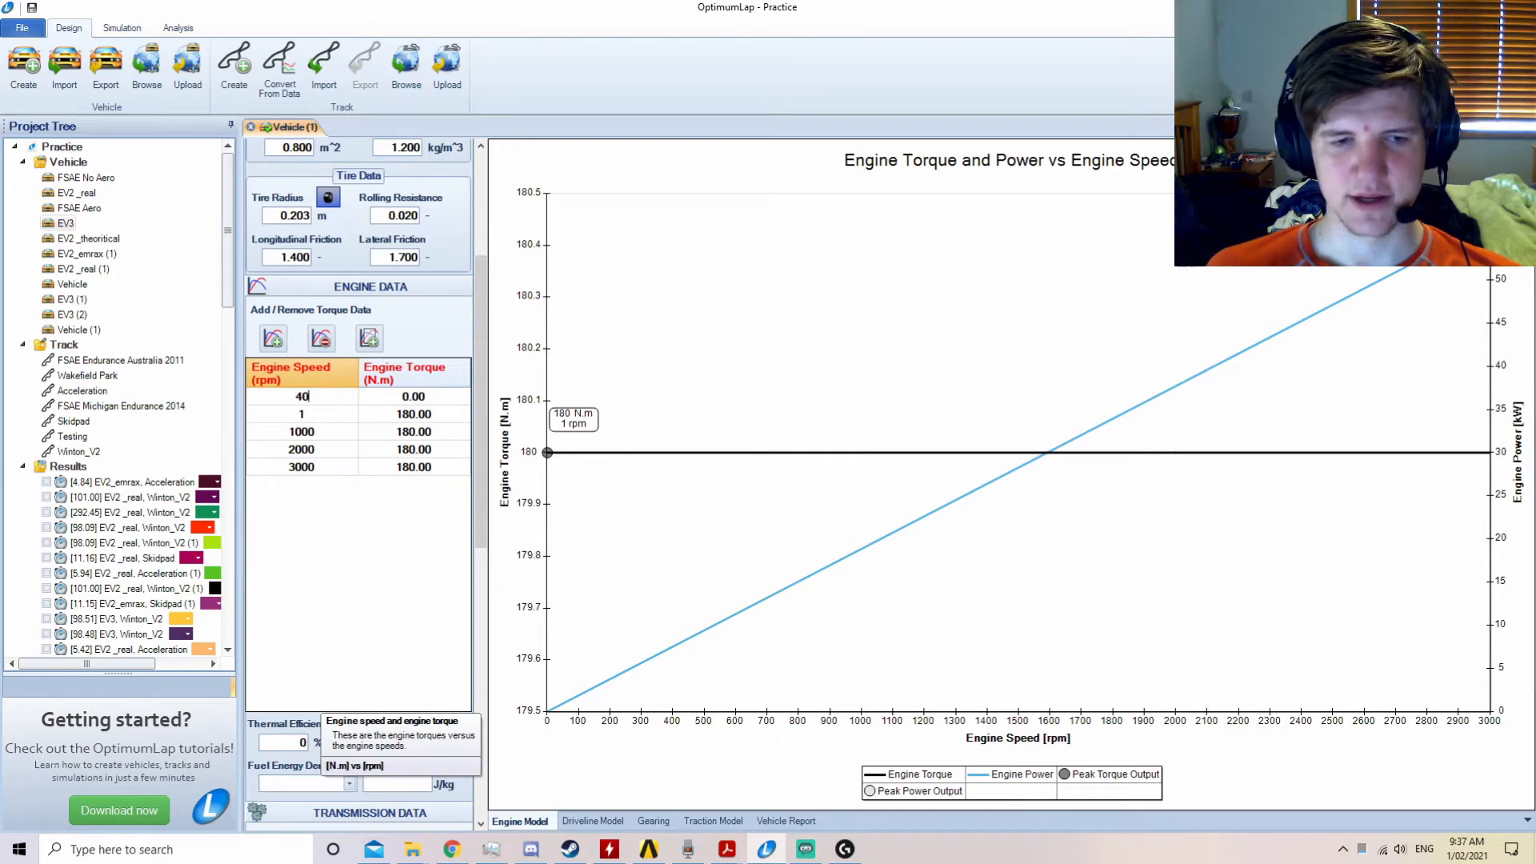
text(000)
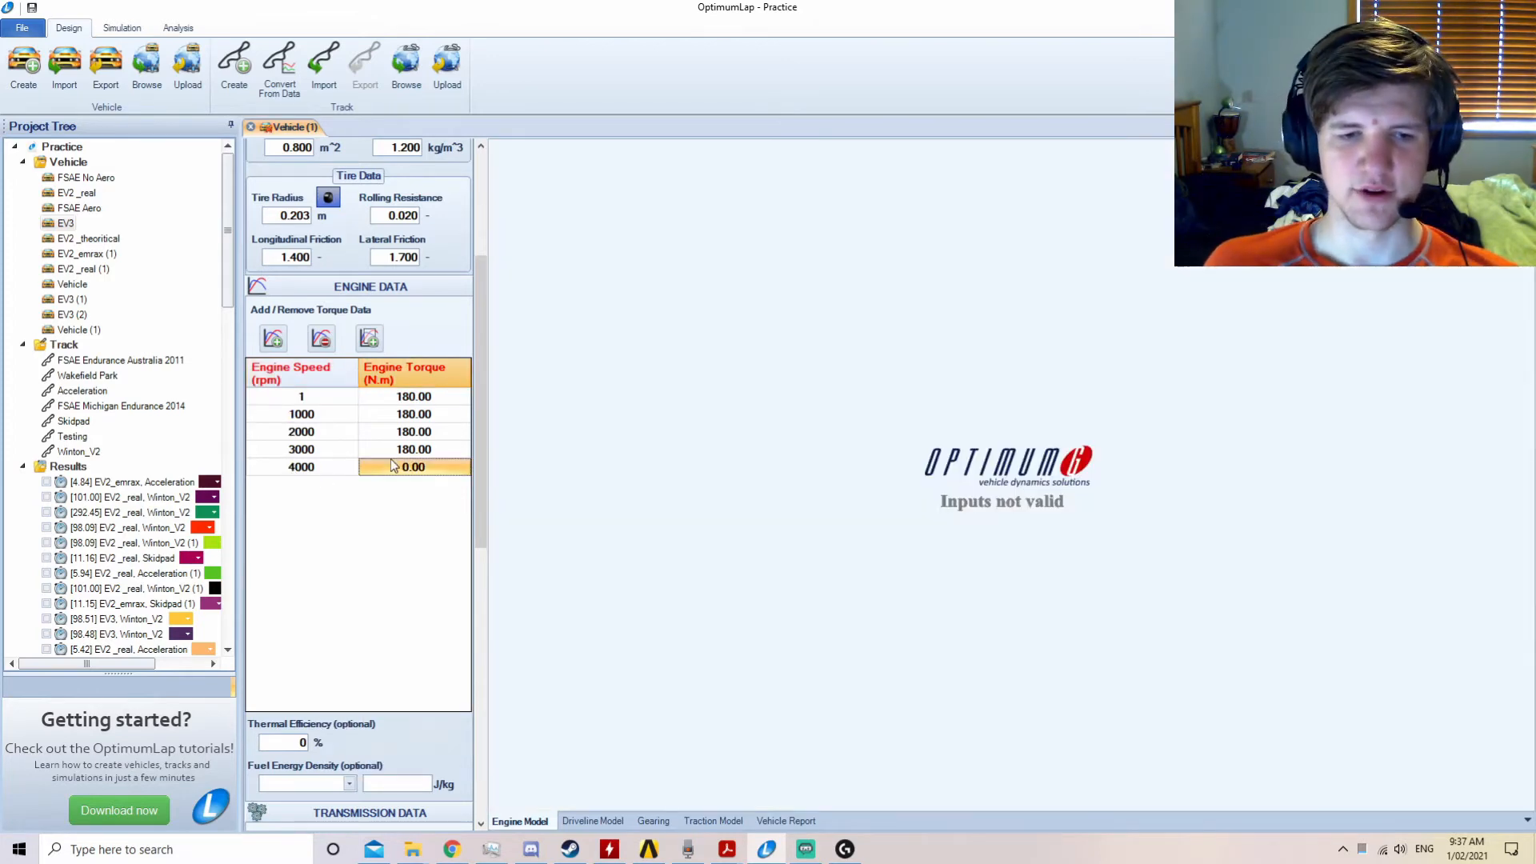
text(180.00)
text(4200)
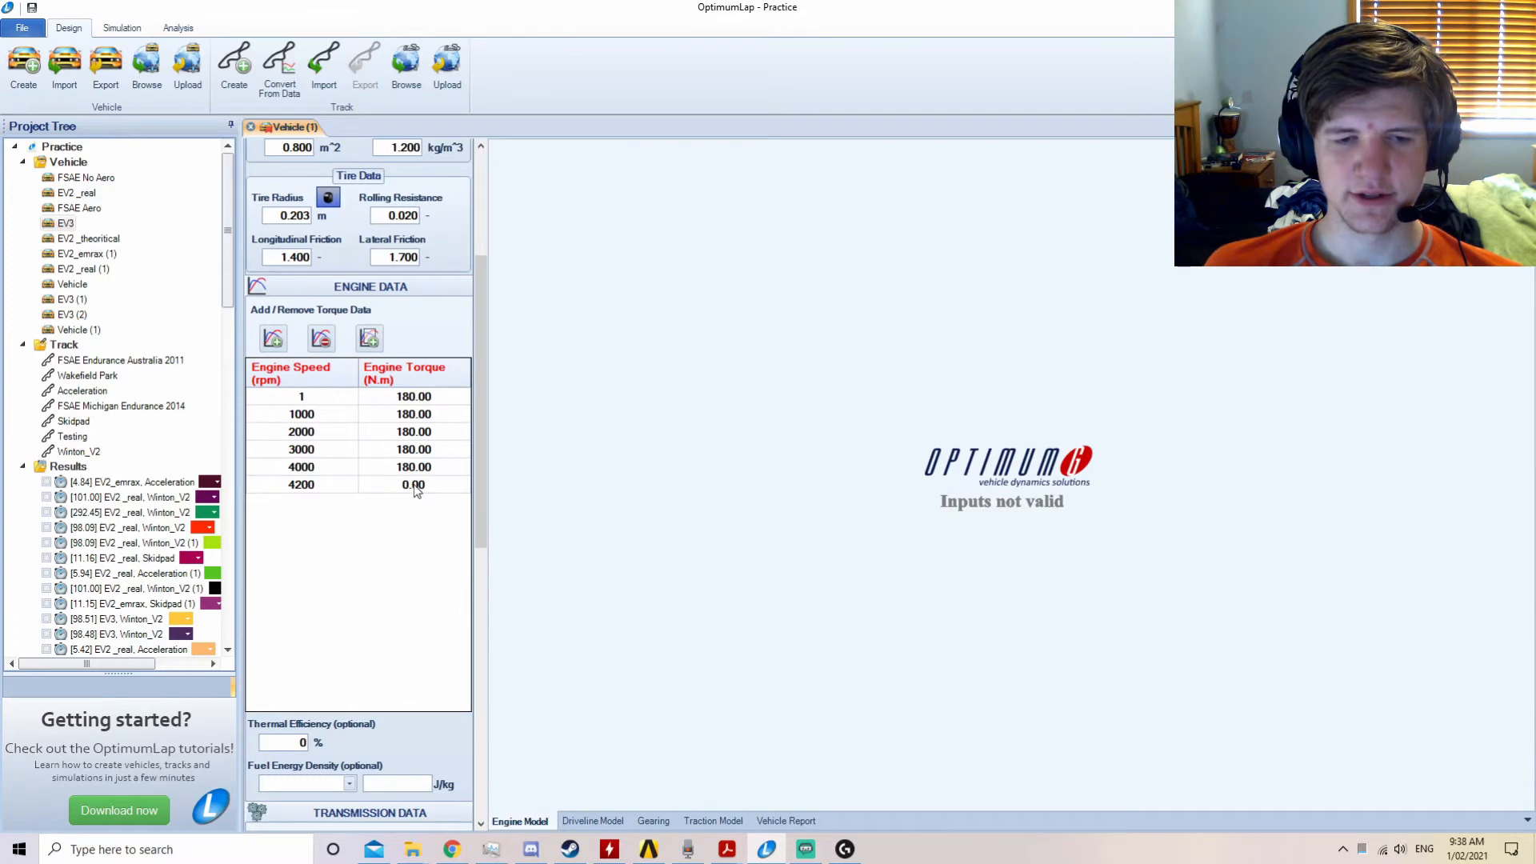
click(412, 483)
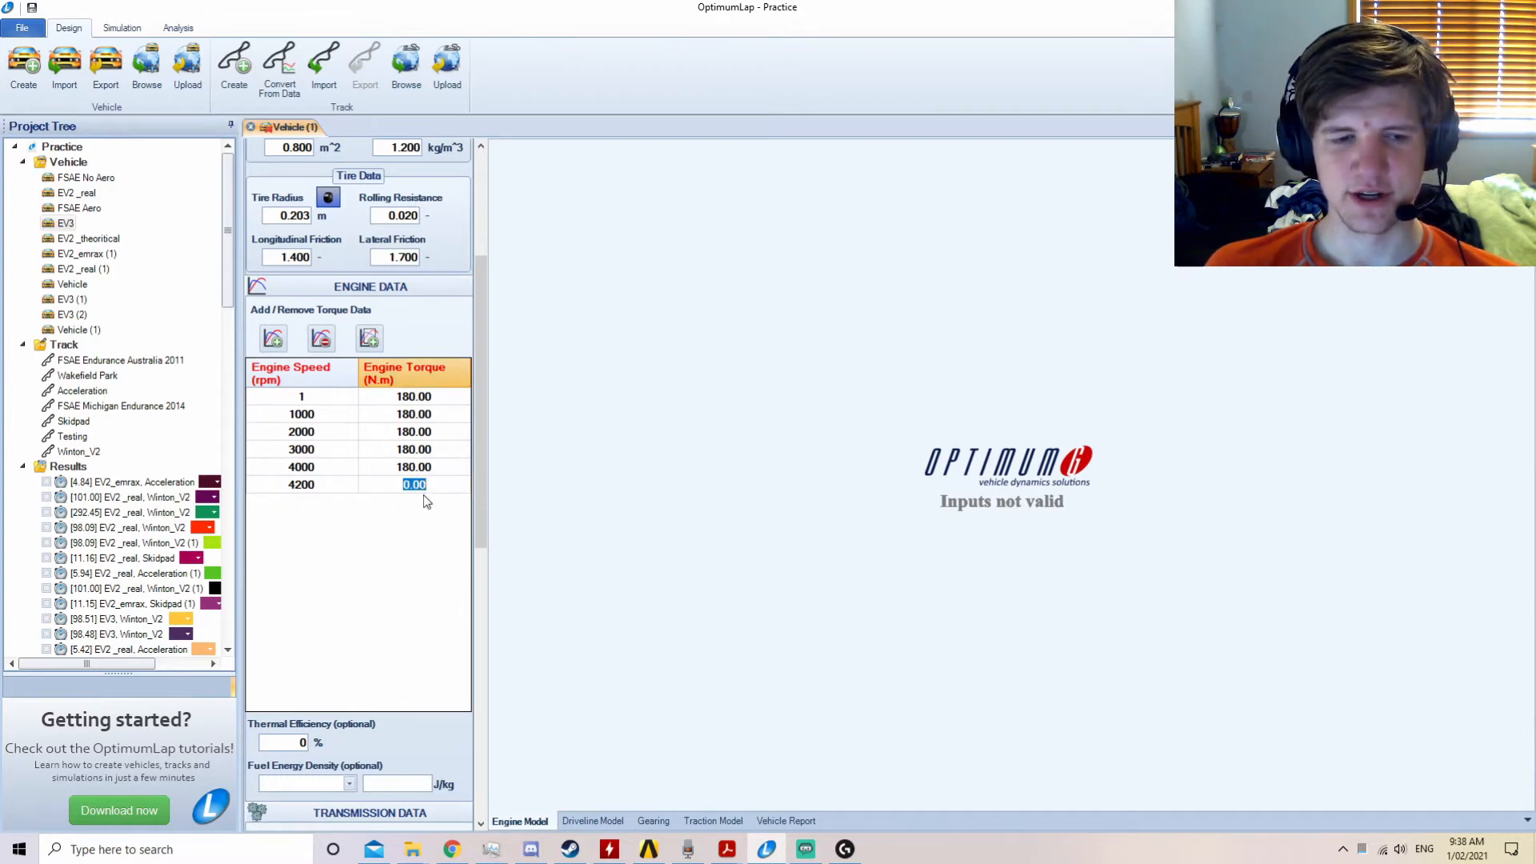
mouse_move(315, 496)
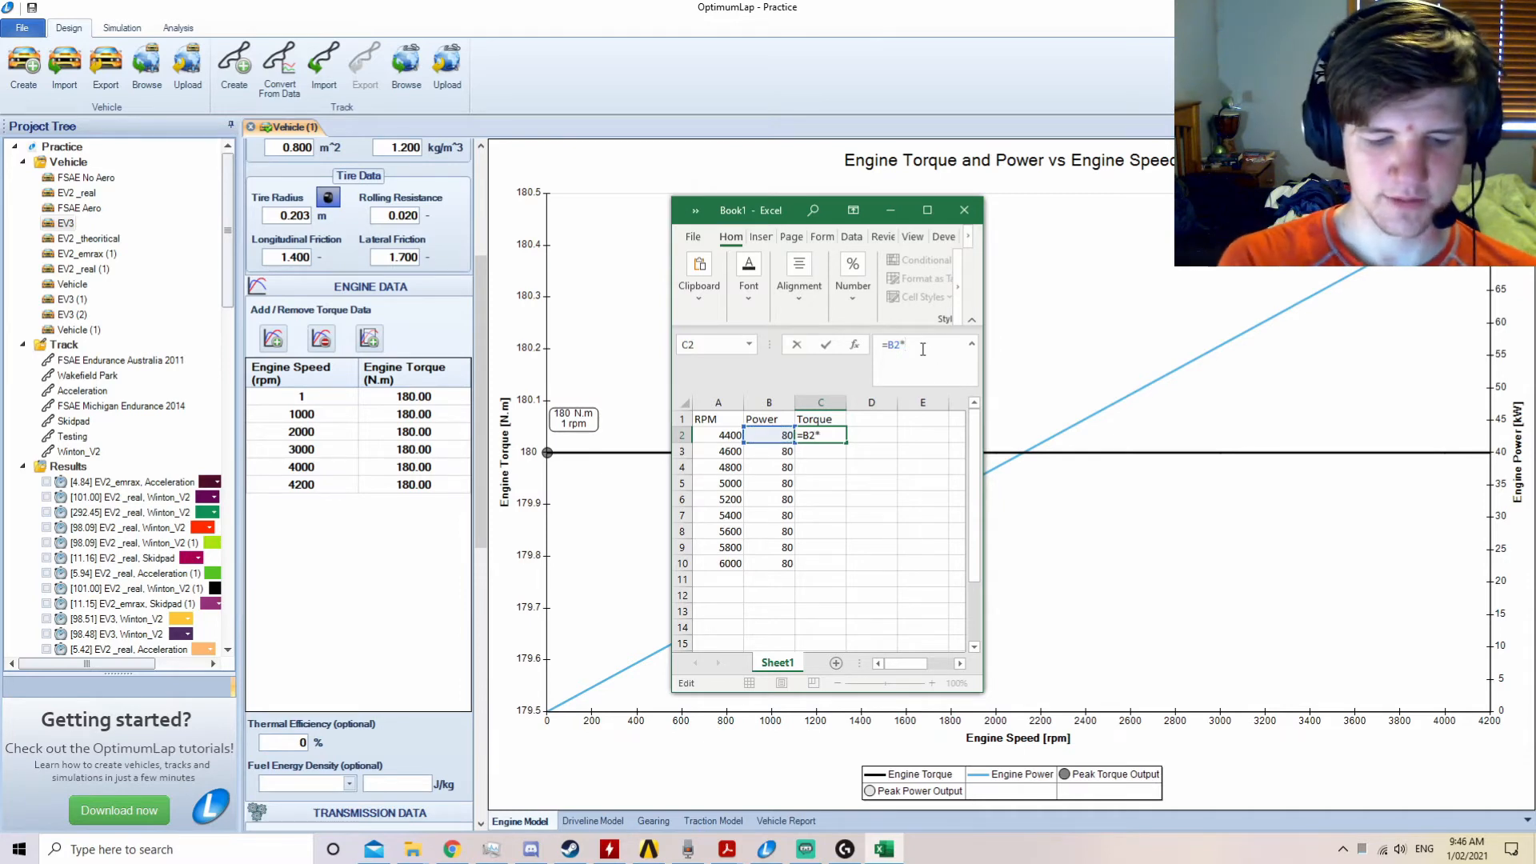
Compute torque in Excel as =B2*9.5488/A2*1000 from the power and RPM columns.
text(9.5488)
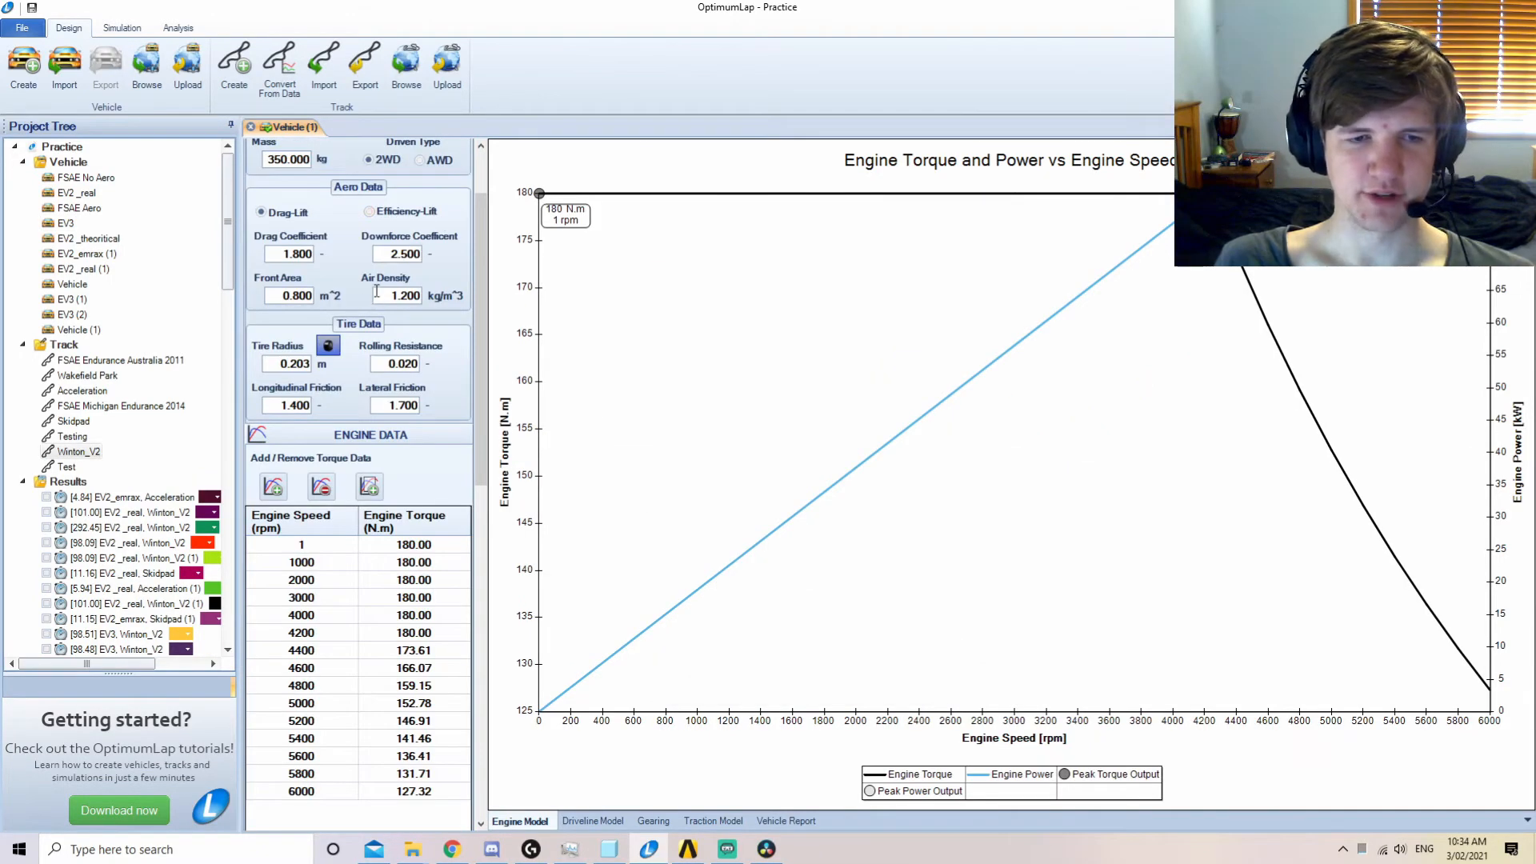
Simulate Vehicle (1) and EV3 on the Winton_V2 and Skidpad tracks.
click(80, 451)
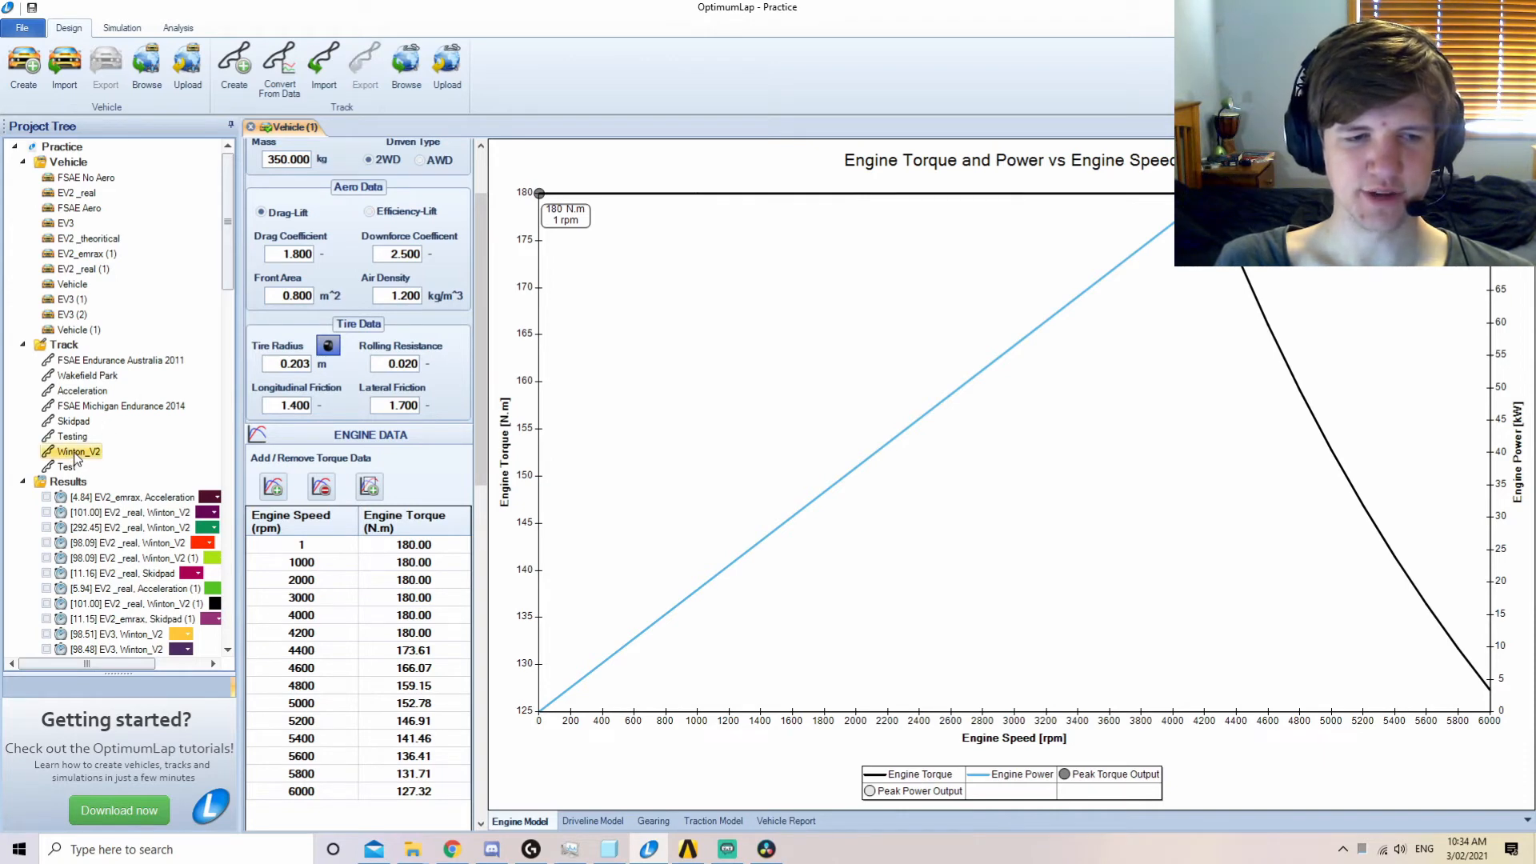
mouse_move(166, 272)
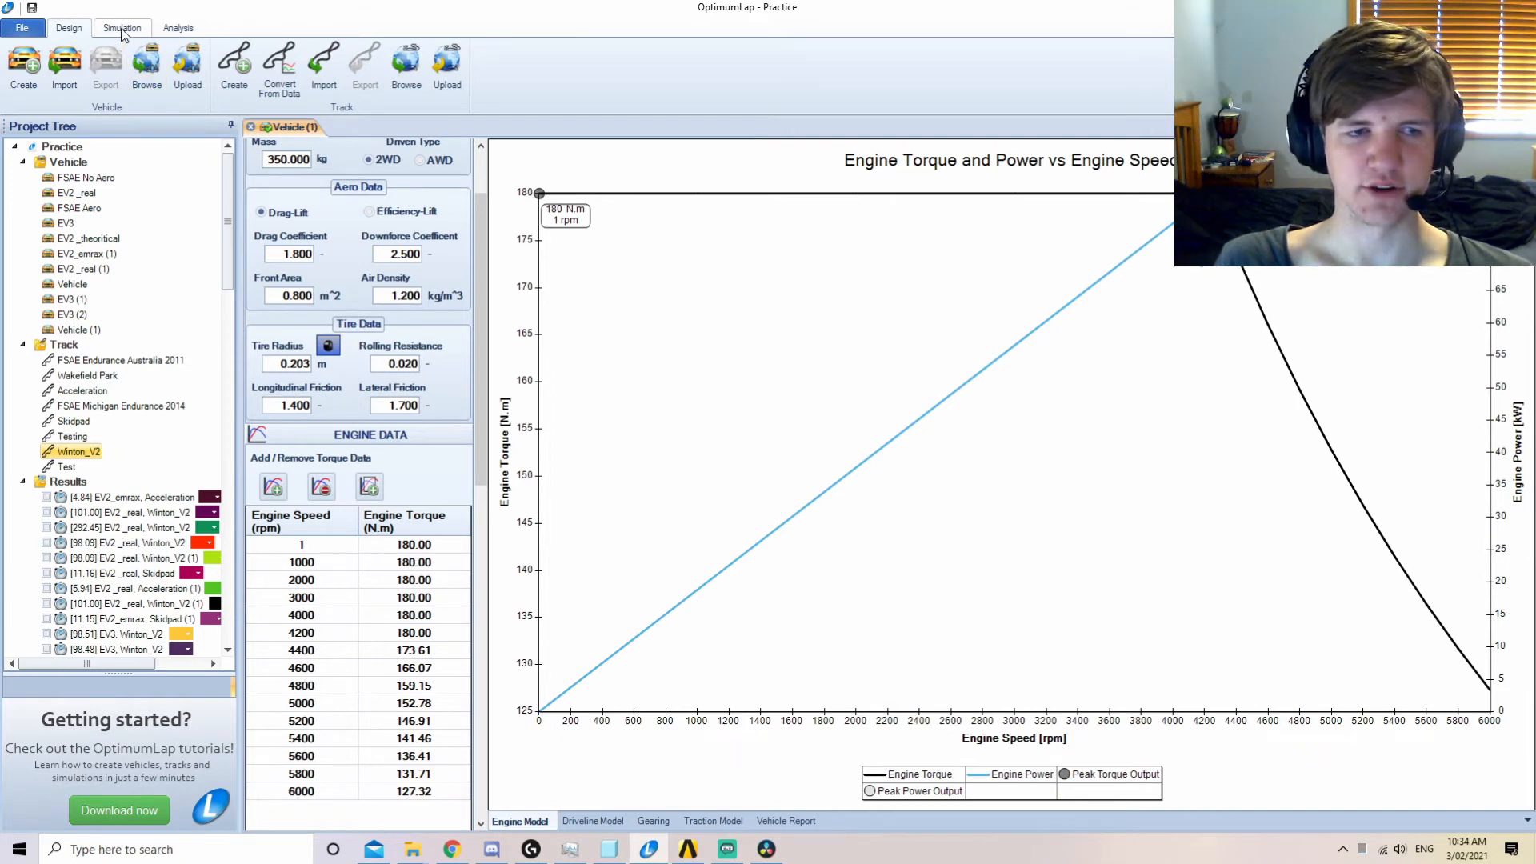
click(121, 28)
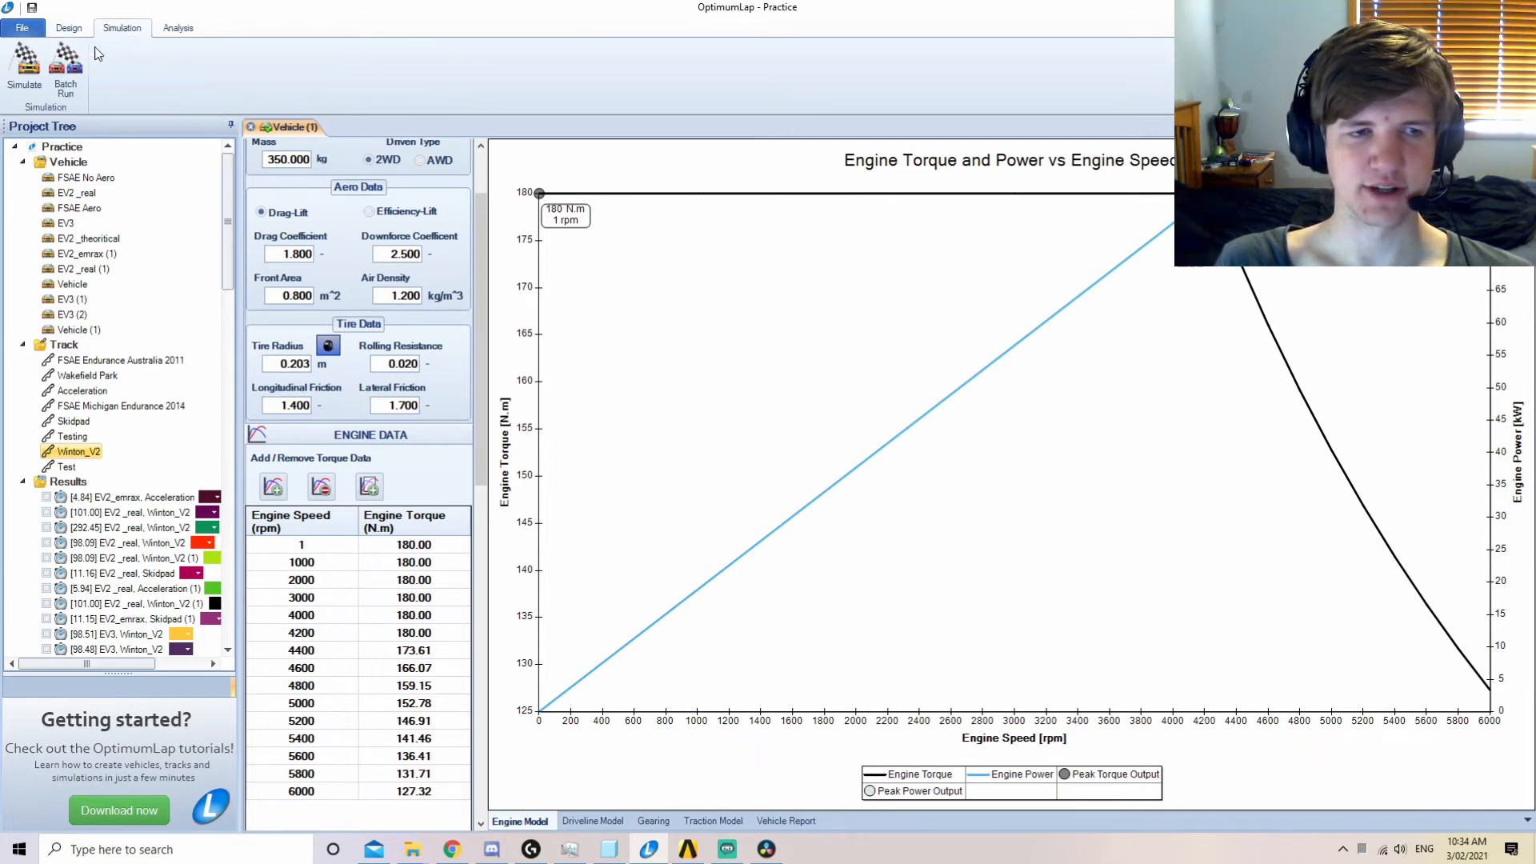
click(24, 64)
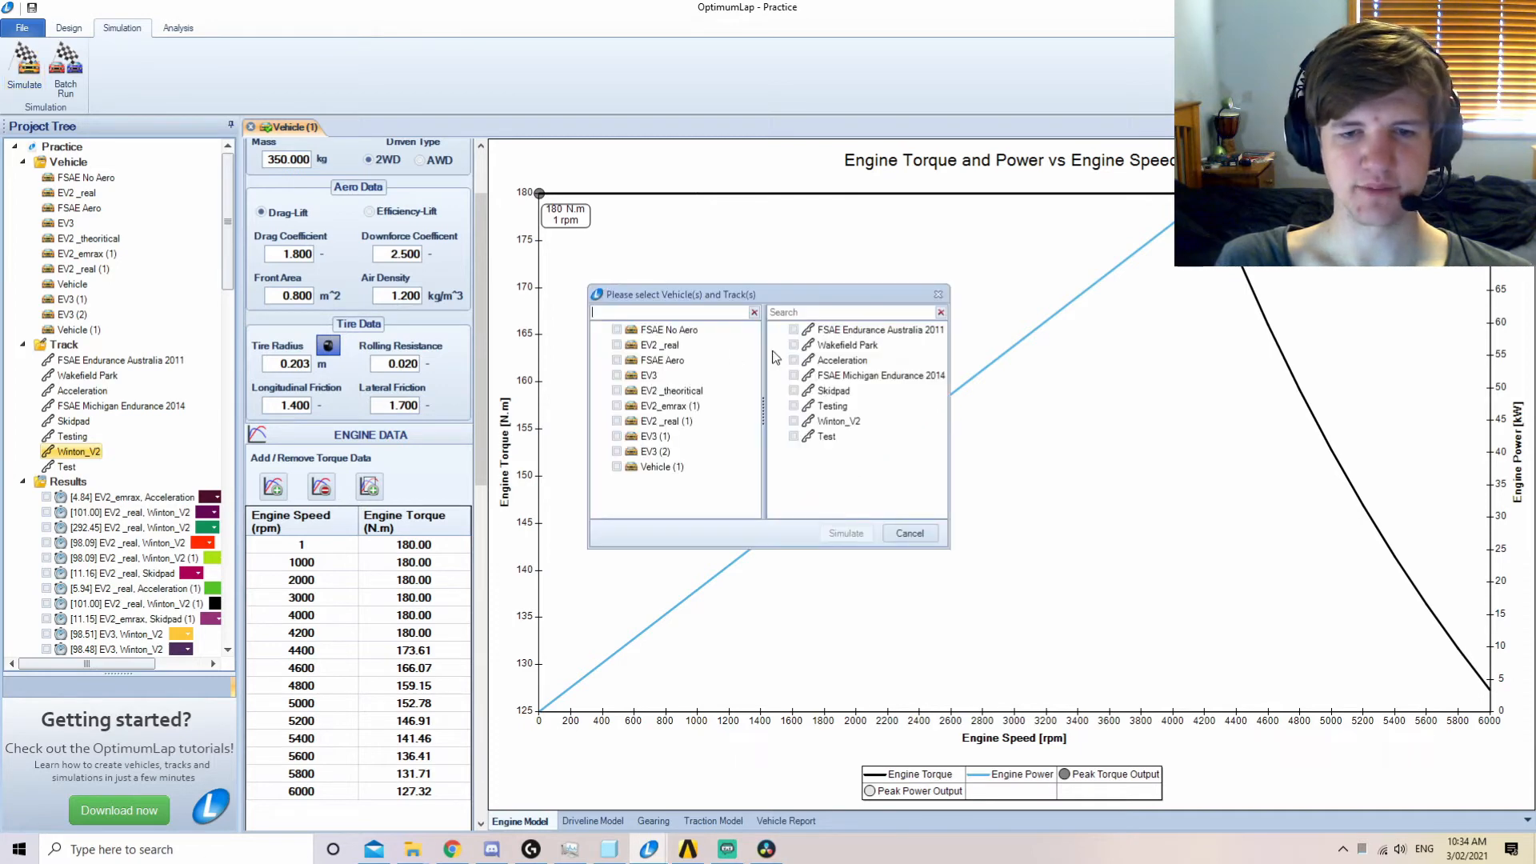
click(656, 465)
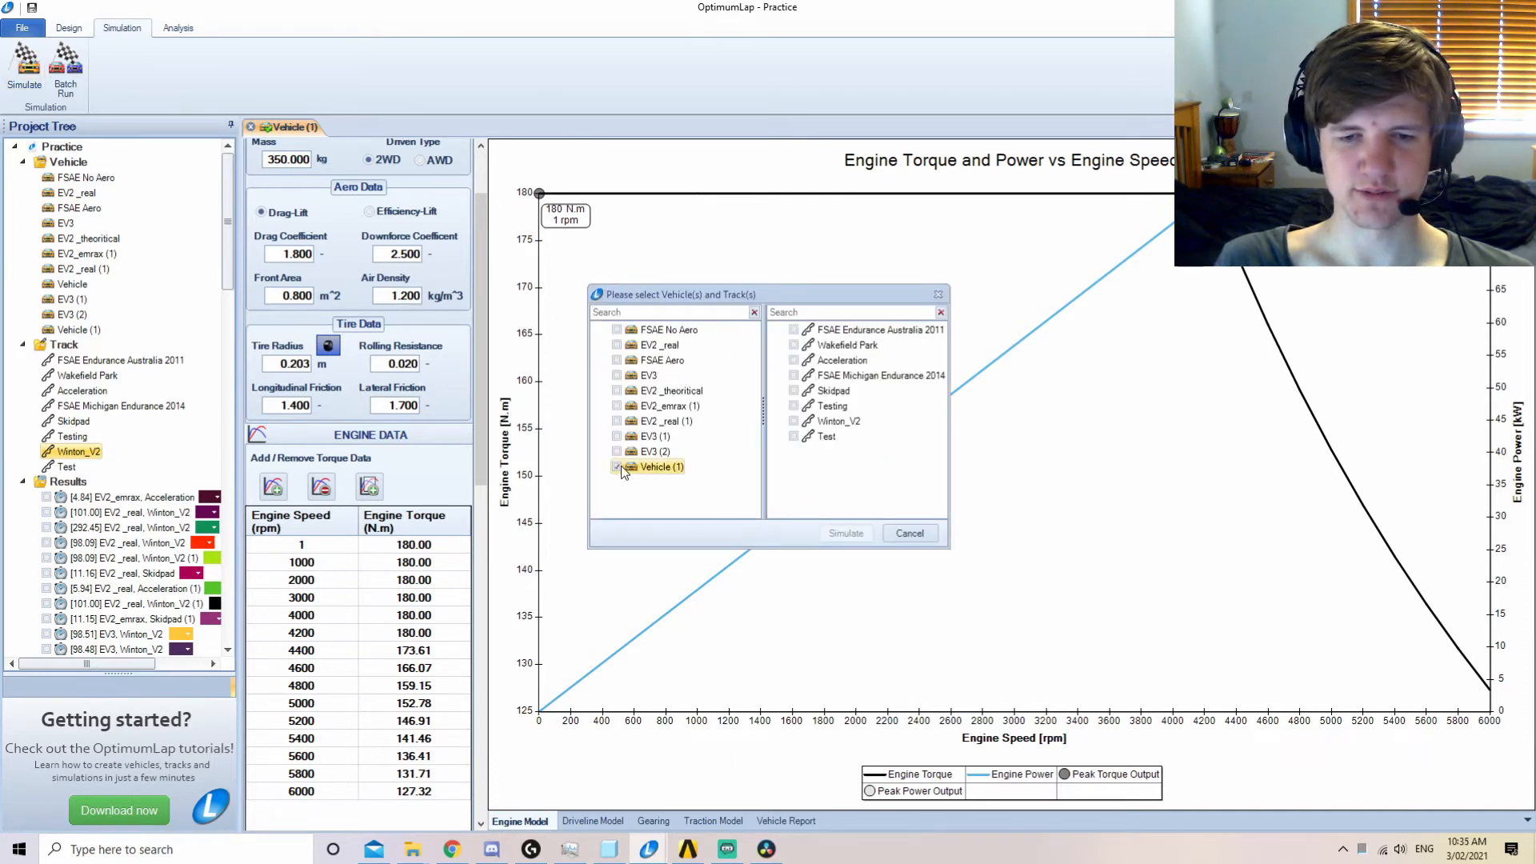
click(837, 421)
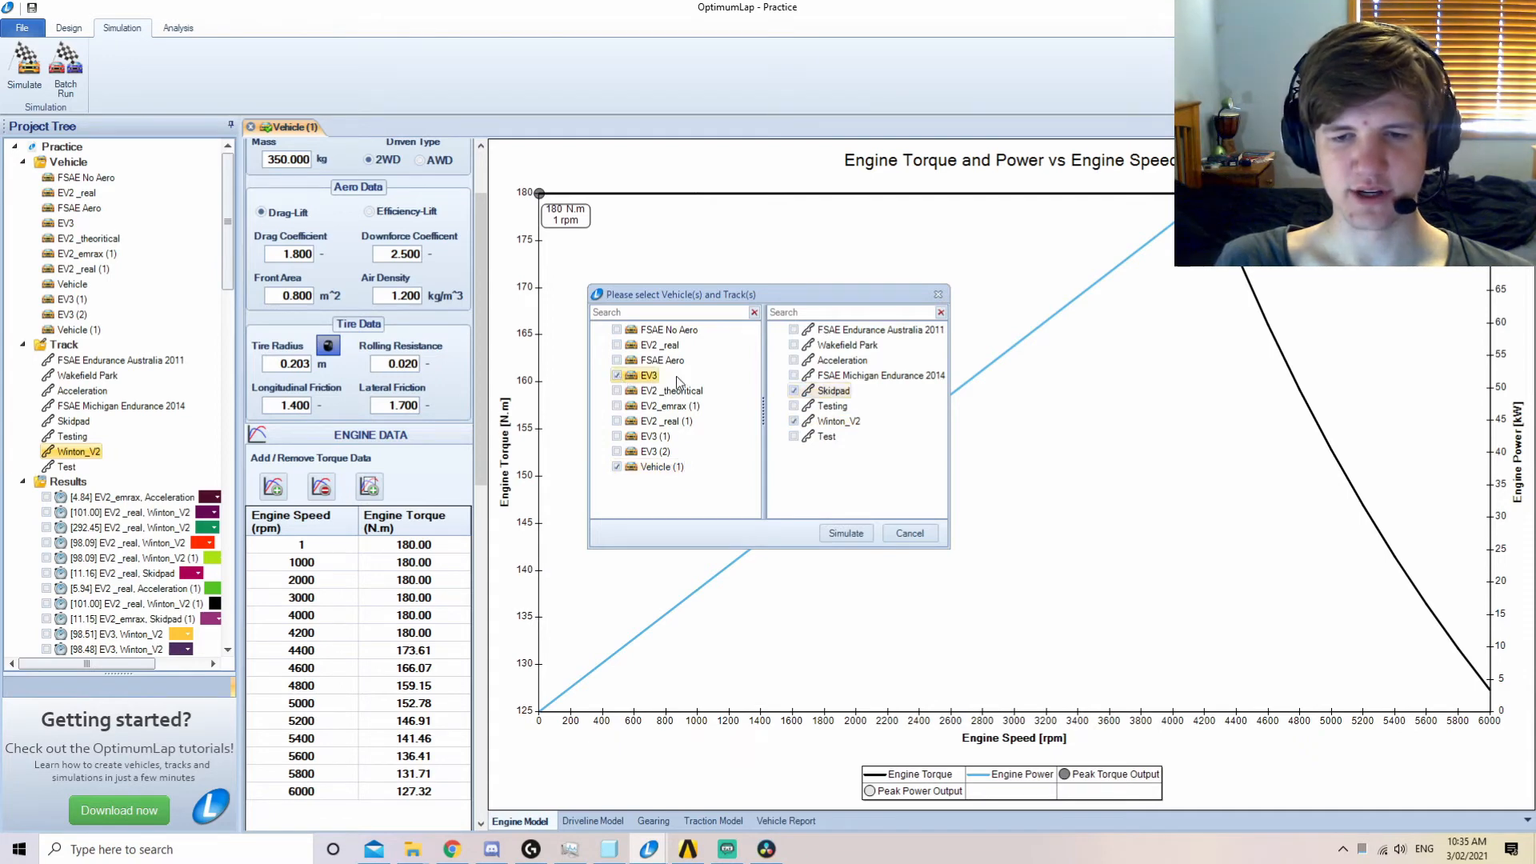
click(845, 533)
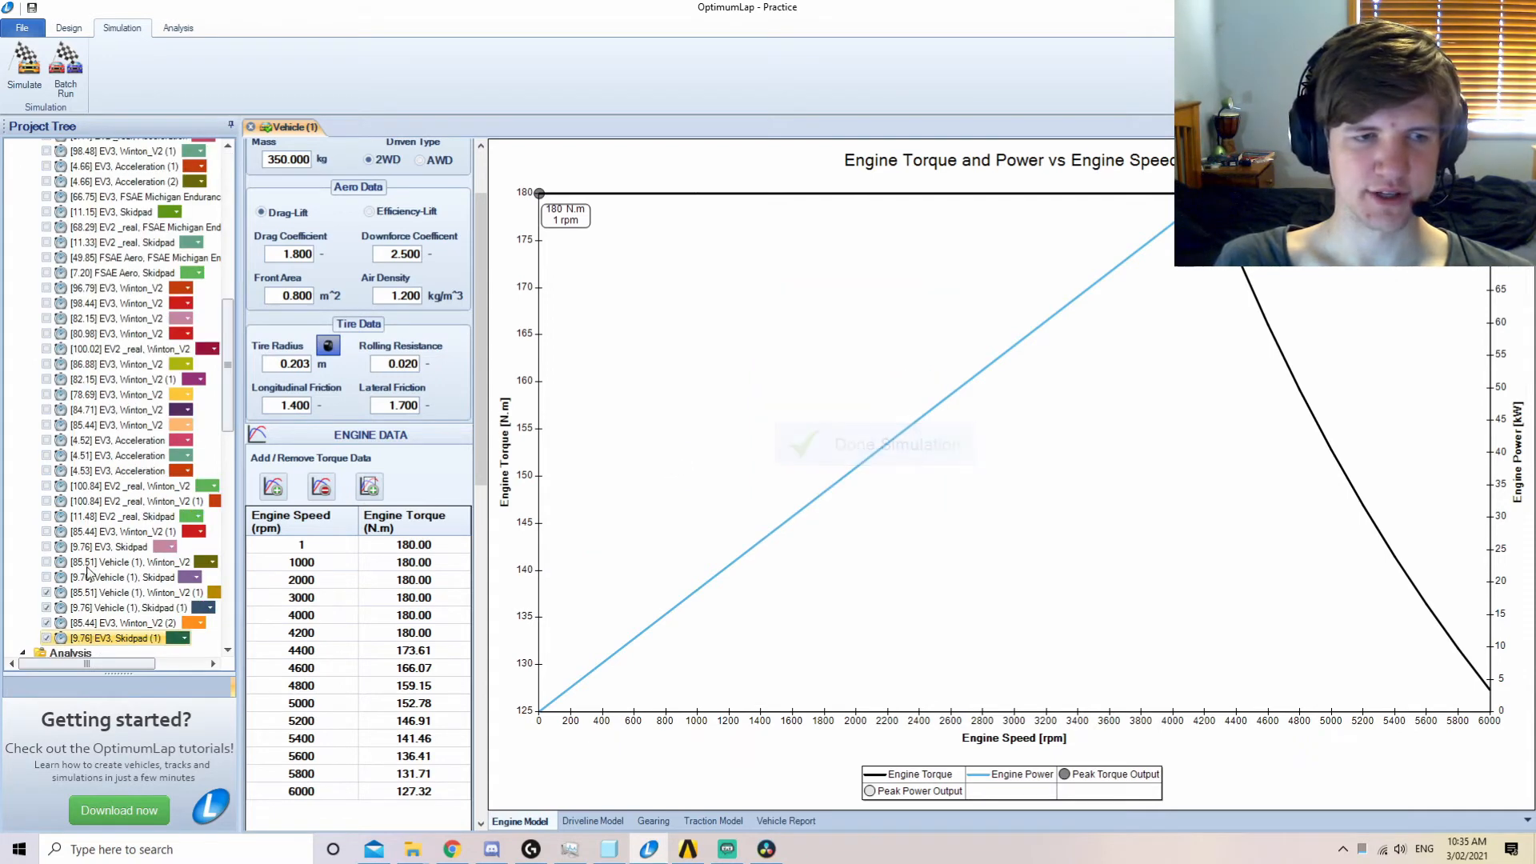
click(178, 28)
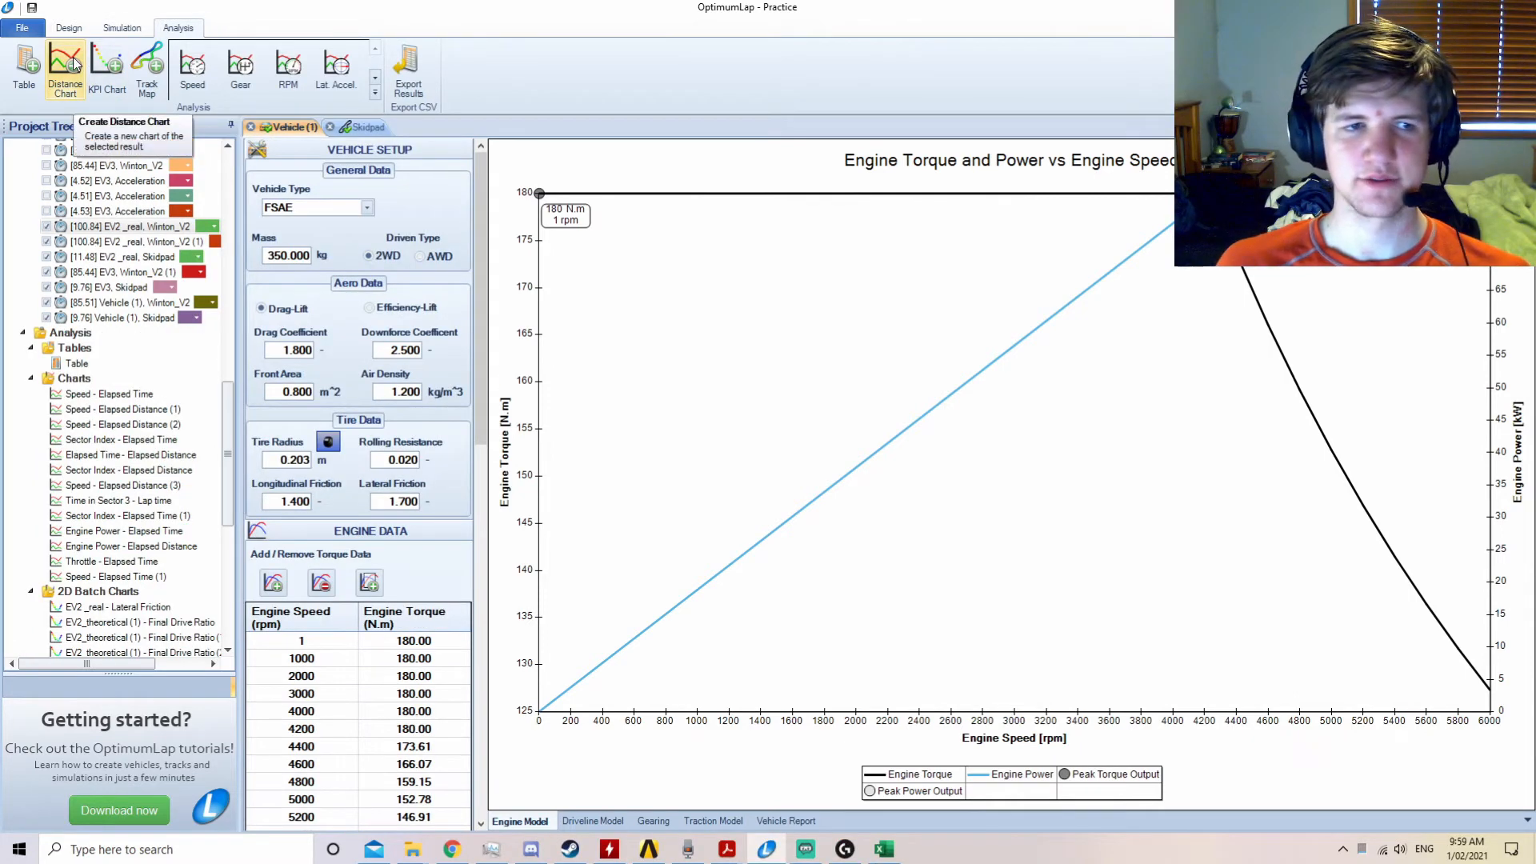
Create a distance chart plotting Speed against Elapsed Time for the ticked results.
click(64, 64)
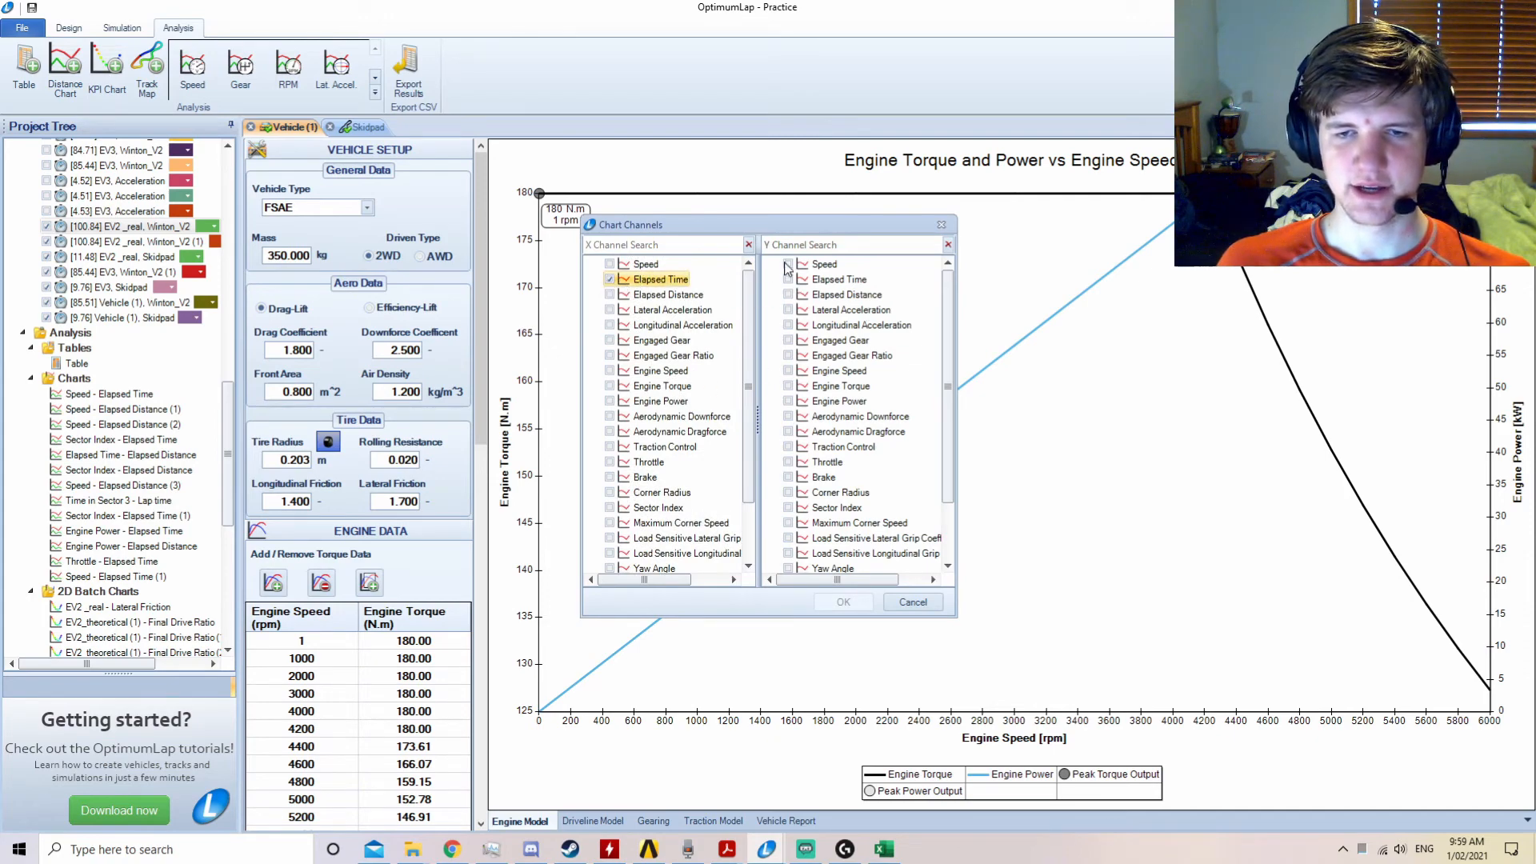
click(840, 602)
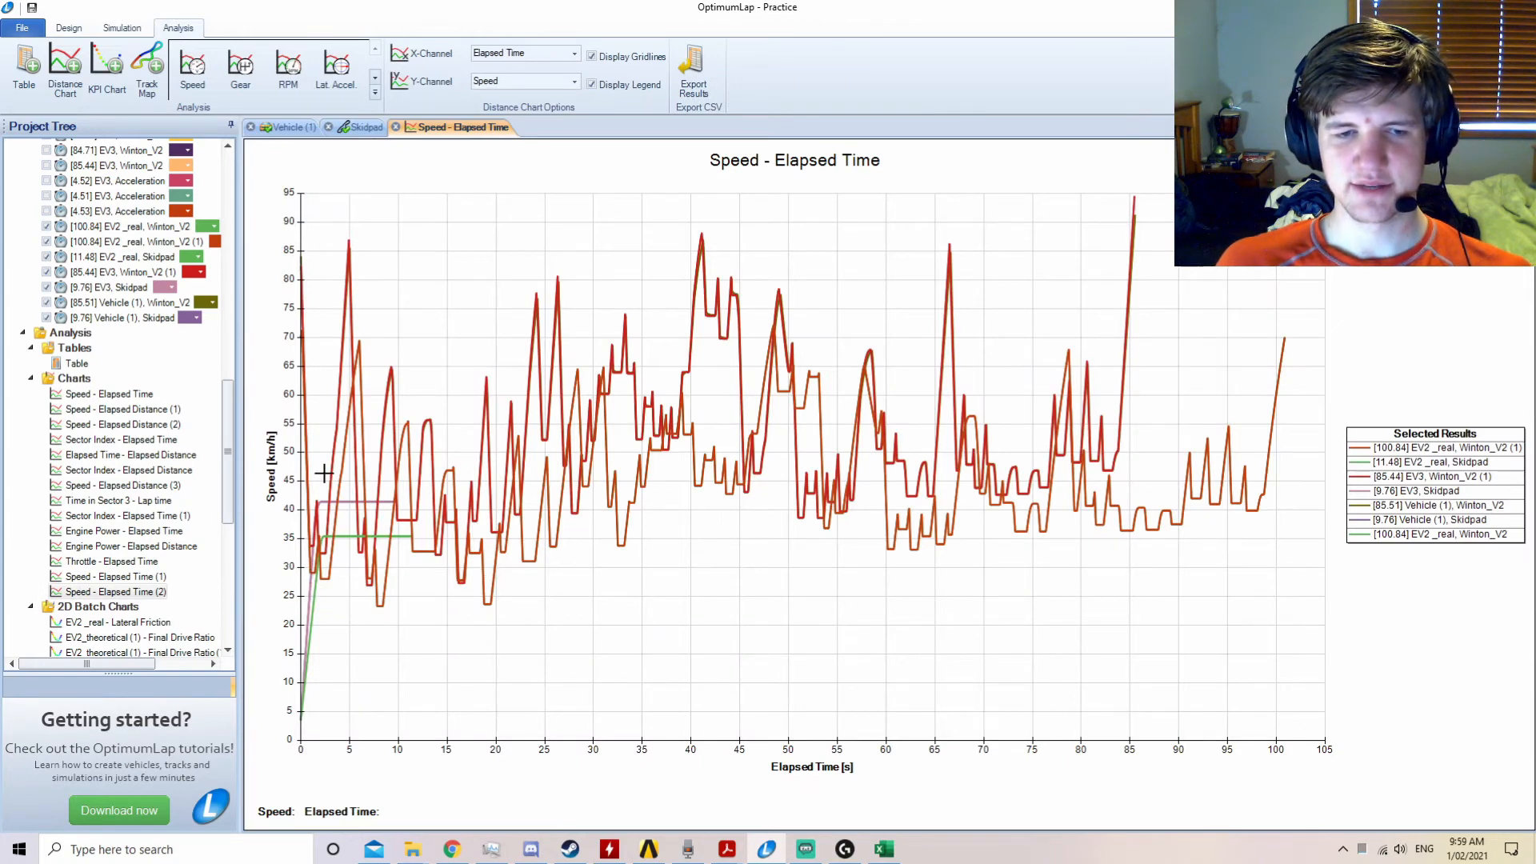
mouse_move(1211, 312)
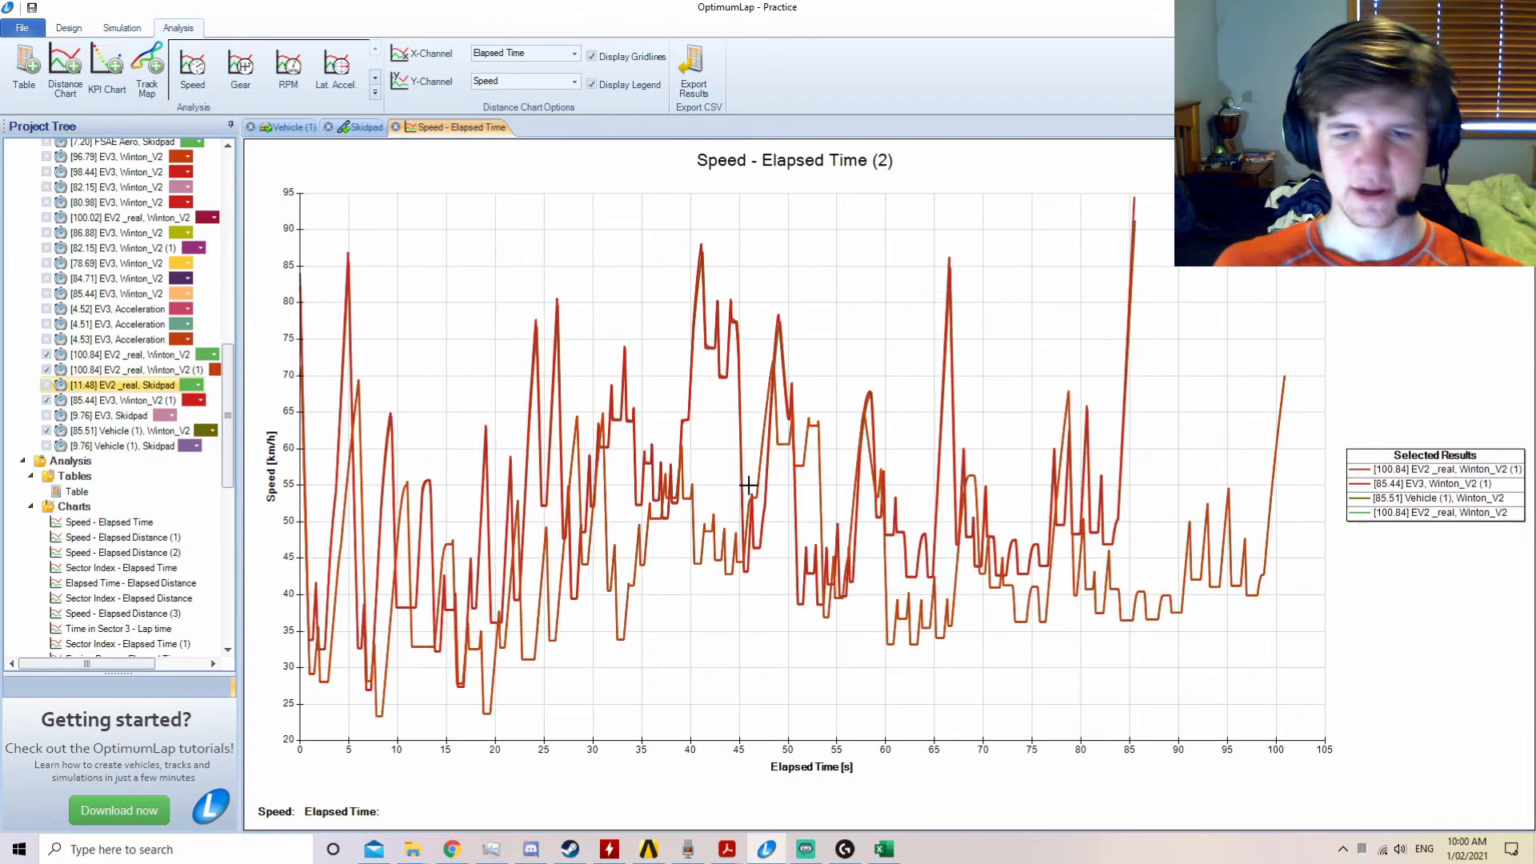
mouse_move(696, 357)
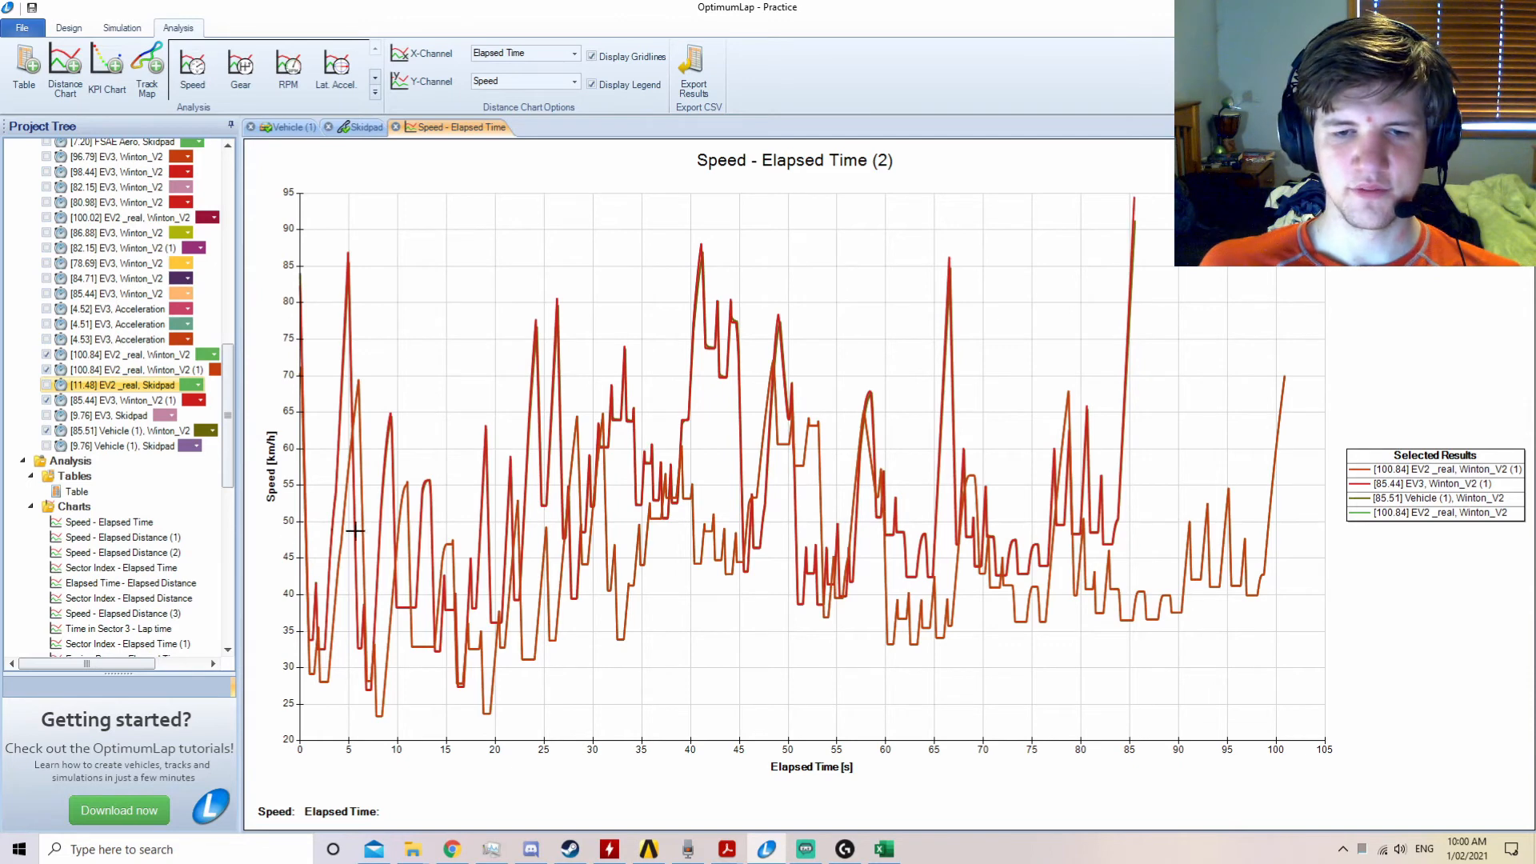
mouse_move(572, 446)
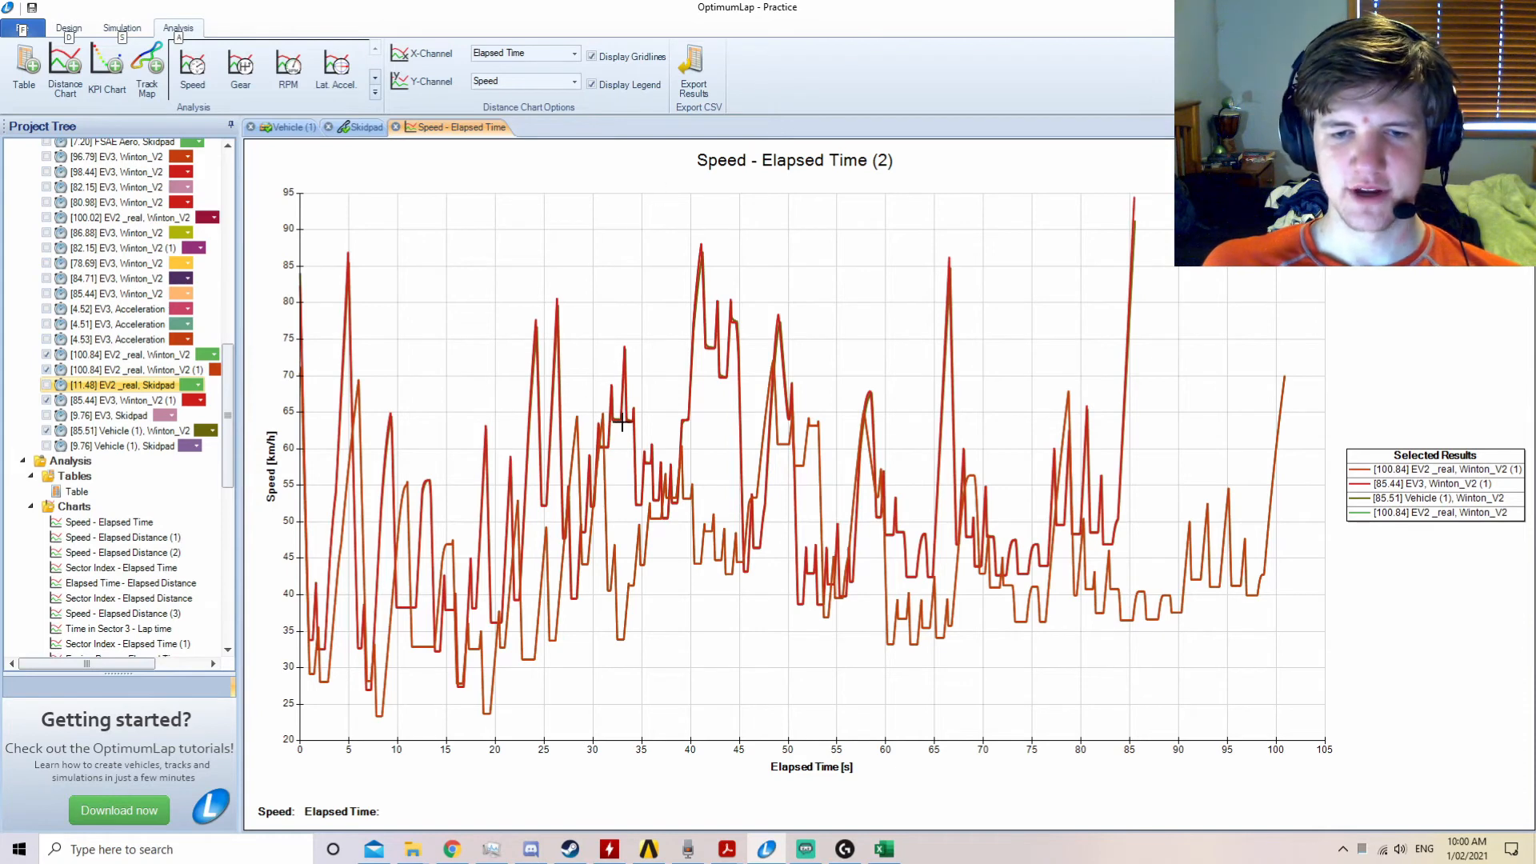
mouse_move(722, 350)
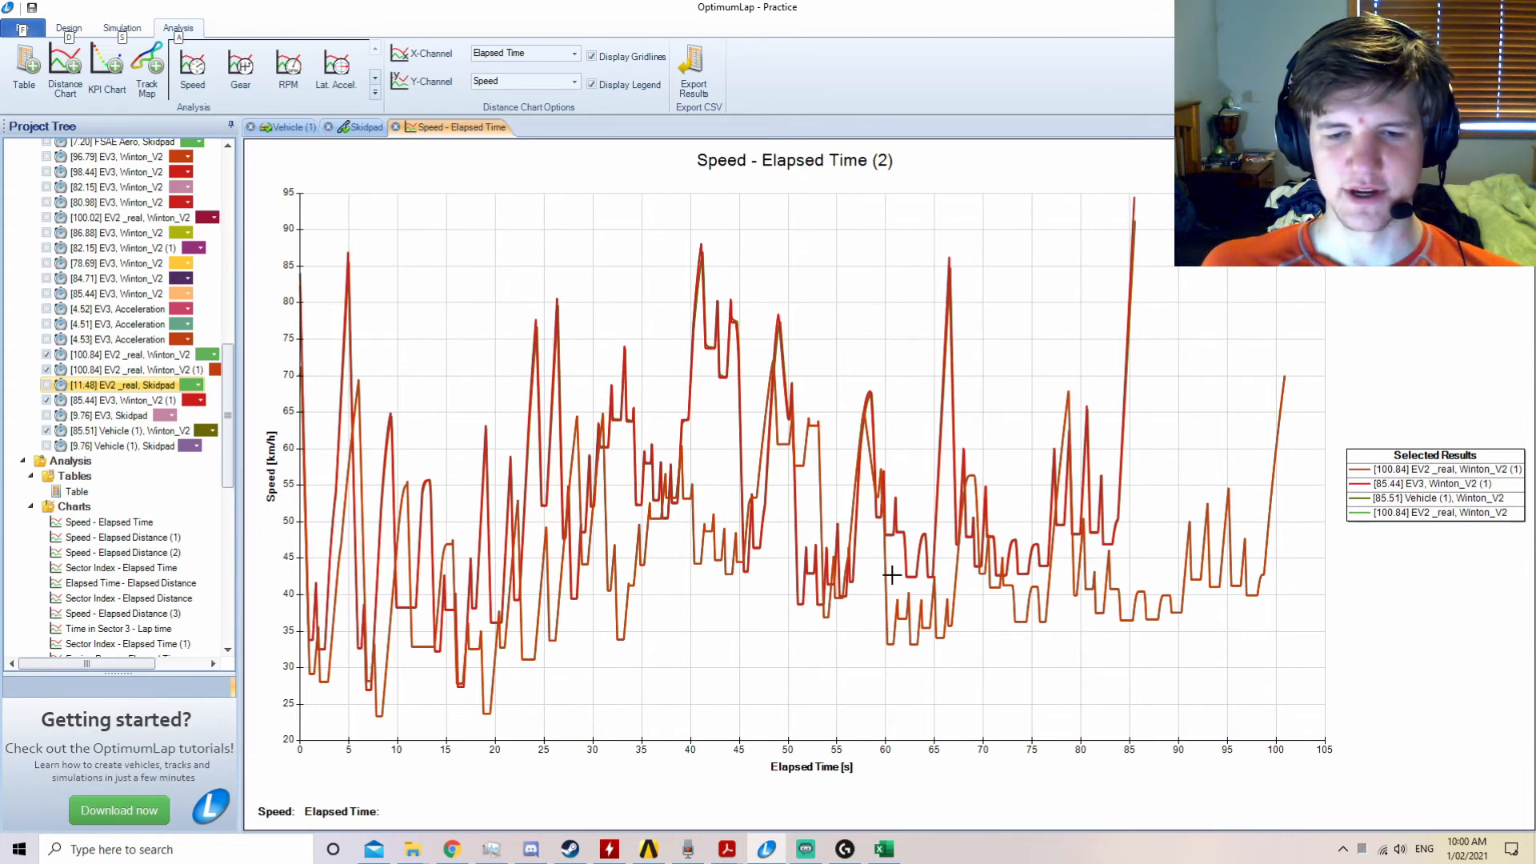
mouse_move(882, 641)
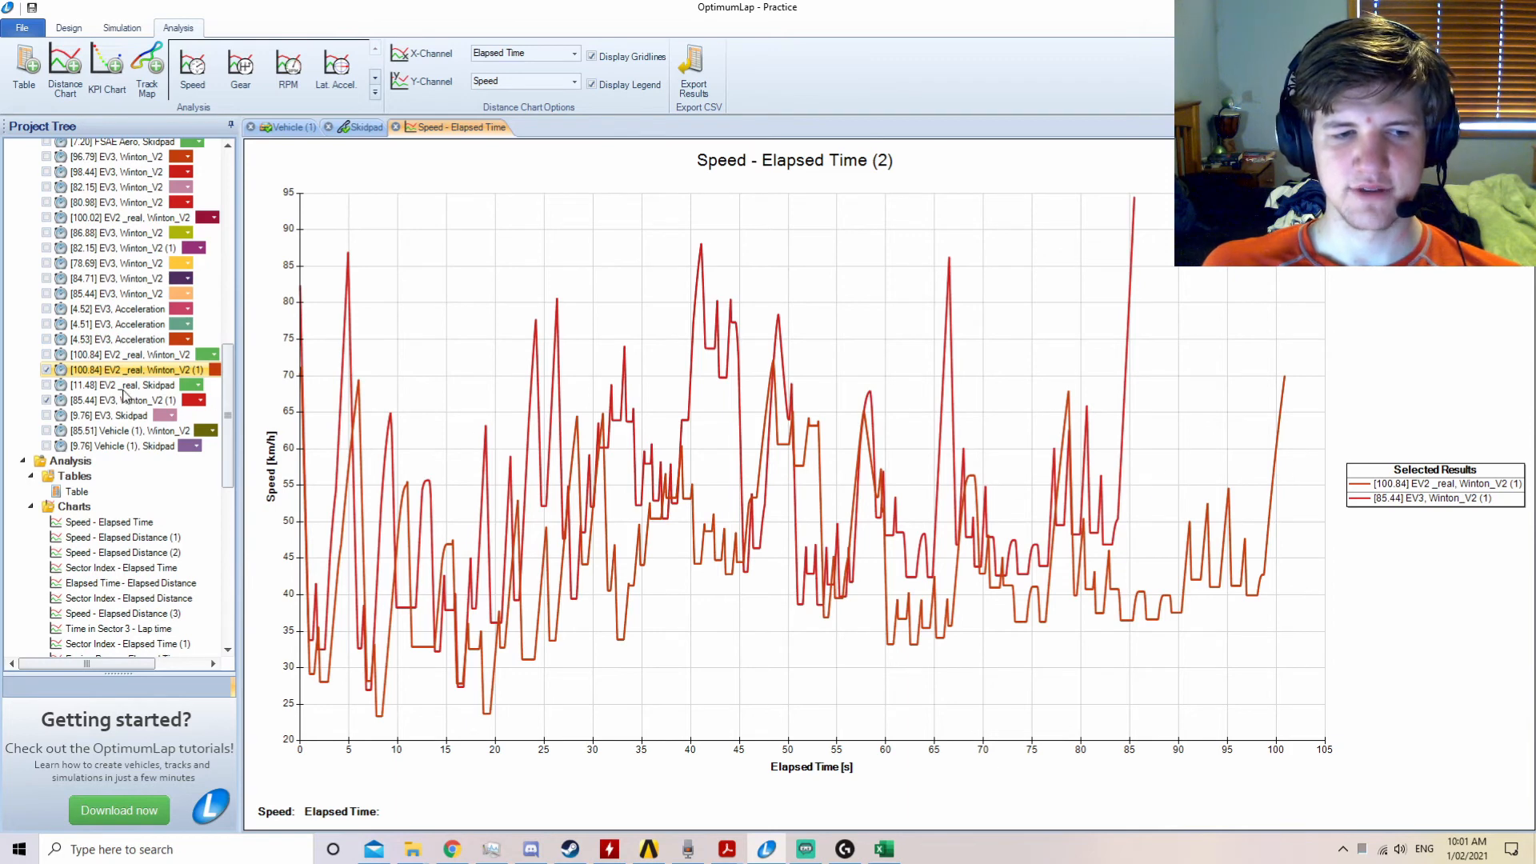
mouse_move(128, 382)
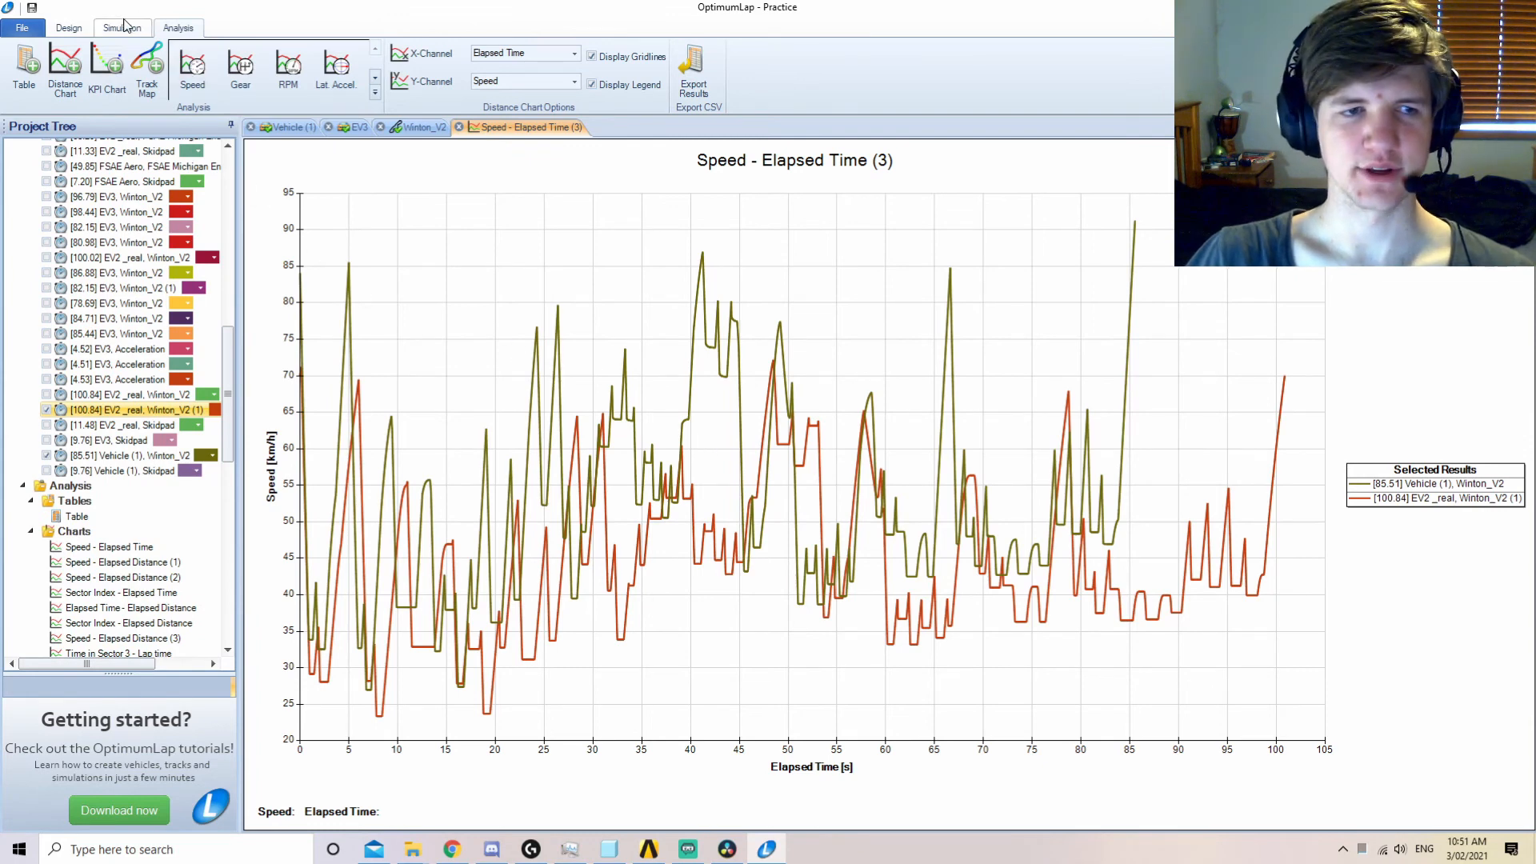
Launch an EV3 Winton_V2 batch run sweeping Vehicle Mass 100-500 kg in 20 steps.
click(121, 28)
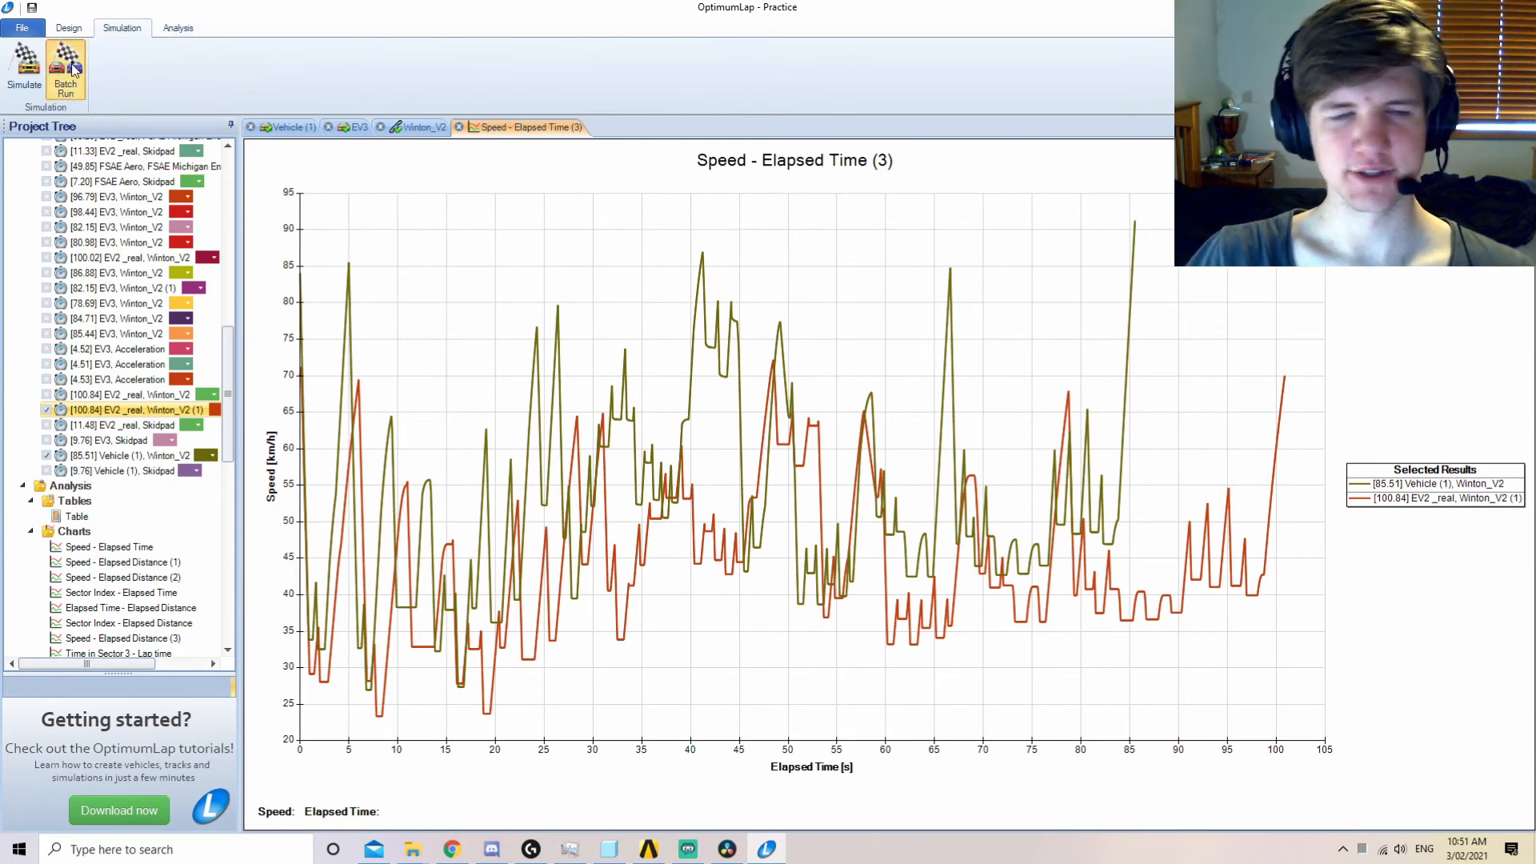
click(64, 67)
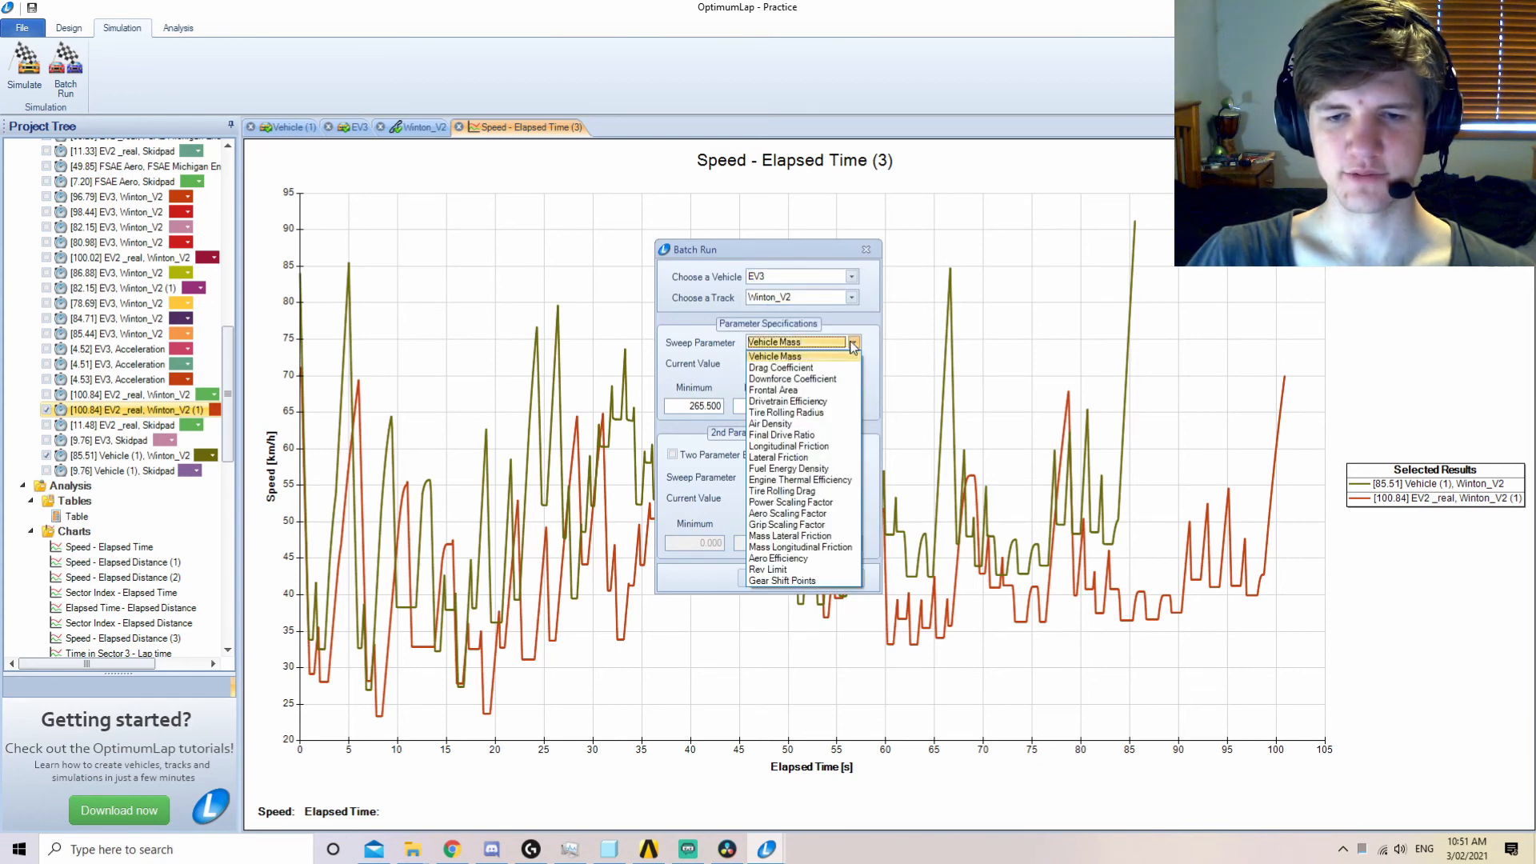
click(774, 355)
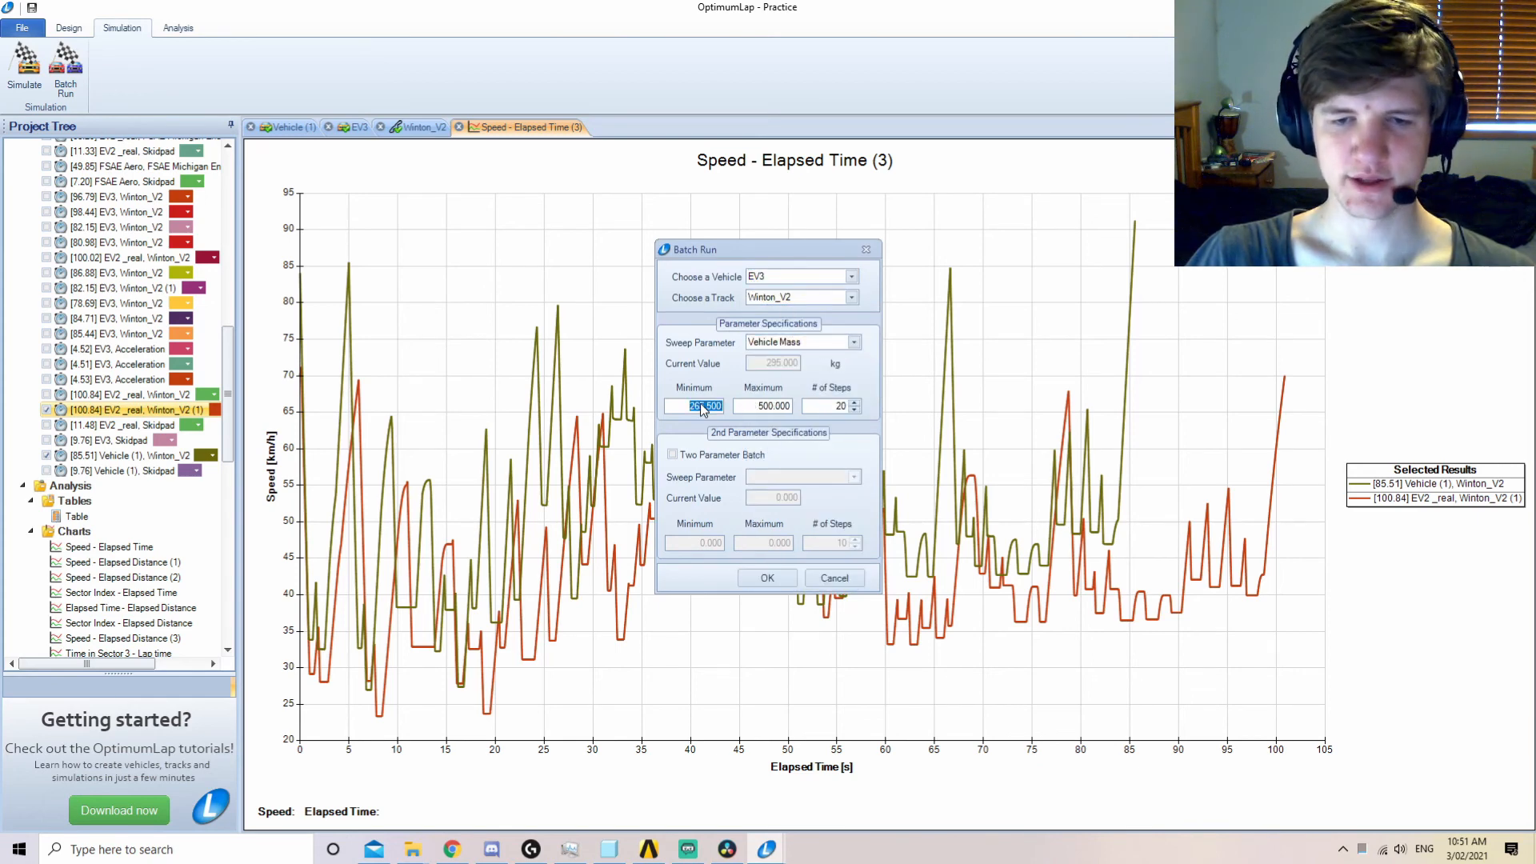
text(100)
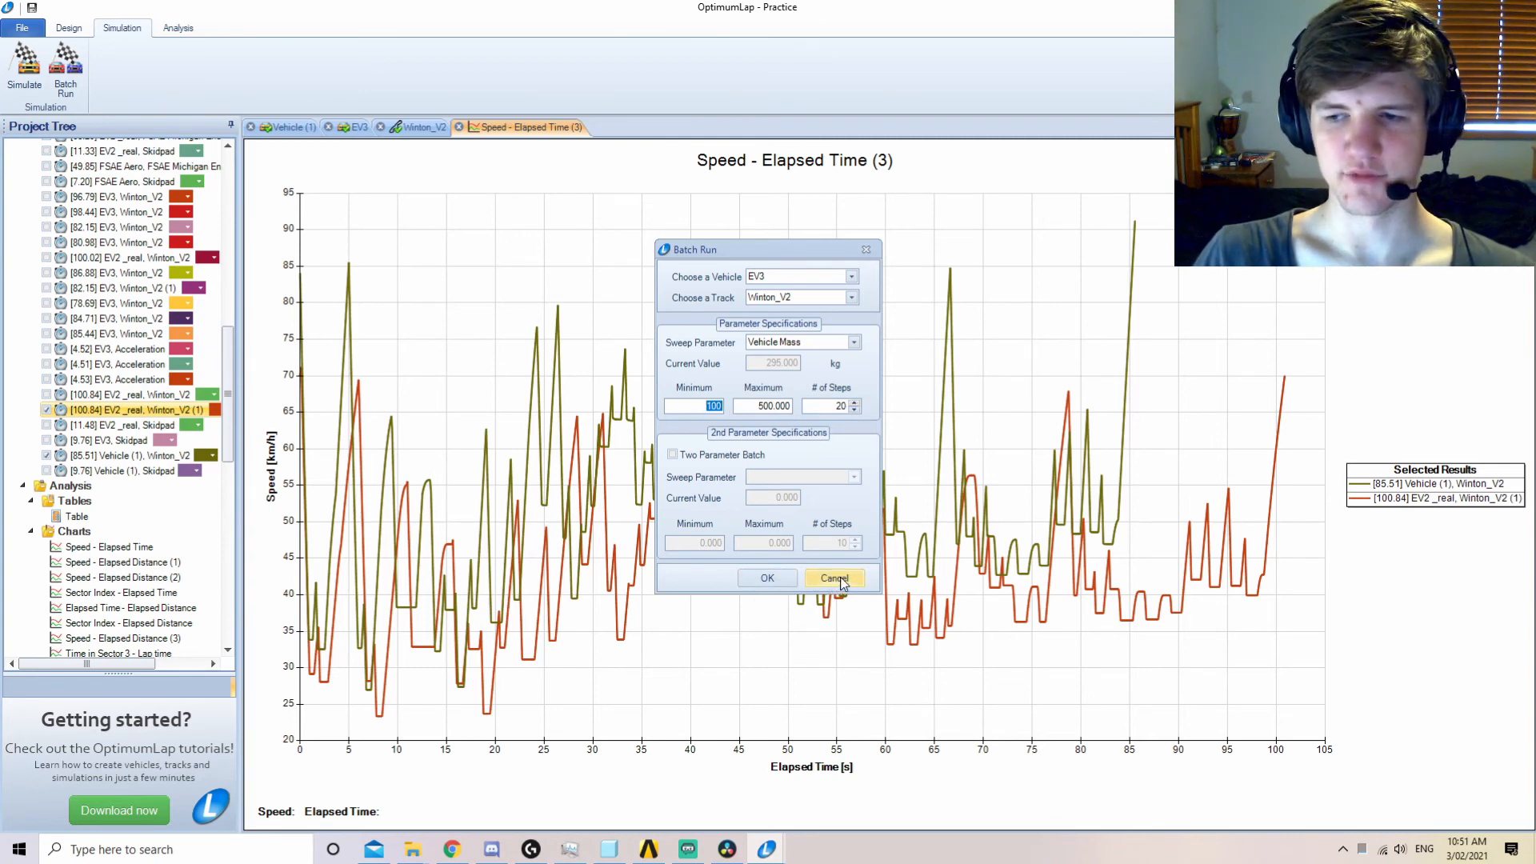
click(833, 578)
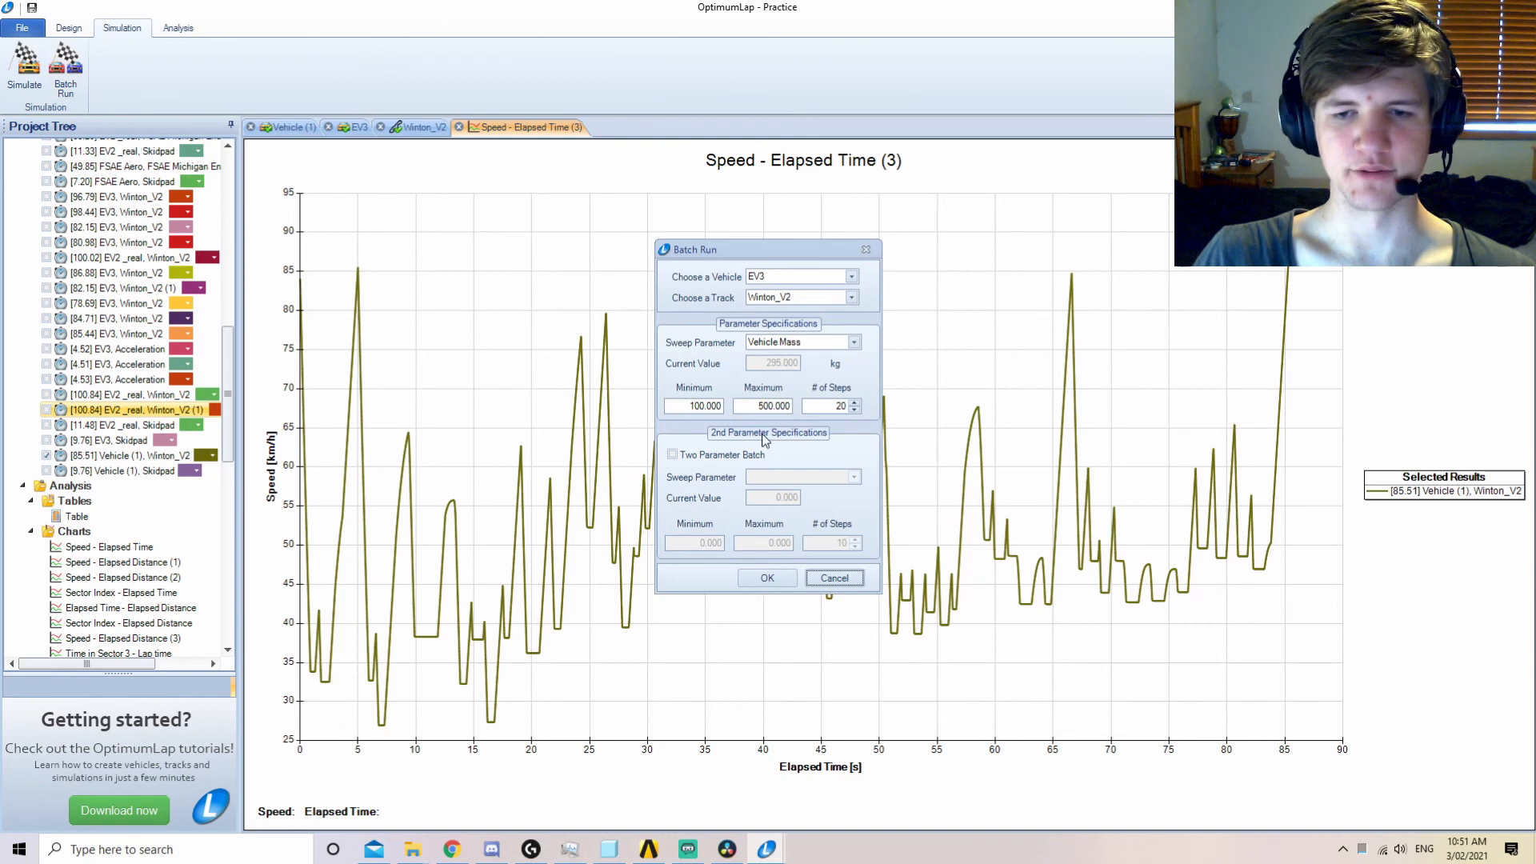
click(766, 578)
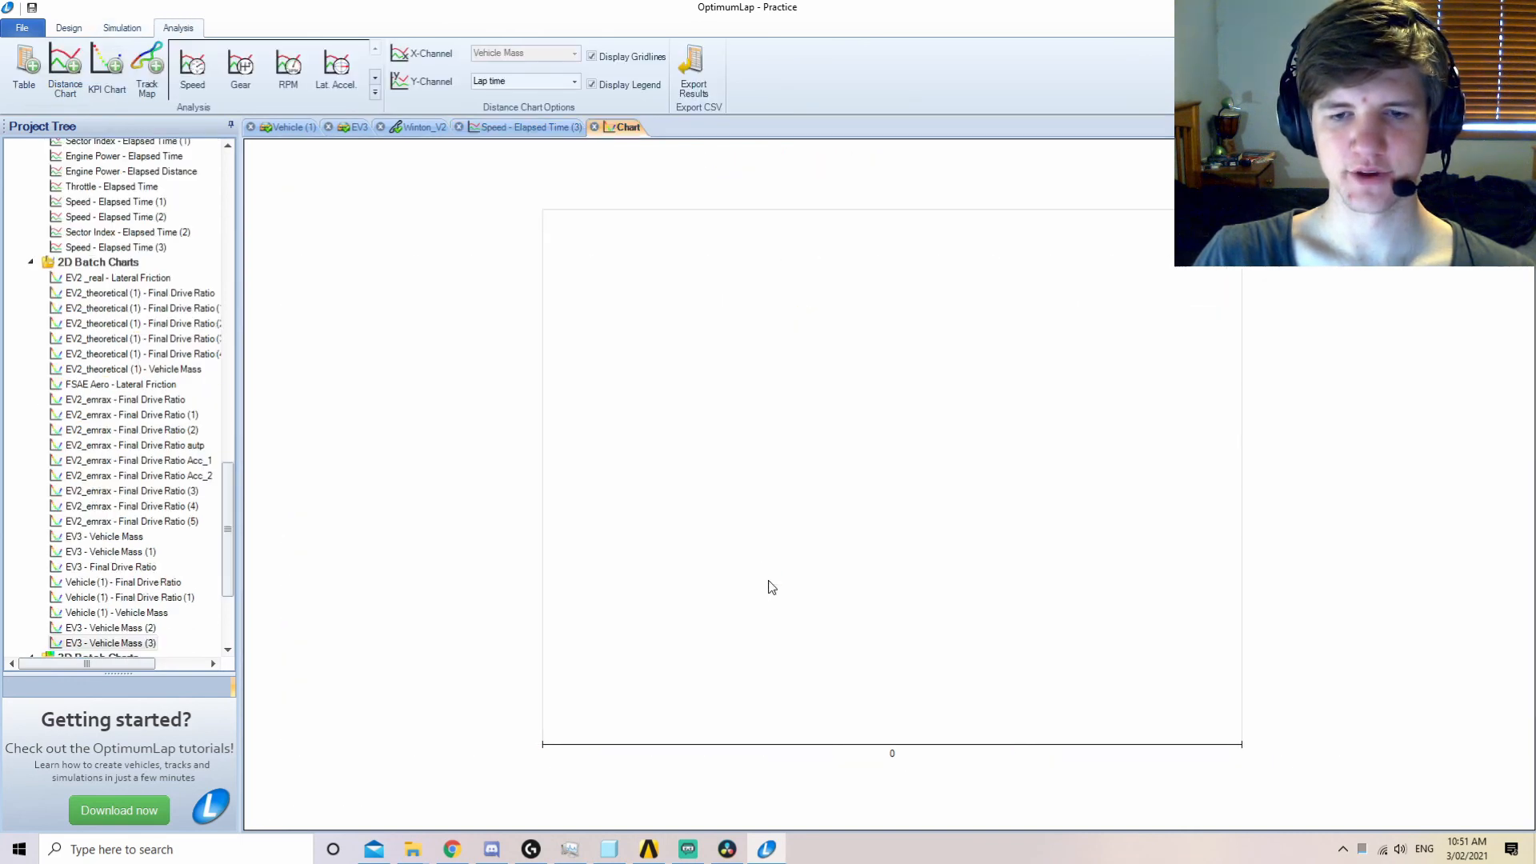
Show the EV3 - Vehicle Mass (3) chart, lap time rising from ~80.75 s to ~86.4 s.
click(111, 643)
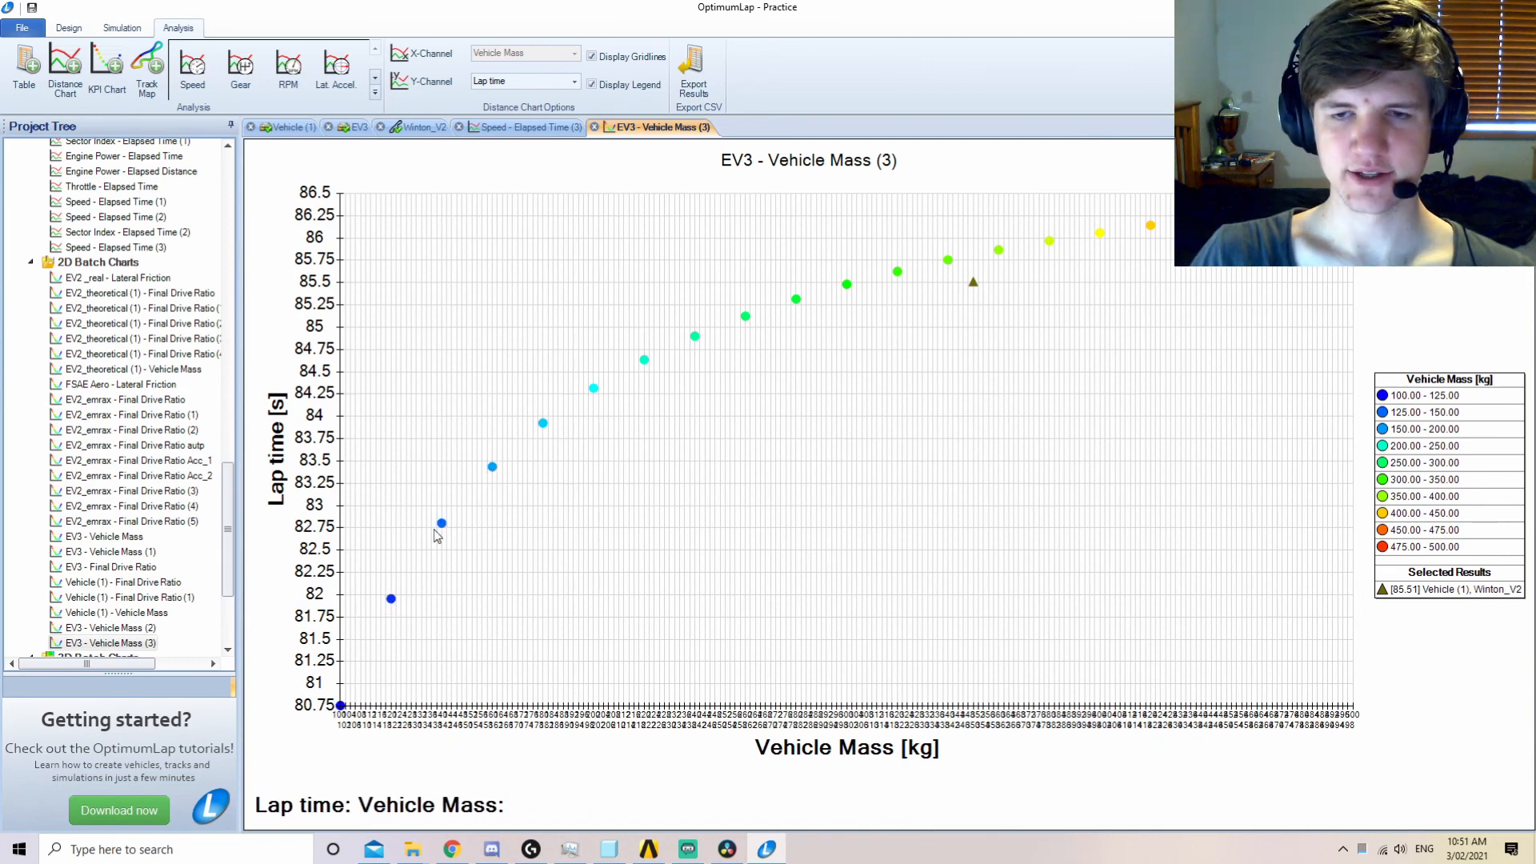
mouse_move(451, 488)
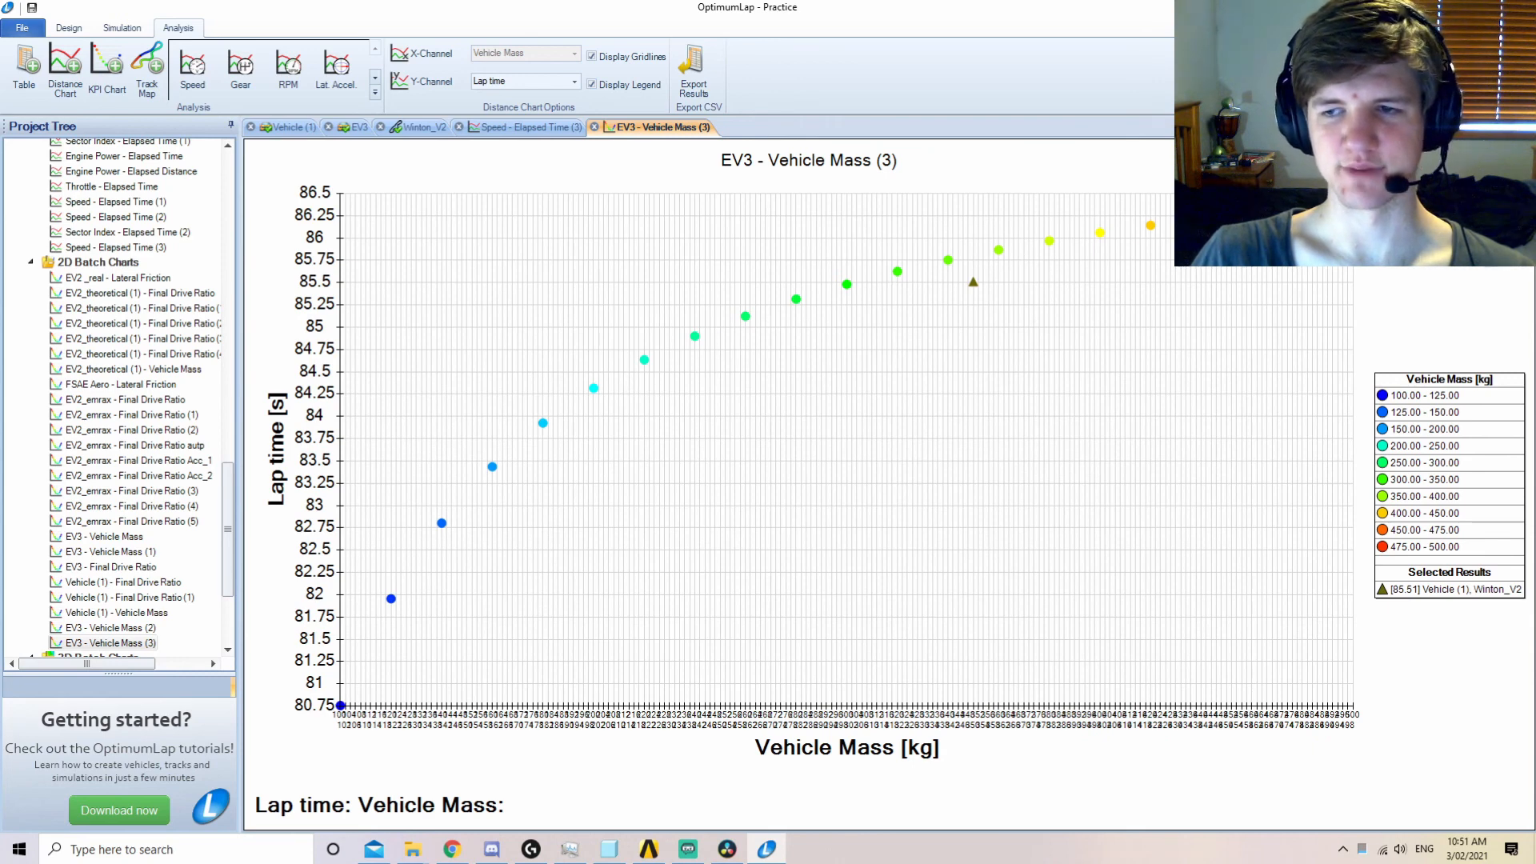
mouse_move(435, 557)
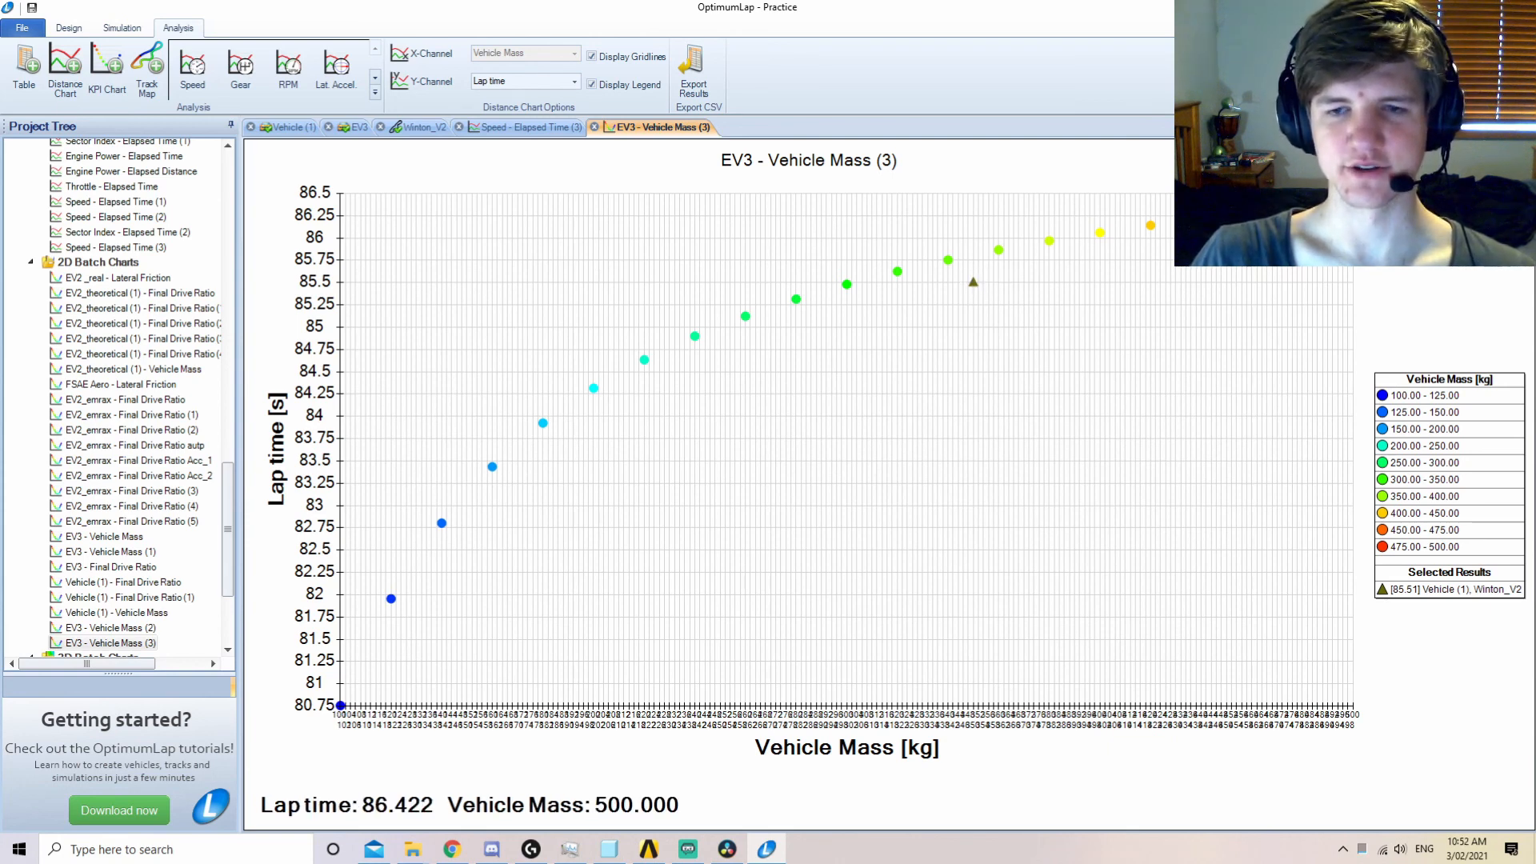
mouse_move(642, 359)
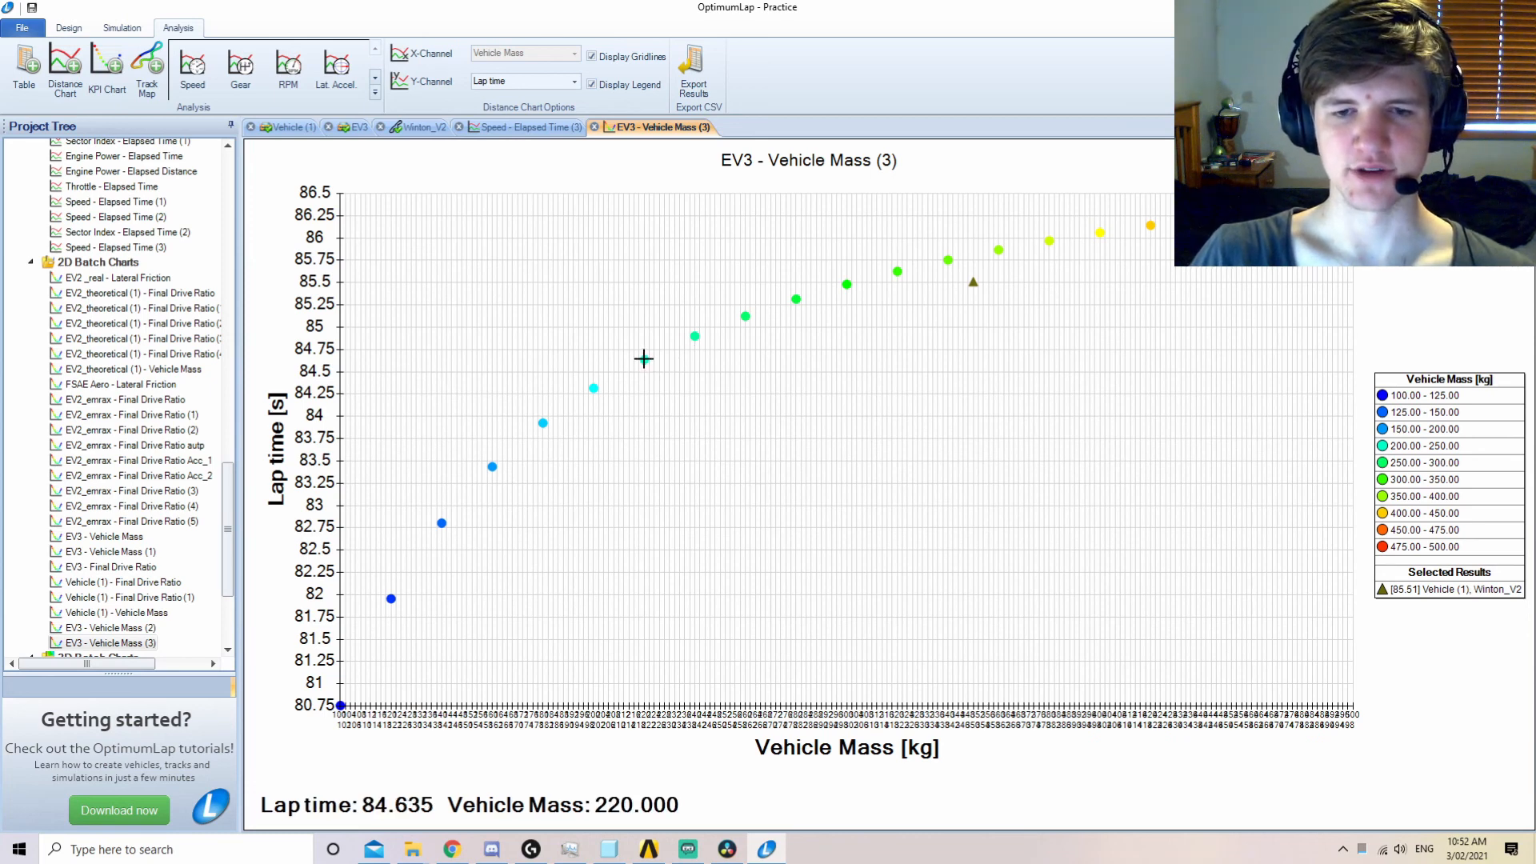
mouse_move(656, 362)
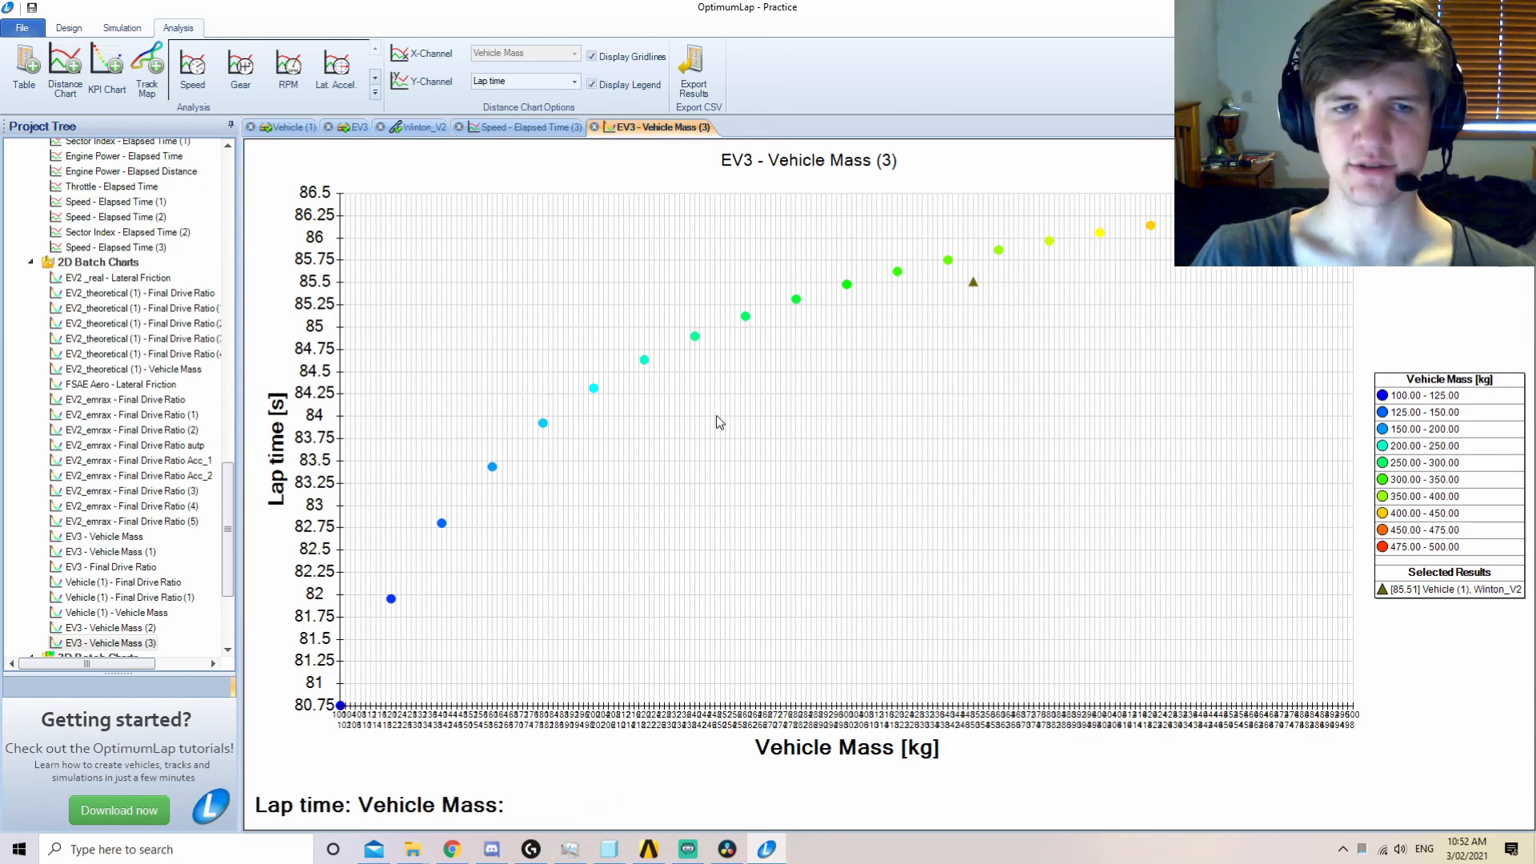
mouse_move(673, 409)
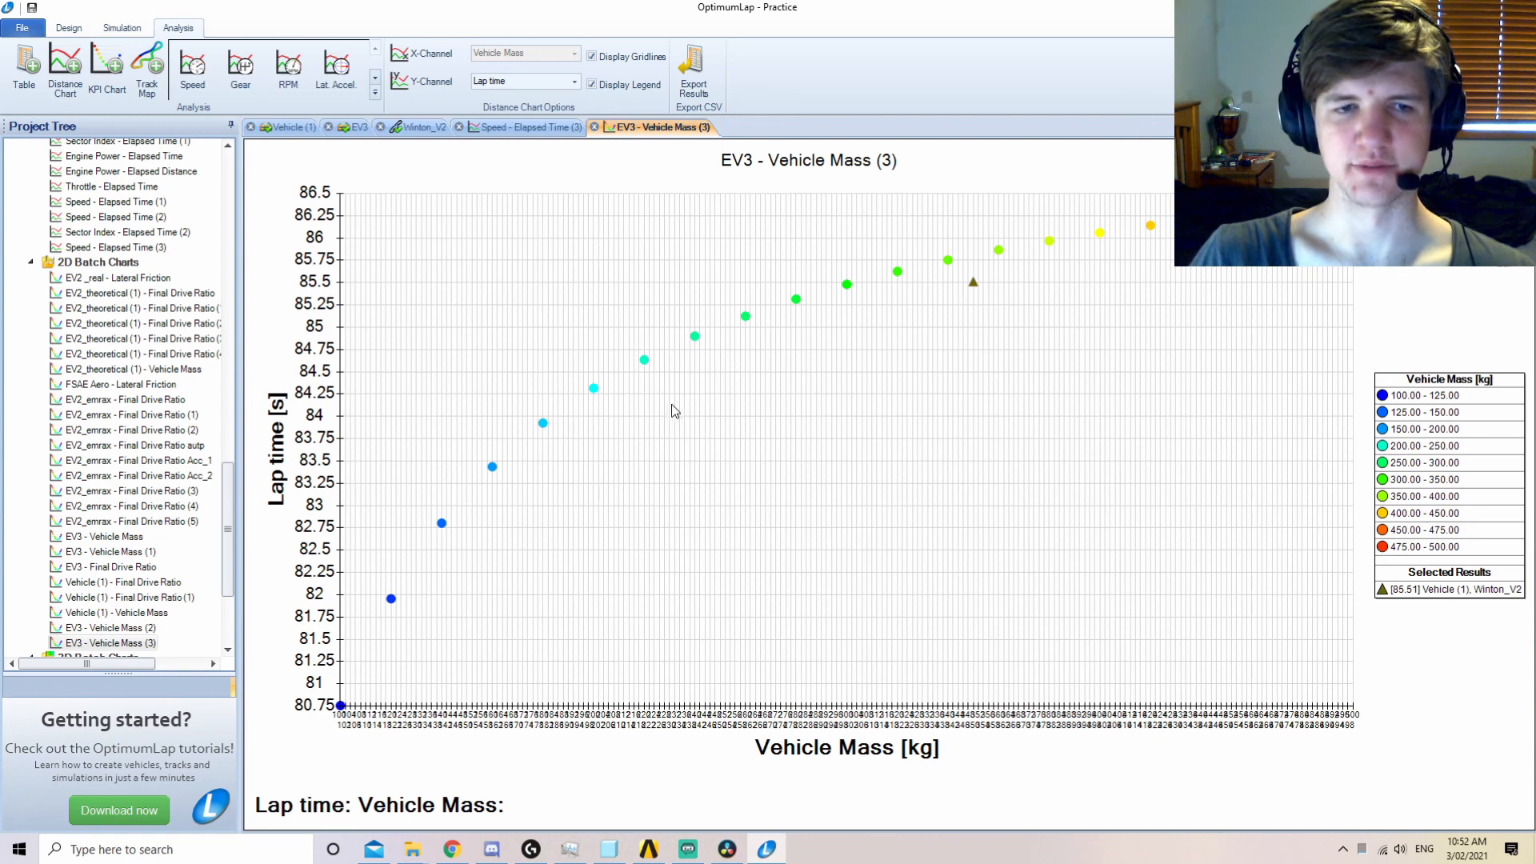